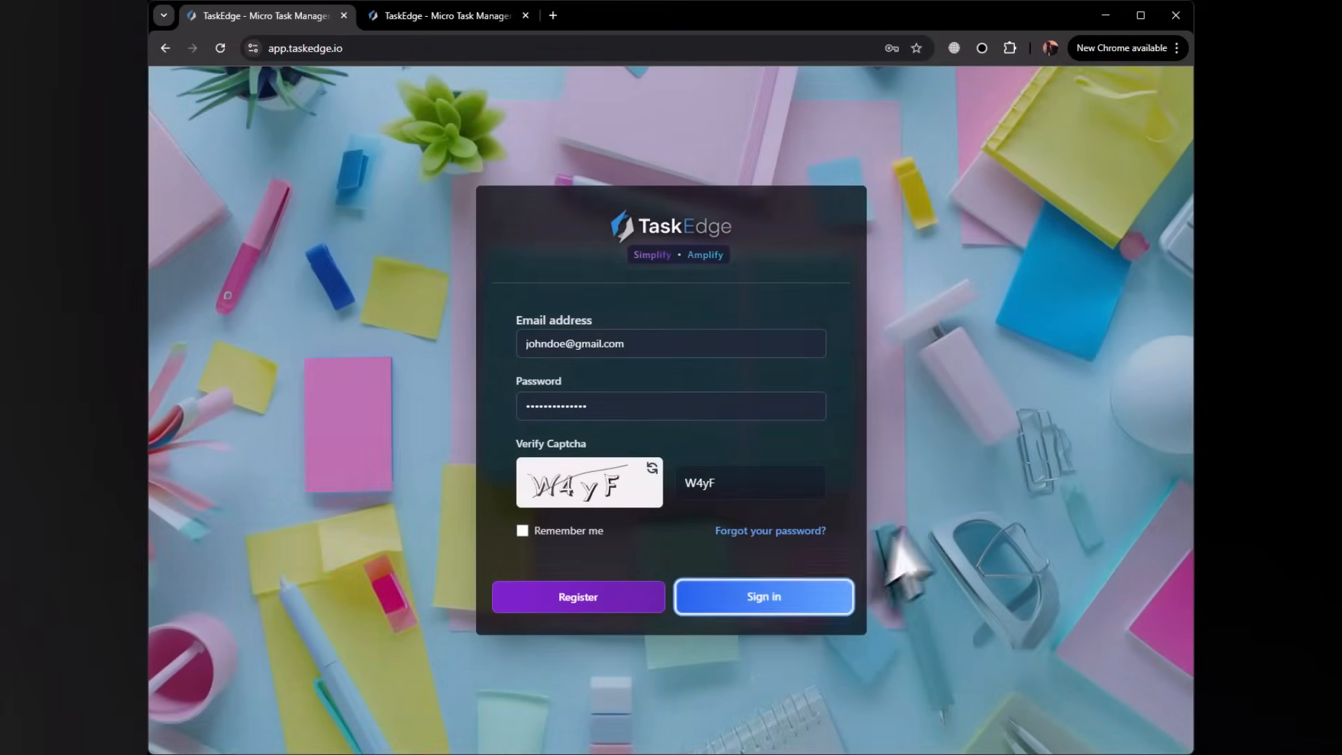
- Sign in to TaskEdge with the filled-in email, password and captcha
click(762, 596)
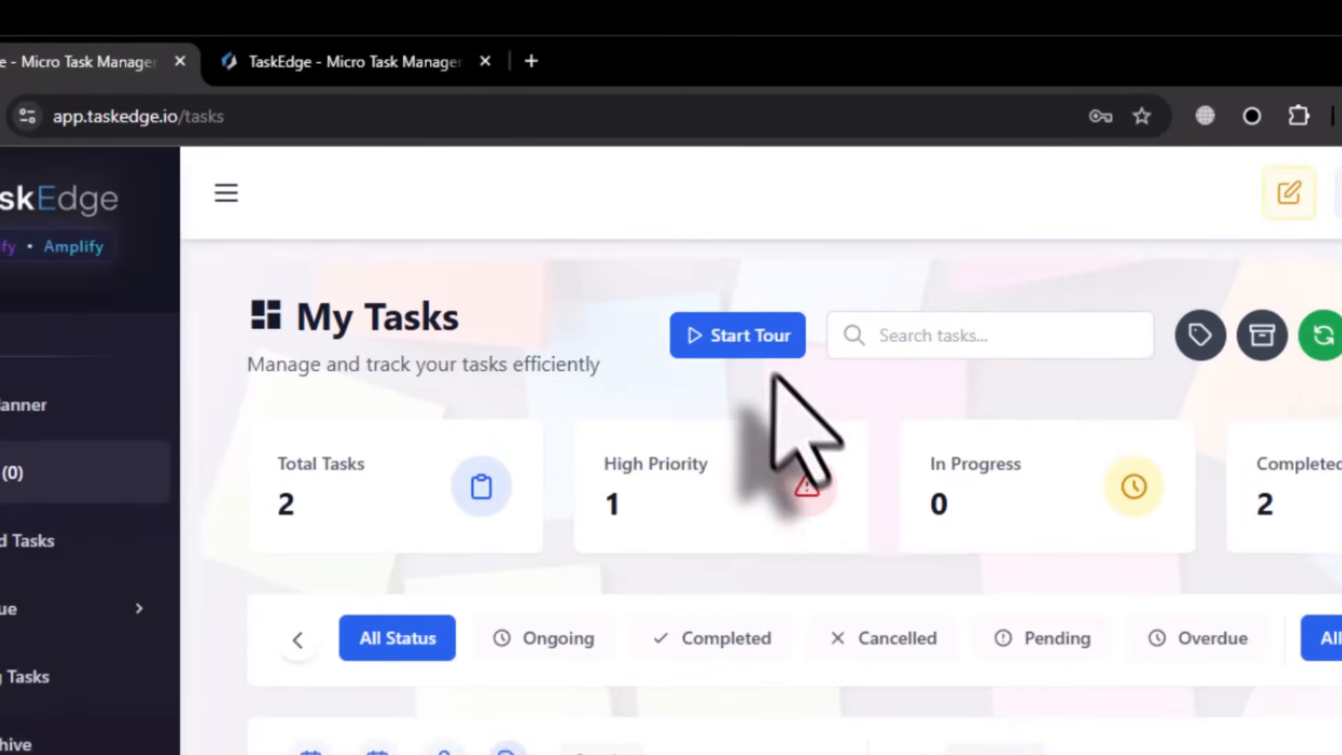
click(736, 335)
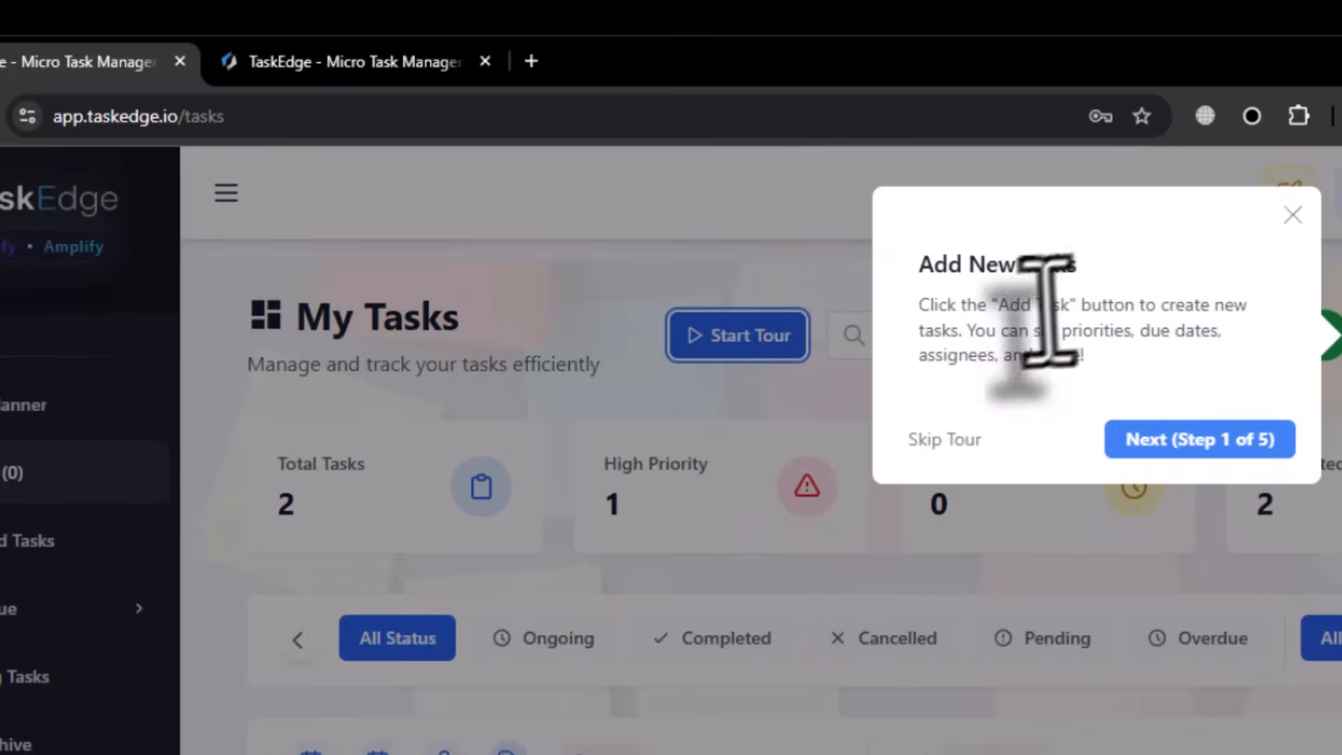
click(1198, 439)
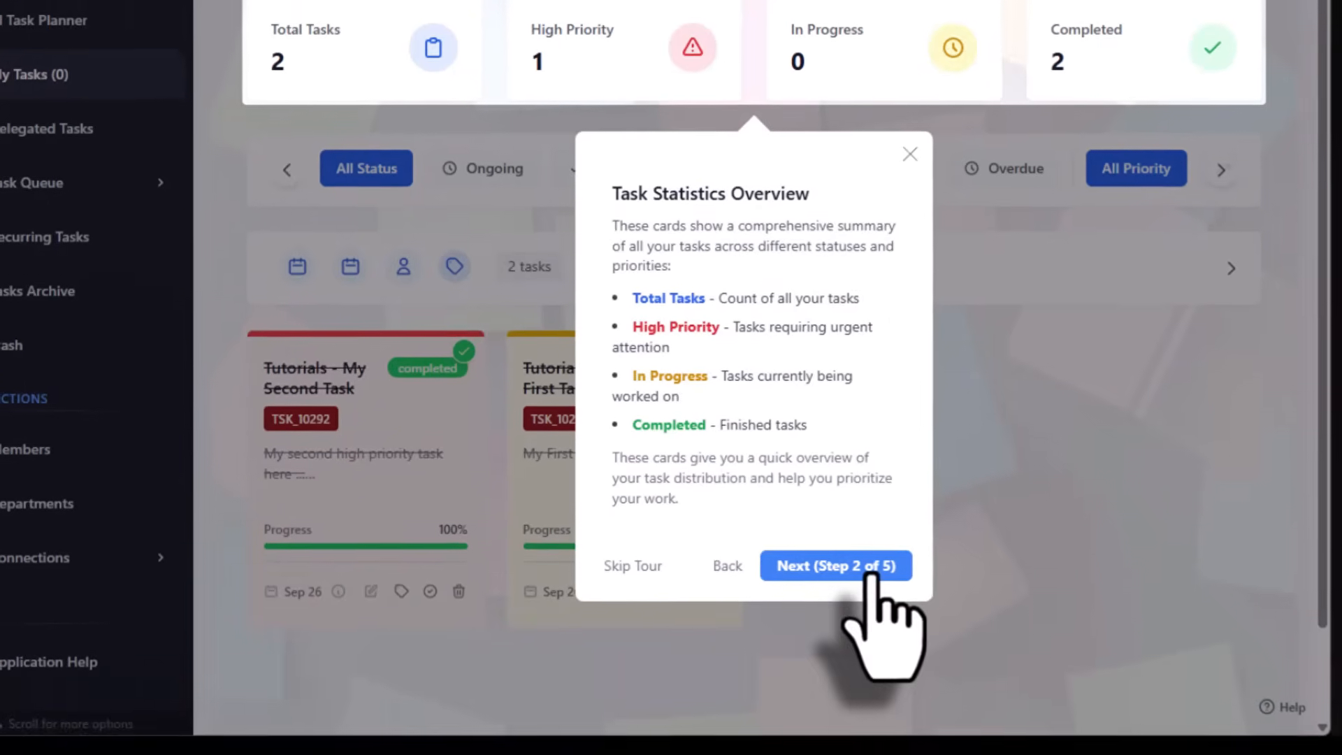
click(836, 566)
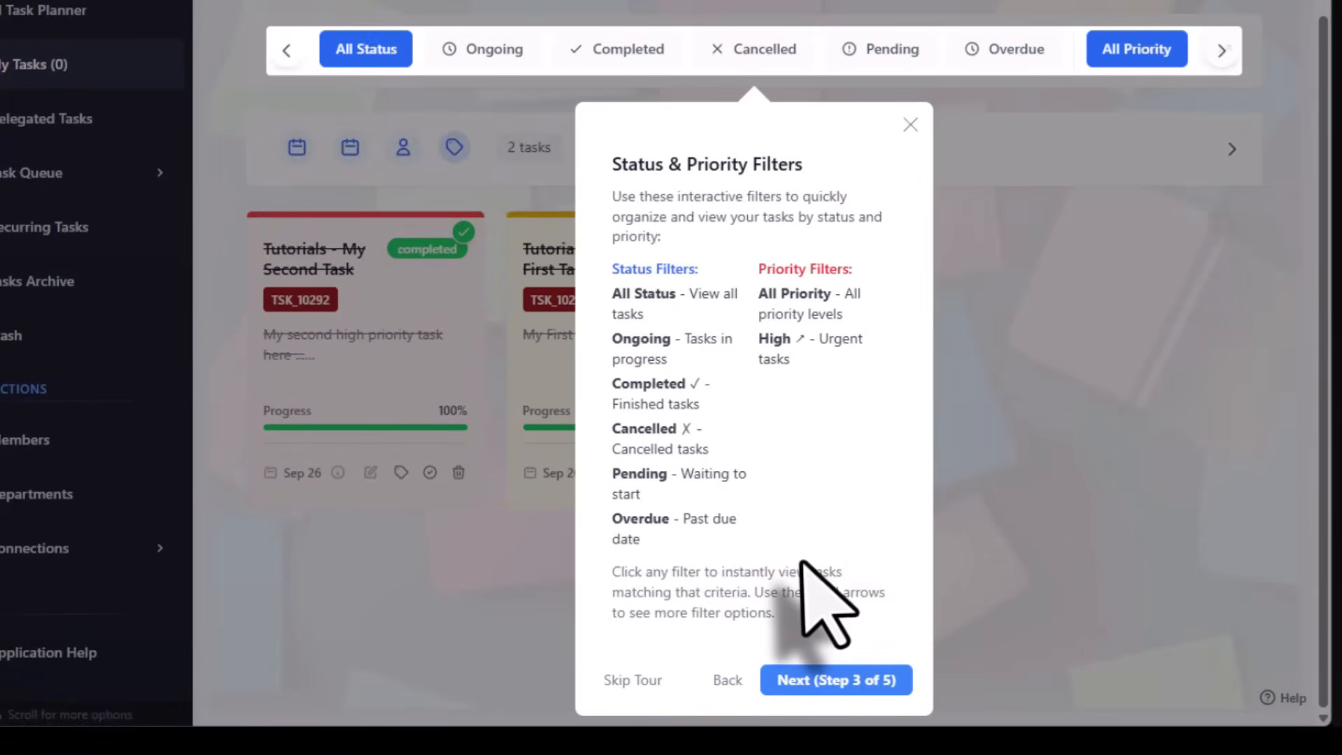
click(834, 679)
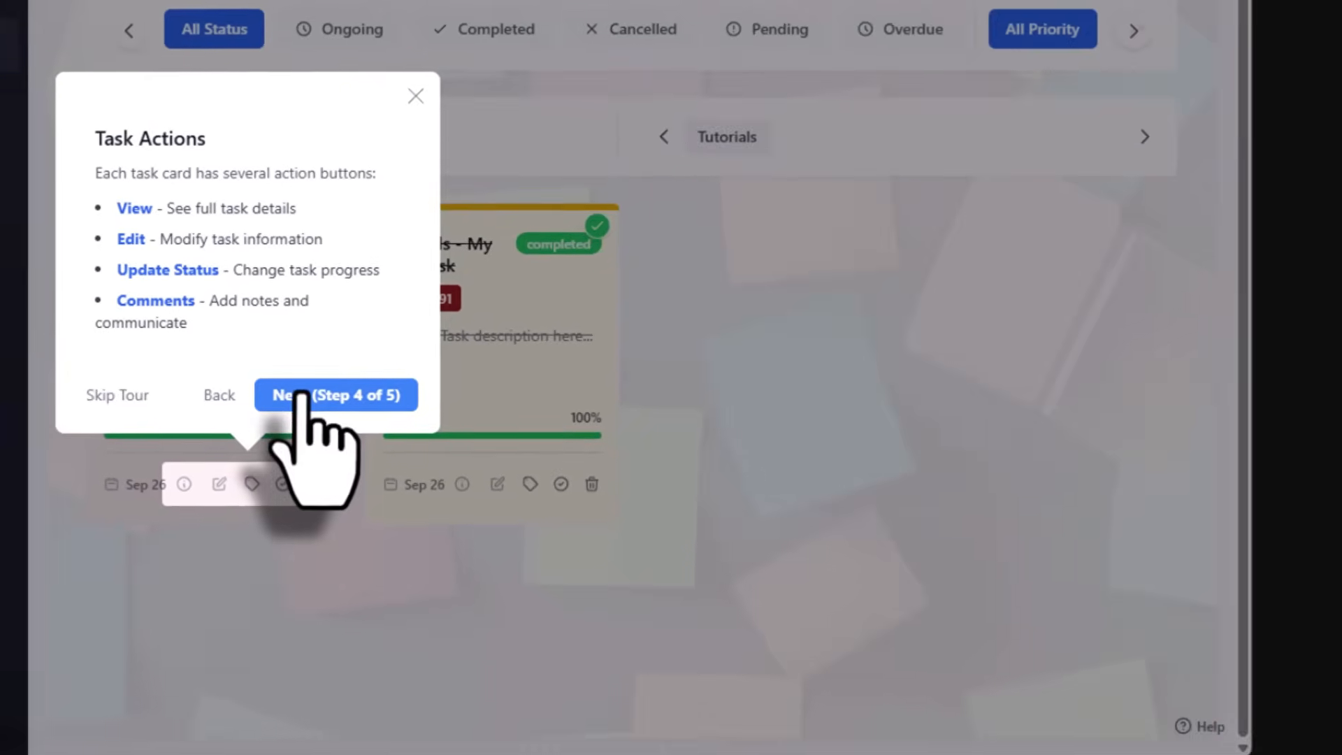
click(336, 394)
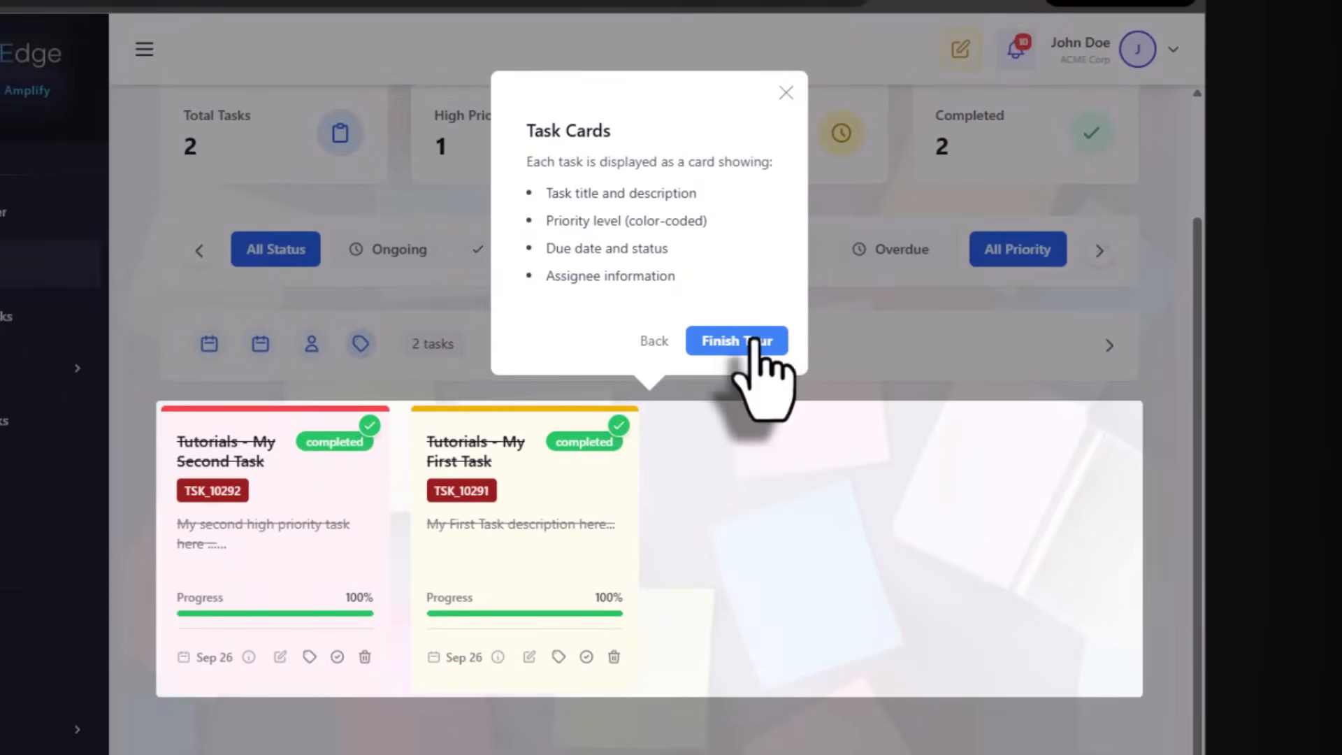
click(736, 339)
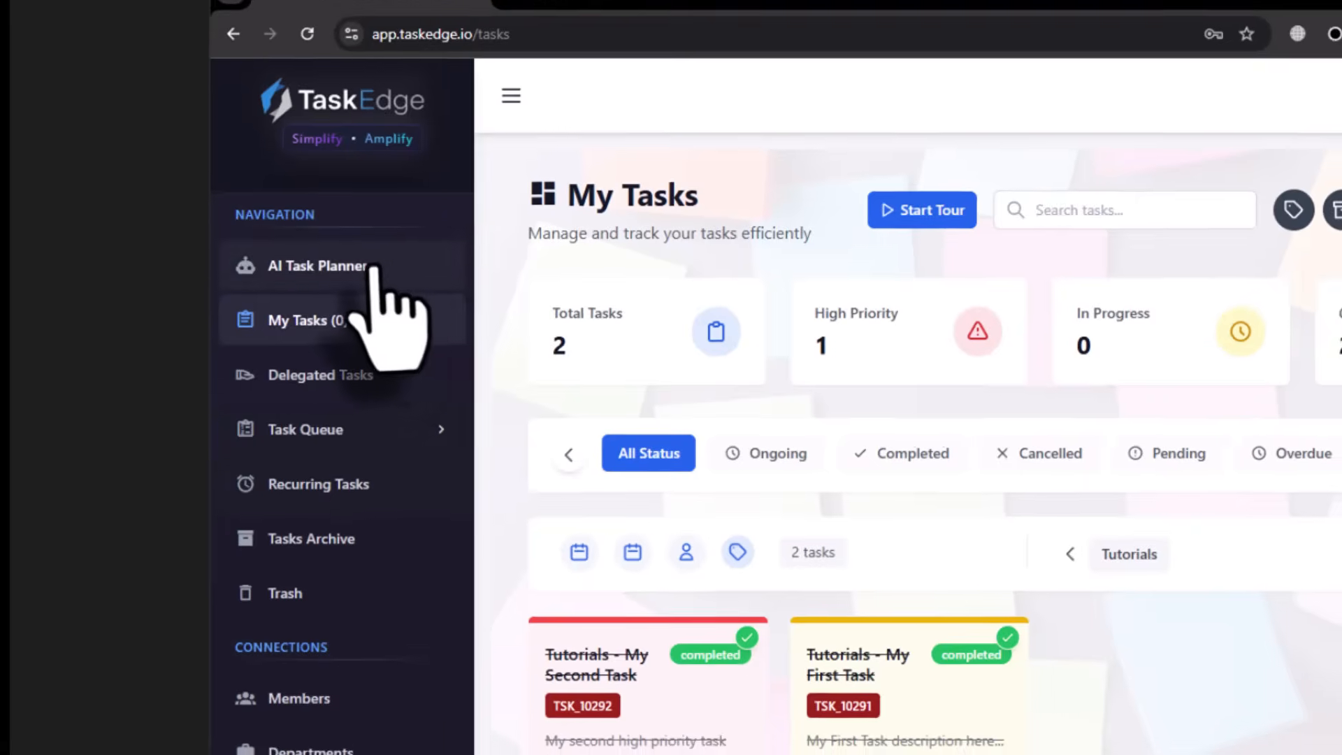
- Submit 'Create a 1-week social media campaign for a new clothing collection launch' to the AI Task Planner
click(317, 266)
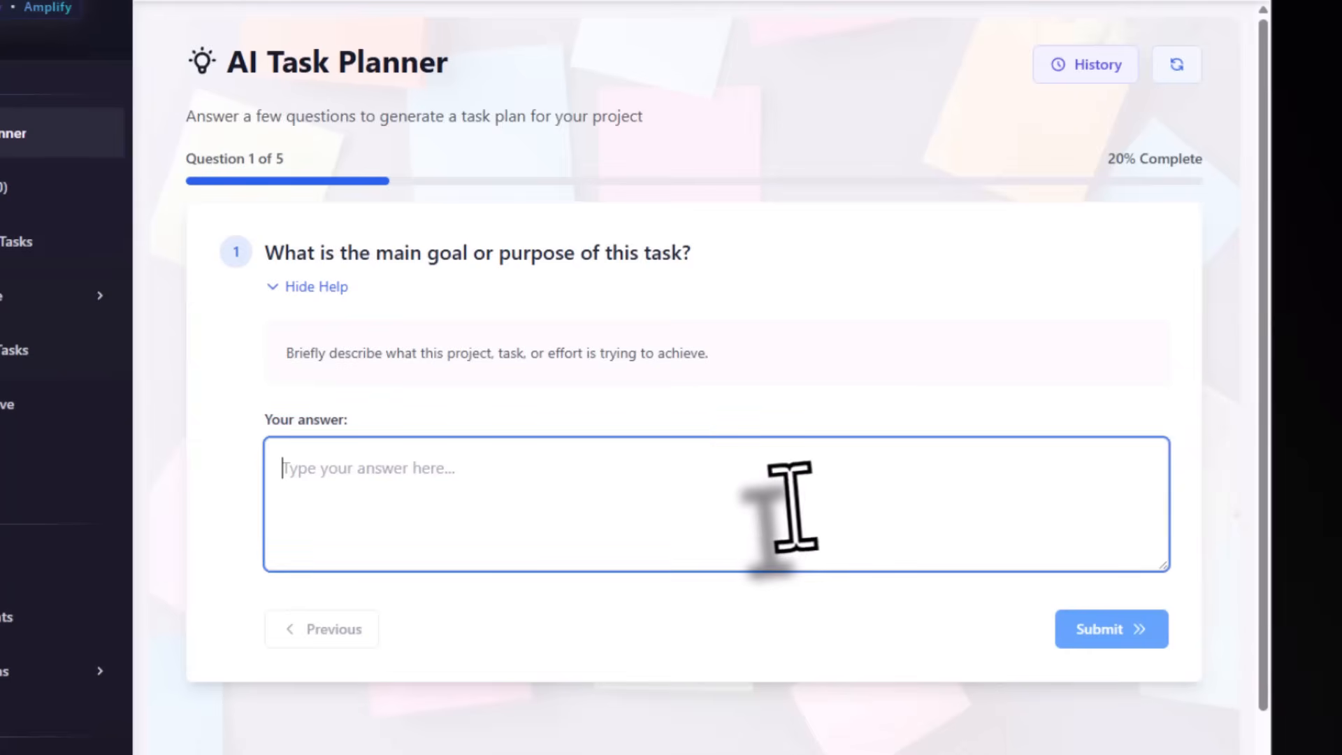
text(Create a 1-week social media campaign for a new clothing collection launch)
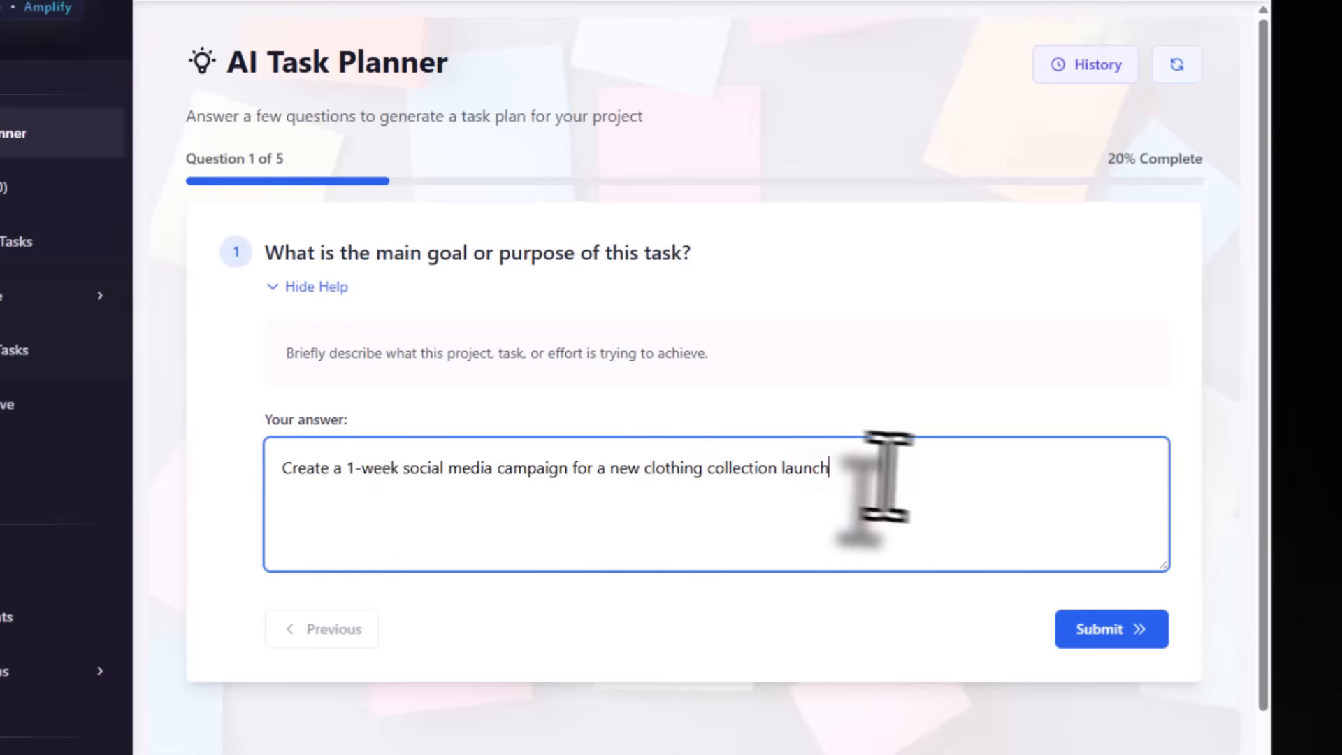
mouse_move(351, 514)
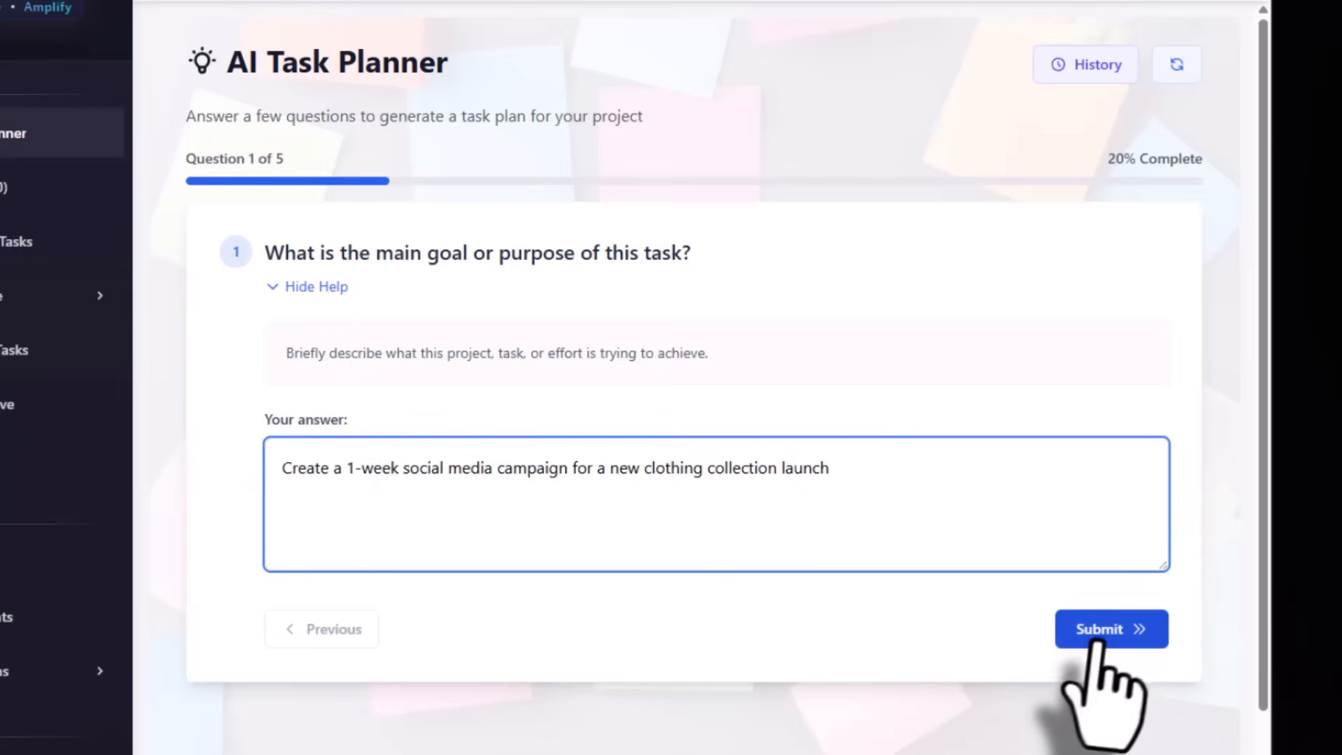
click(1110, 629)
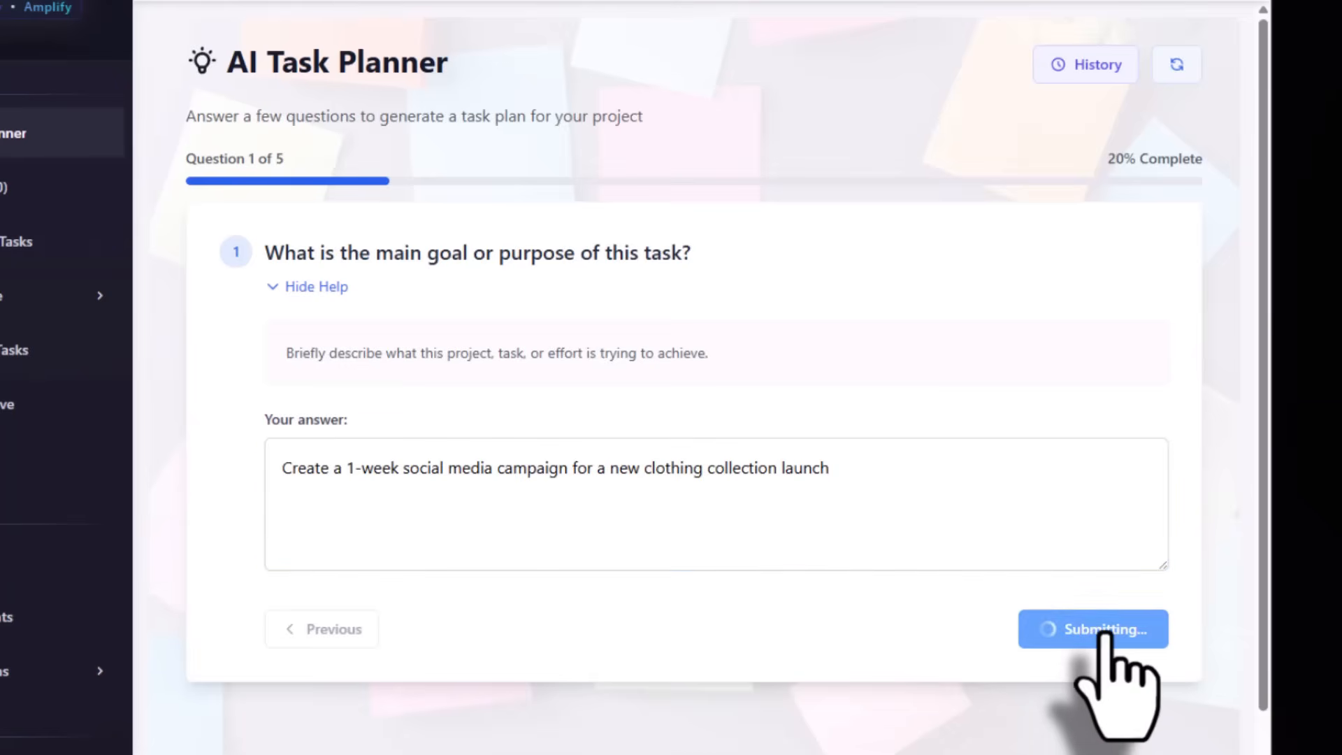
- Choose sustainability, streetwear and luxury as the collection concepts
click(1092, 629)
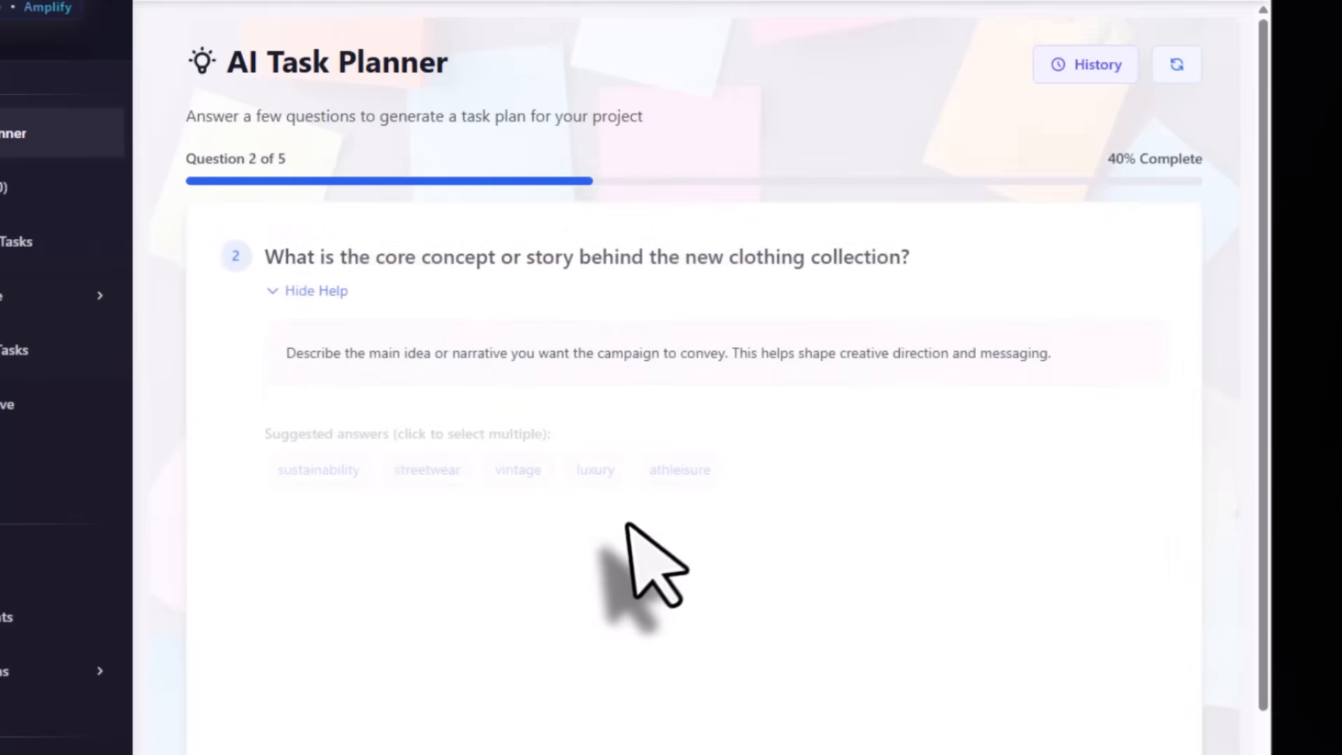
scroll(down, 3)
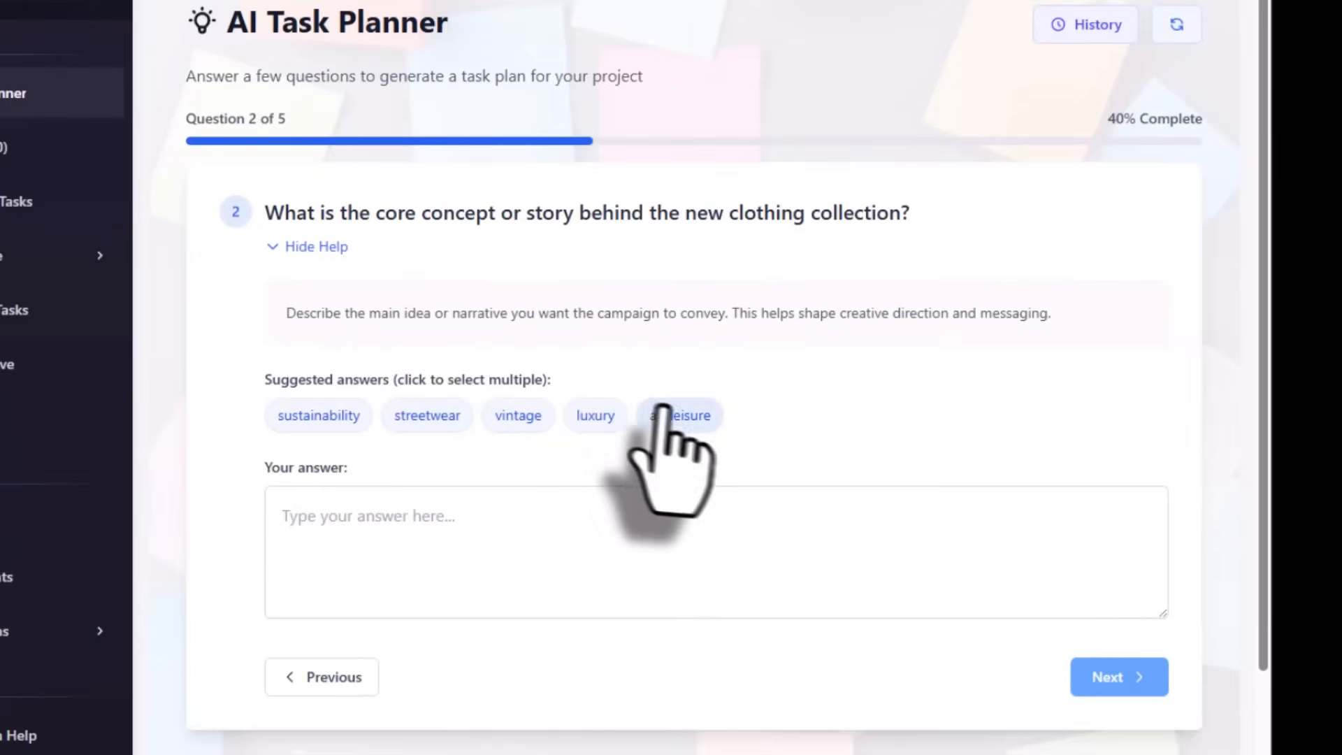
click(319, 416)
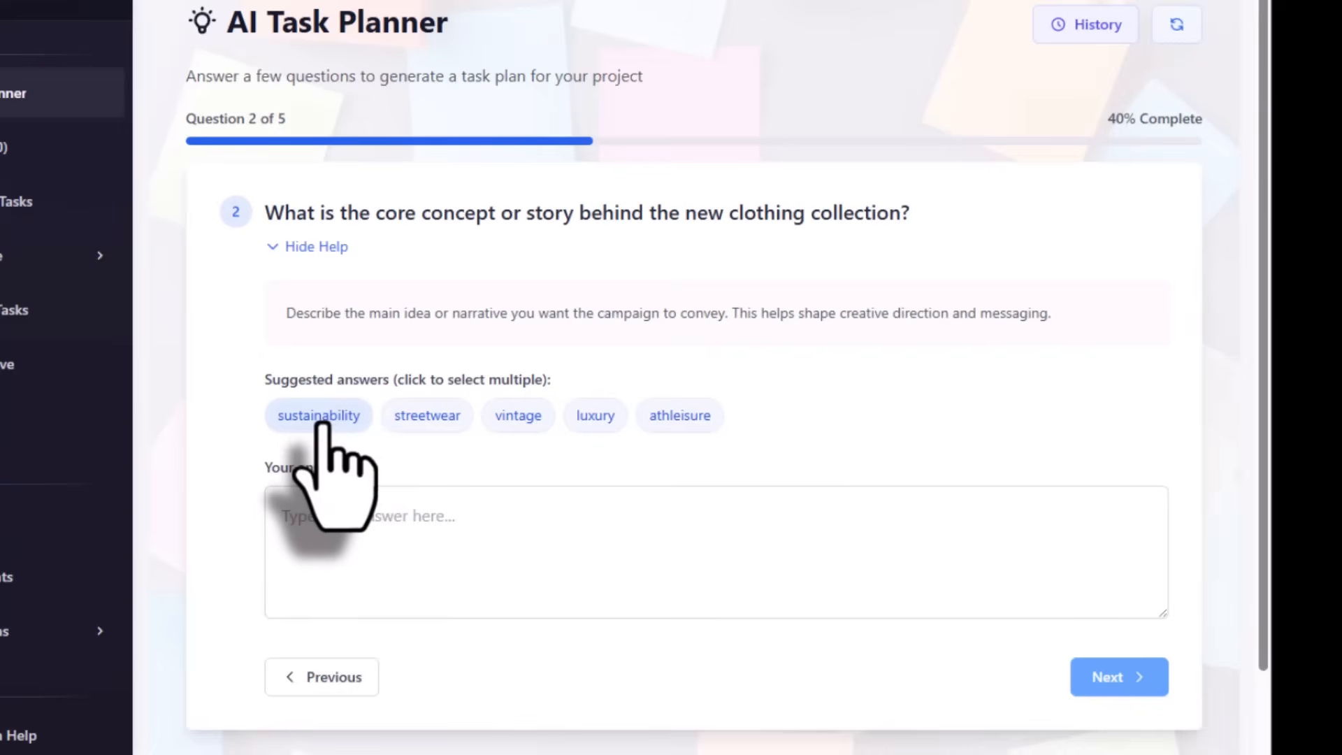
click(426, 416)
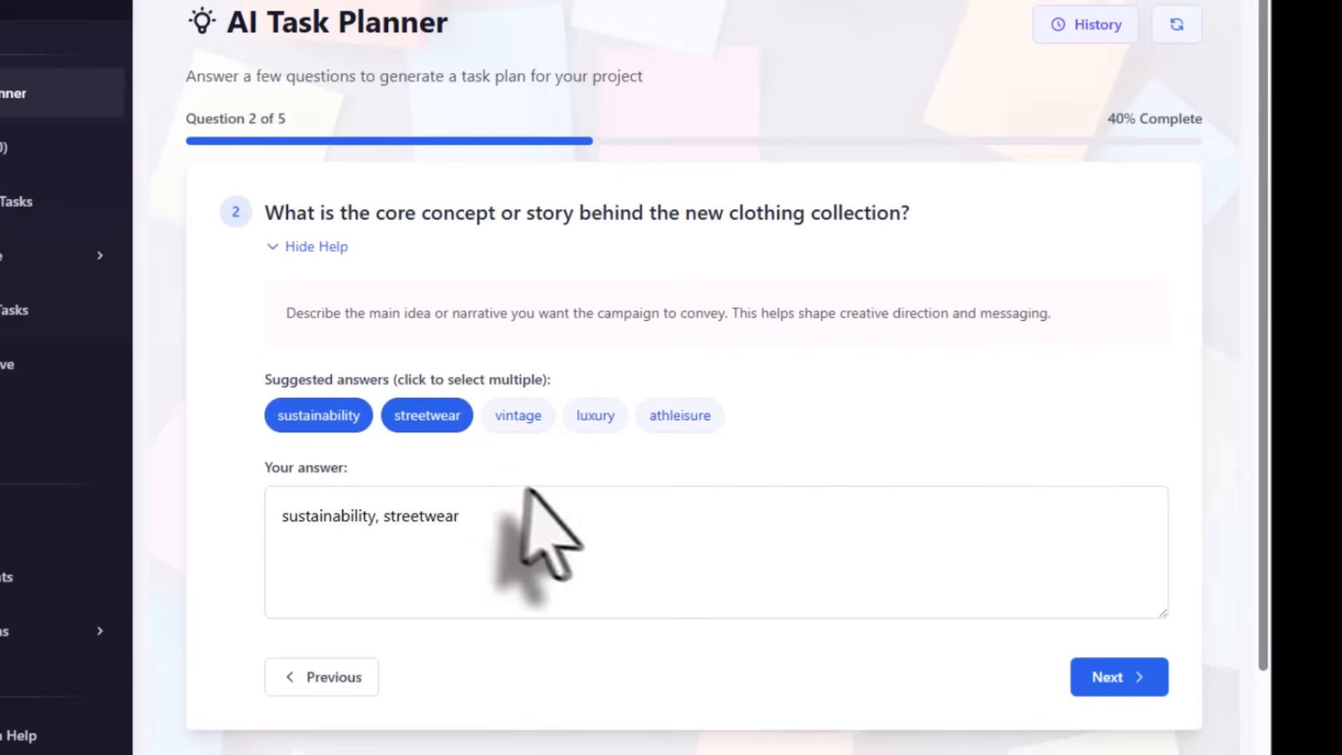
click(594, 416)
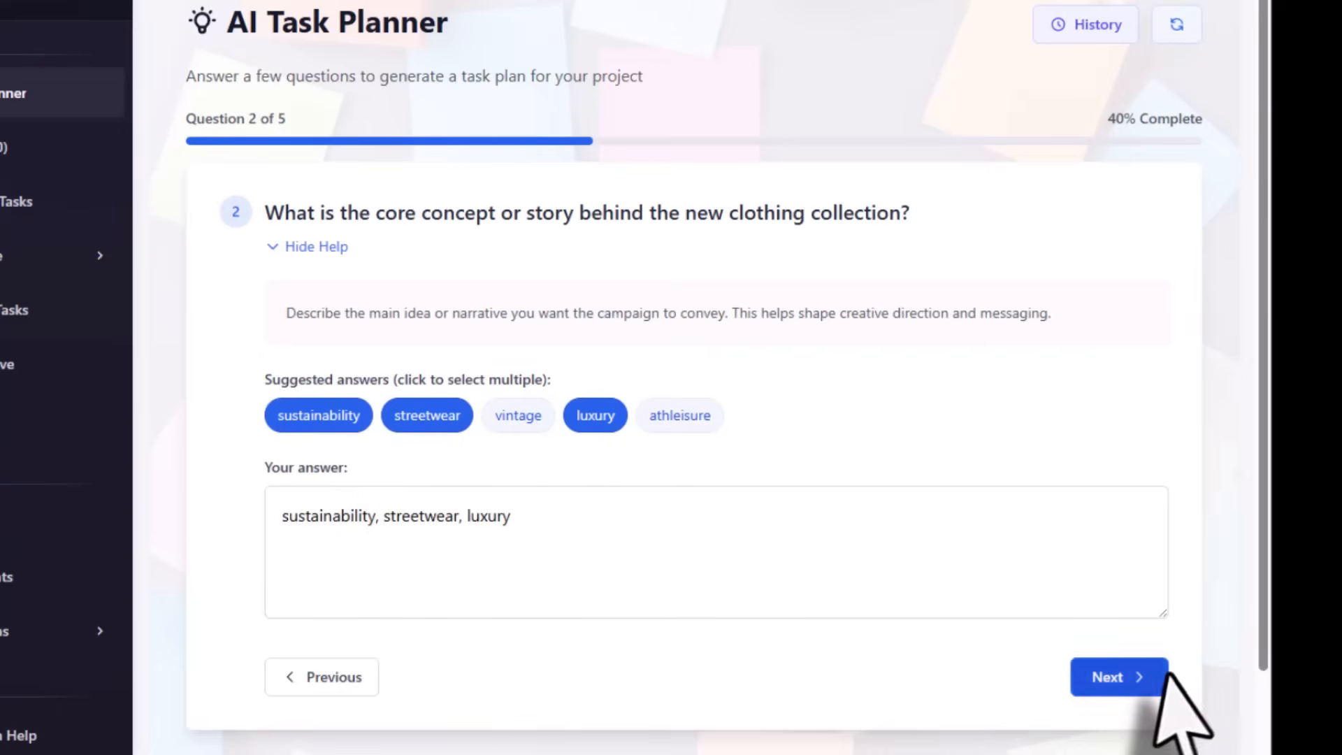
click(1119, 676)
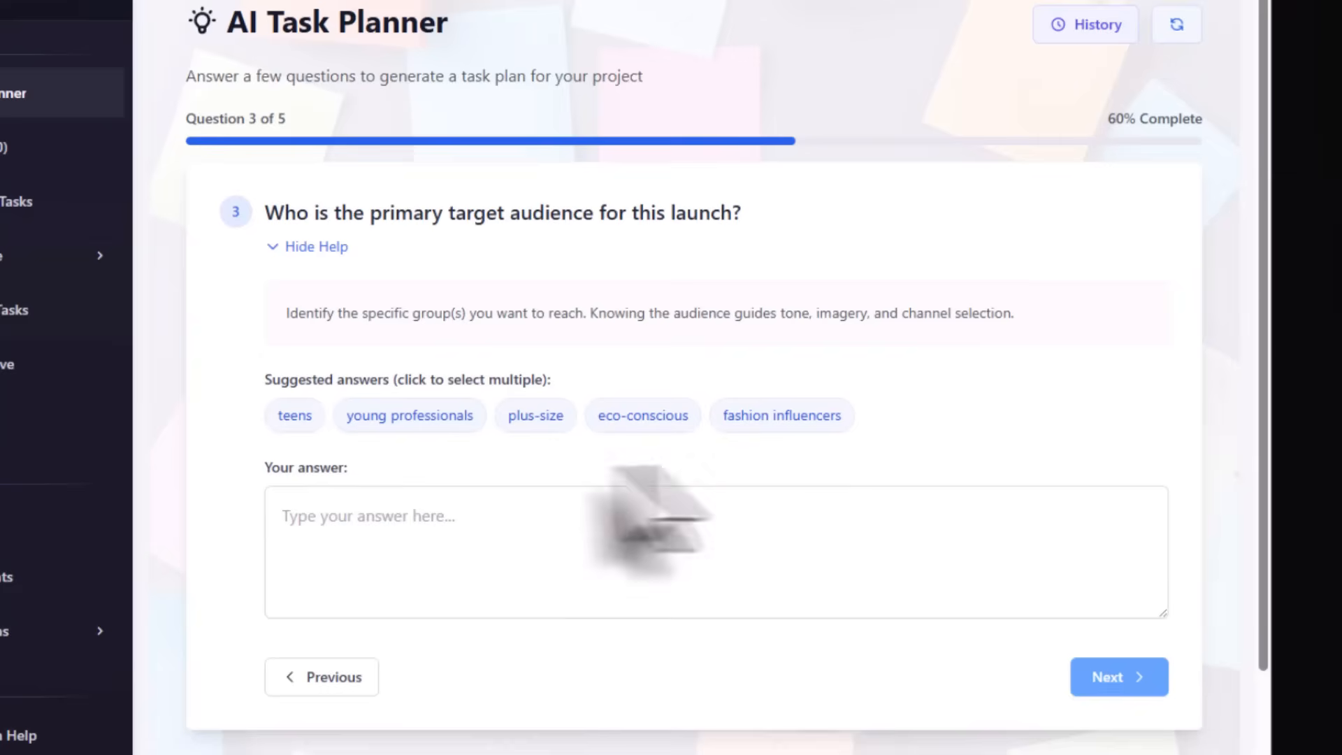
- Choose young professionals, fashion influencers and plus-size as the target audience
click(409, 415)
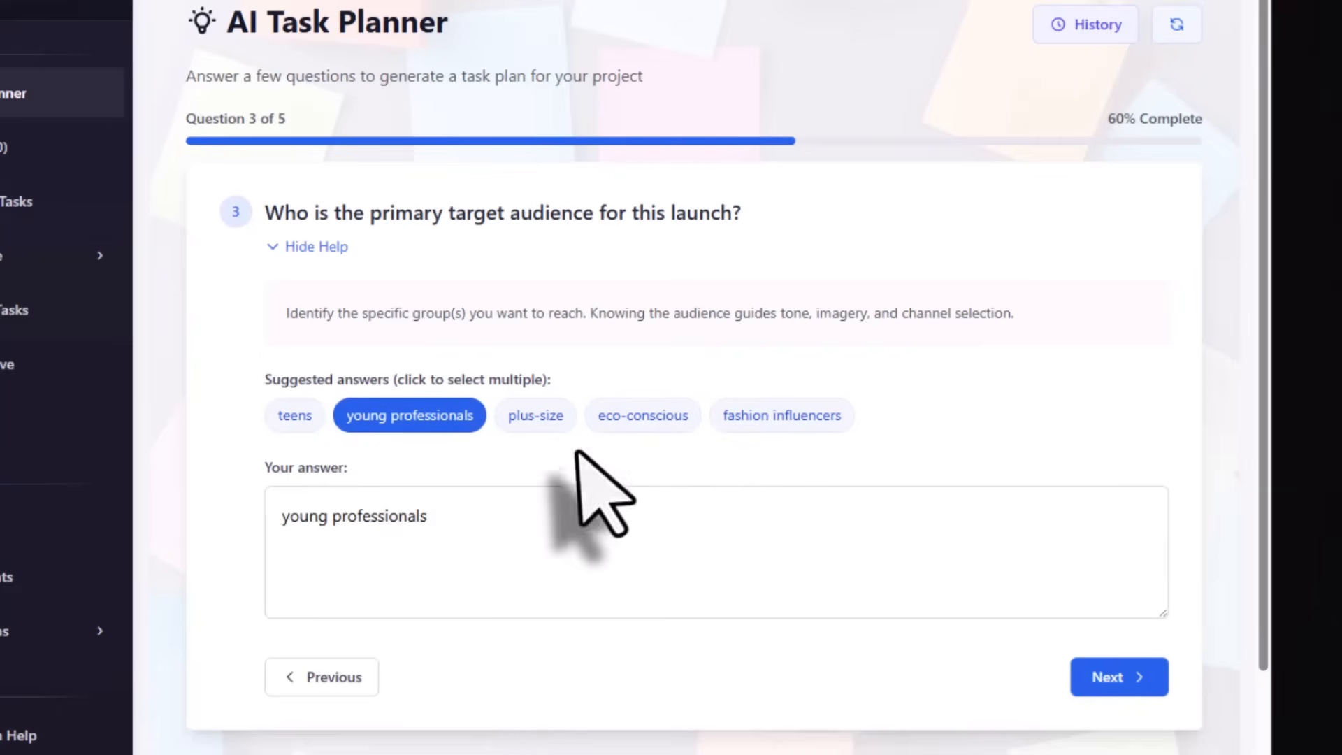
click(781, 415)
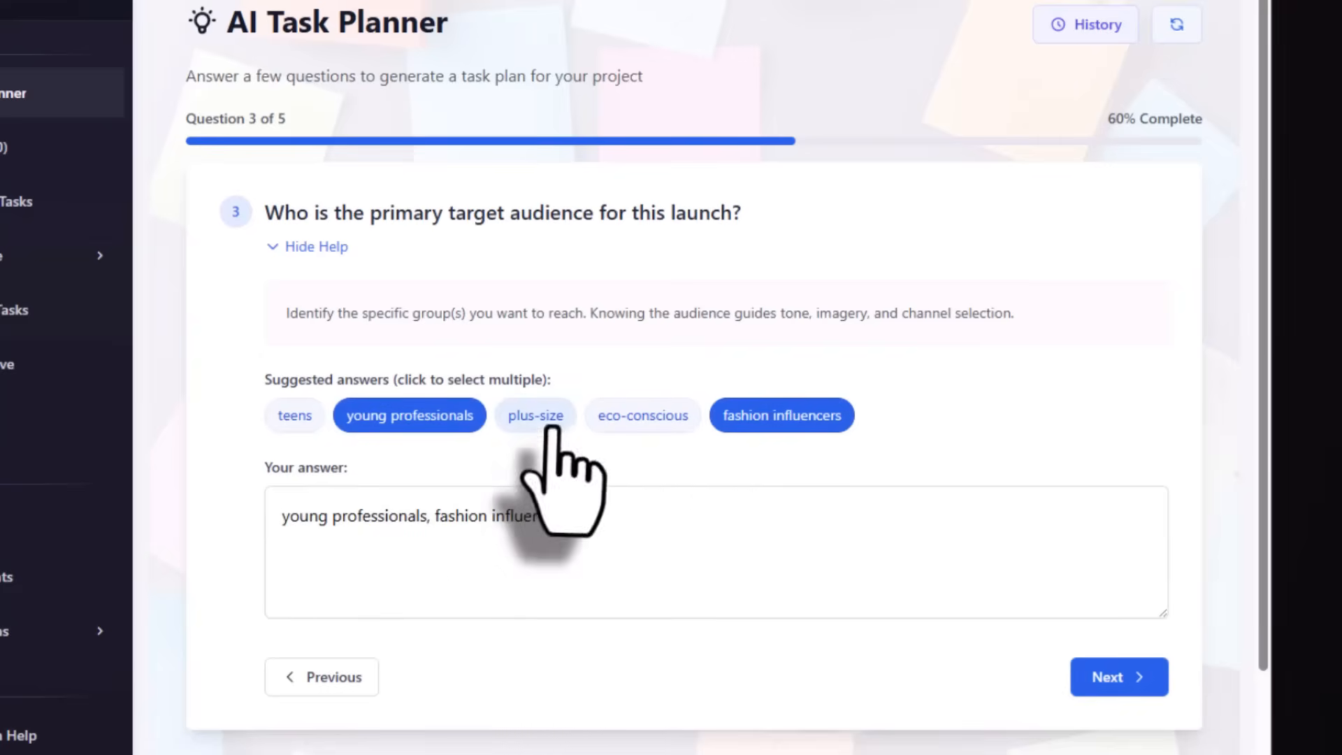
click(535, 415)
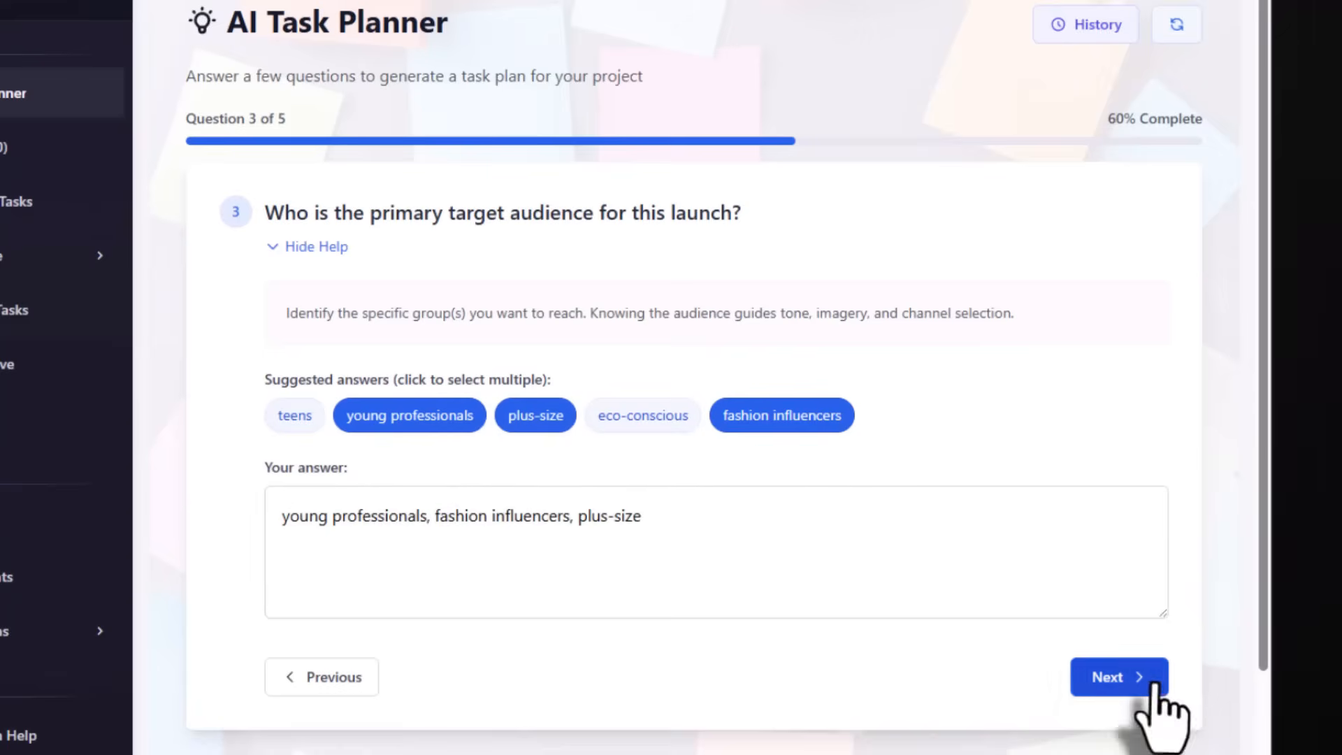
- Pick versatile styling, innovative cuts, limited edition and organic fabrics as key features
click(1119, 676)
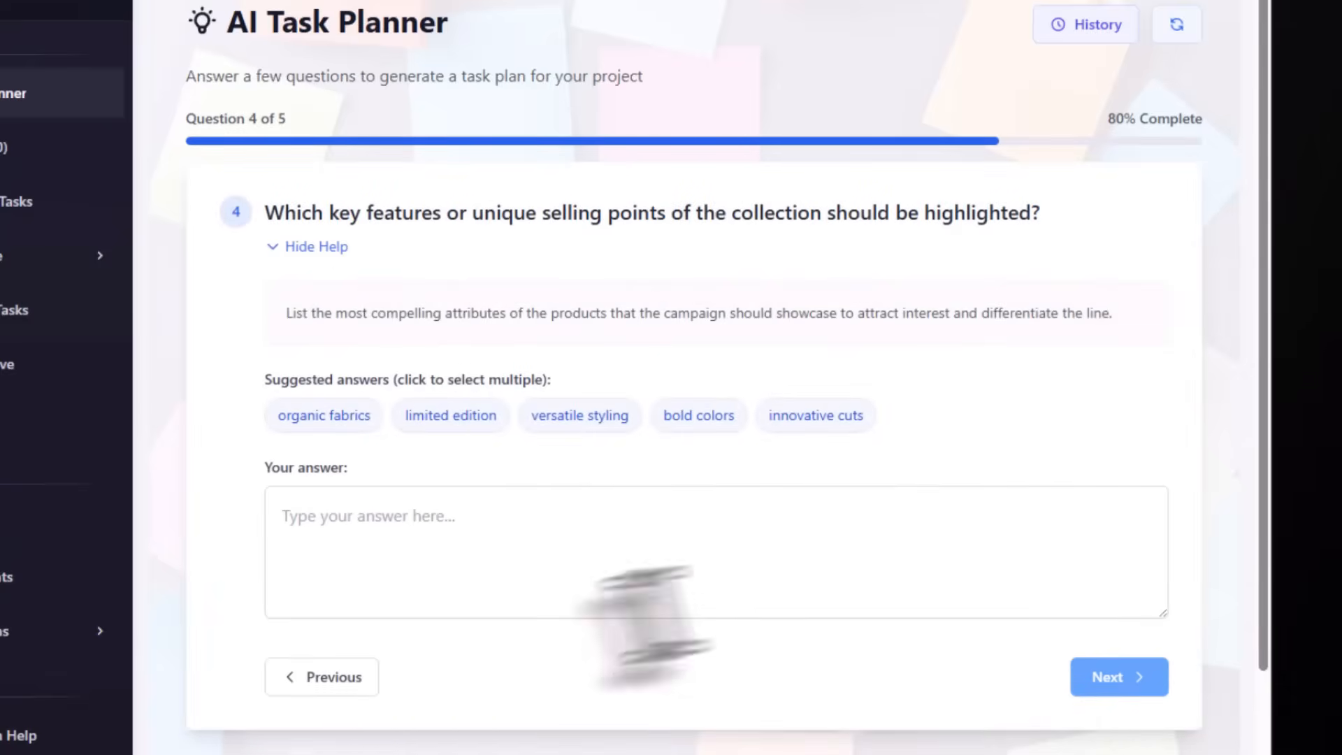
mouse_move(710, 317)
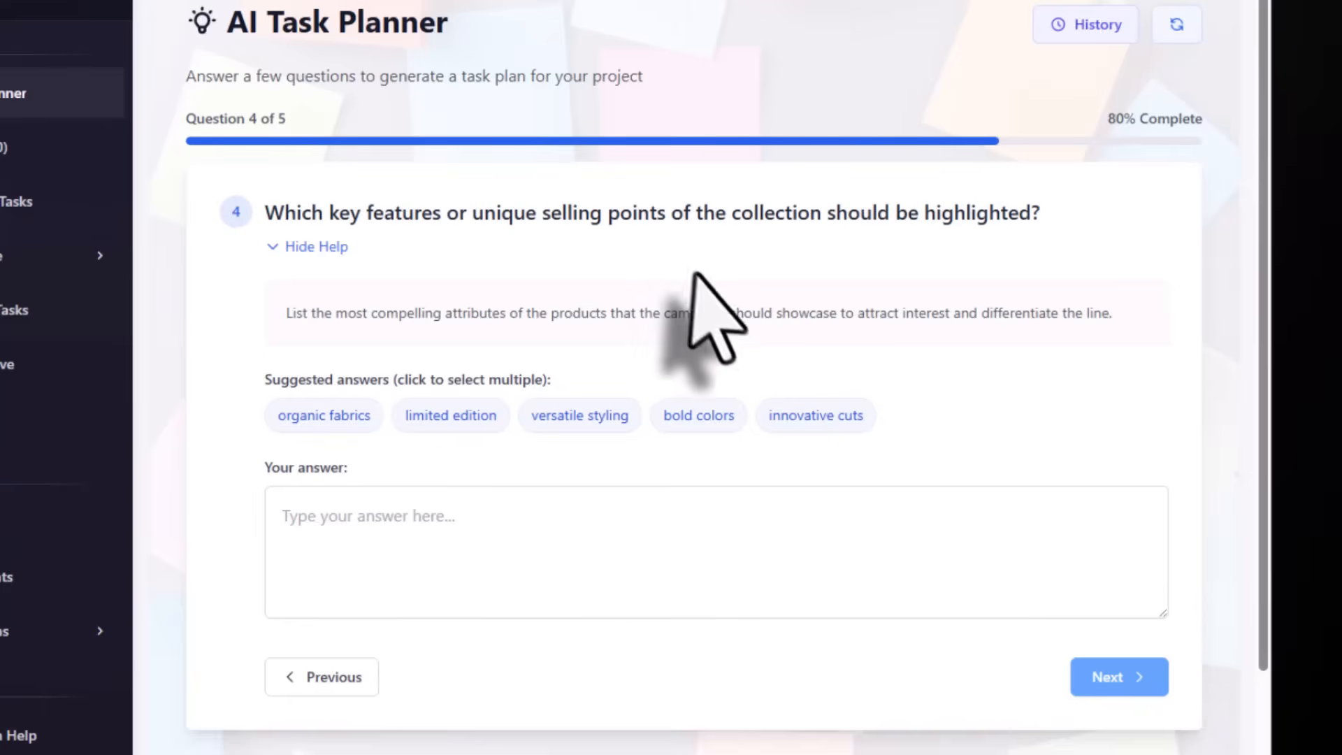
mouse_move(714, 317)
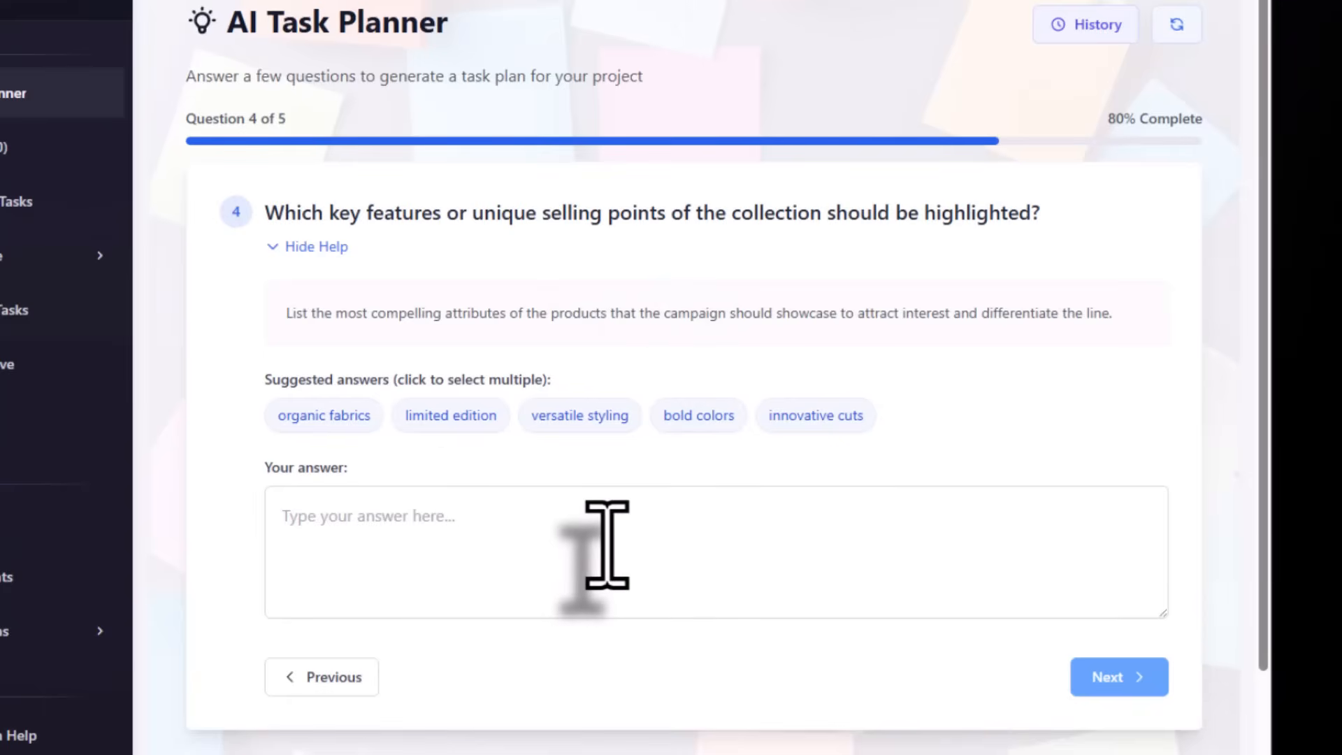
click(579, 415)
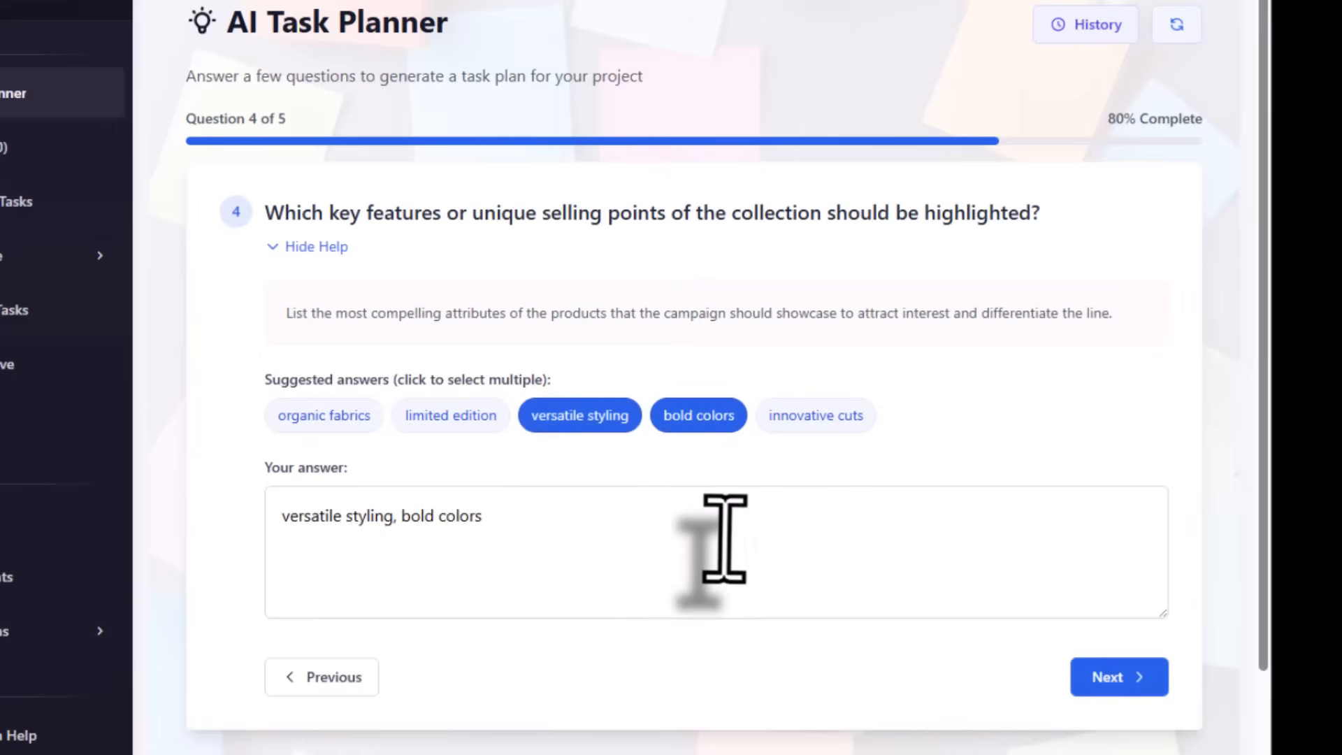
click(814, 415)
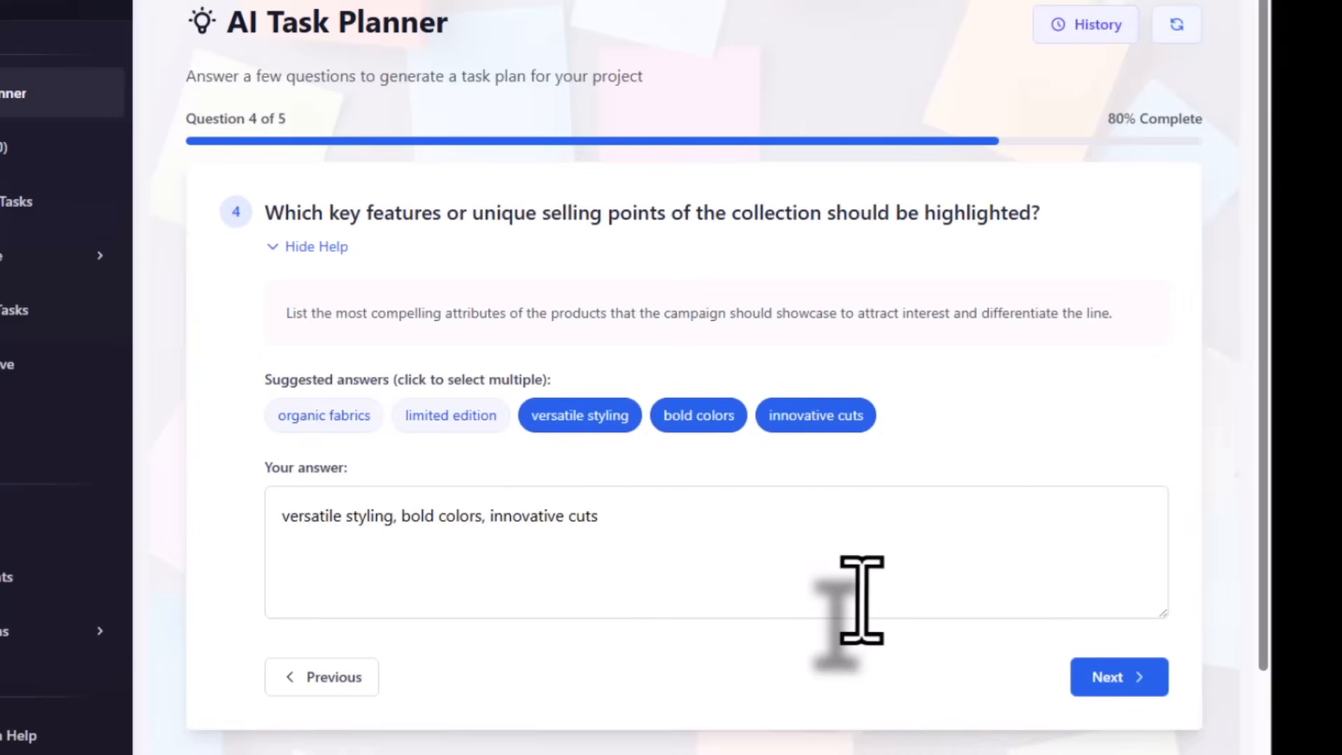
click(450, 416)
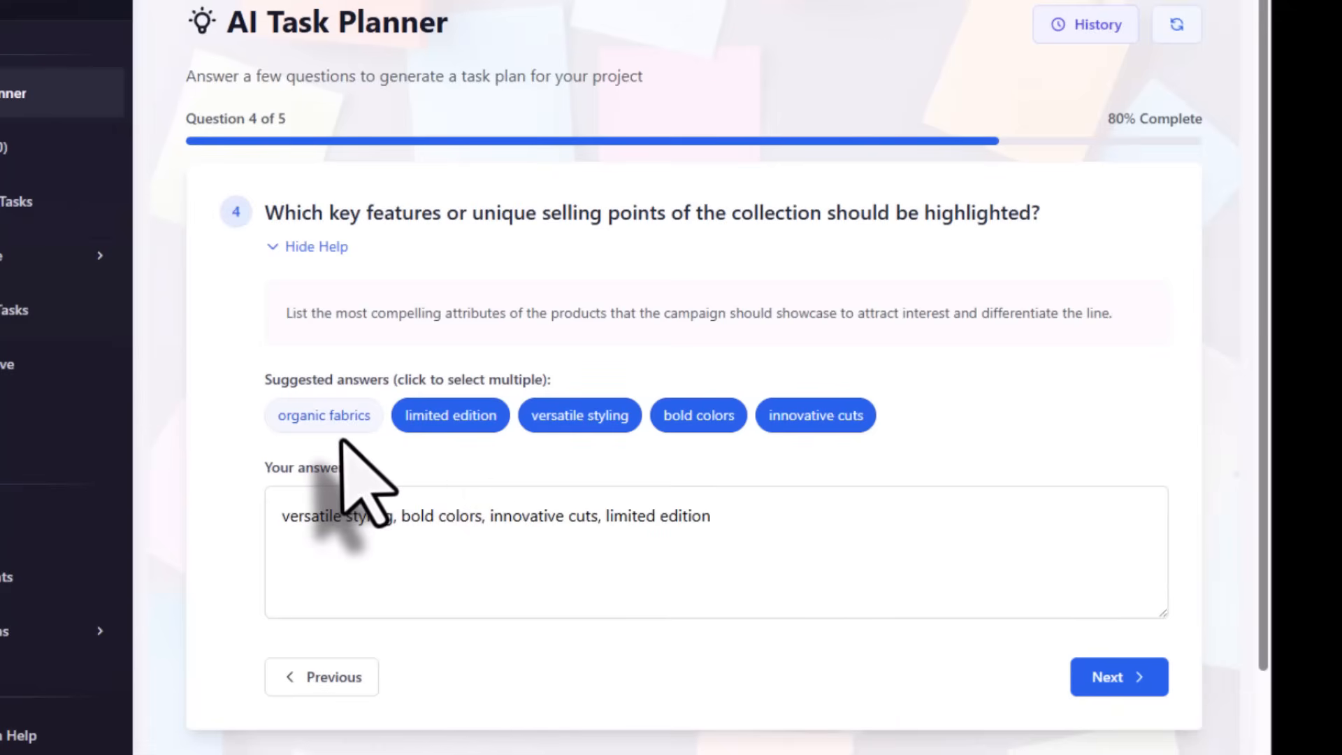
click(323, 415)
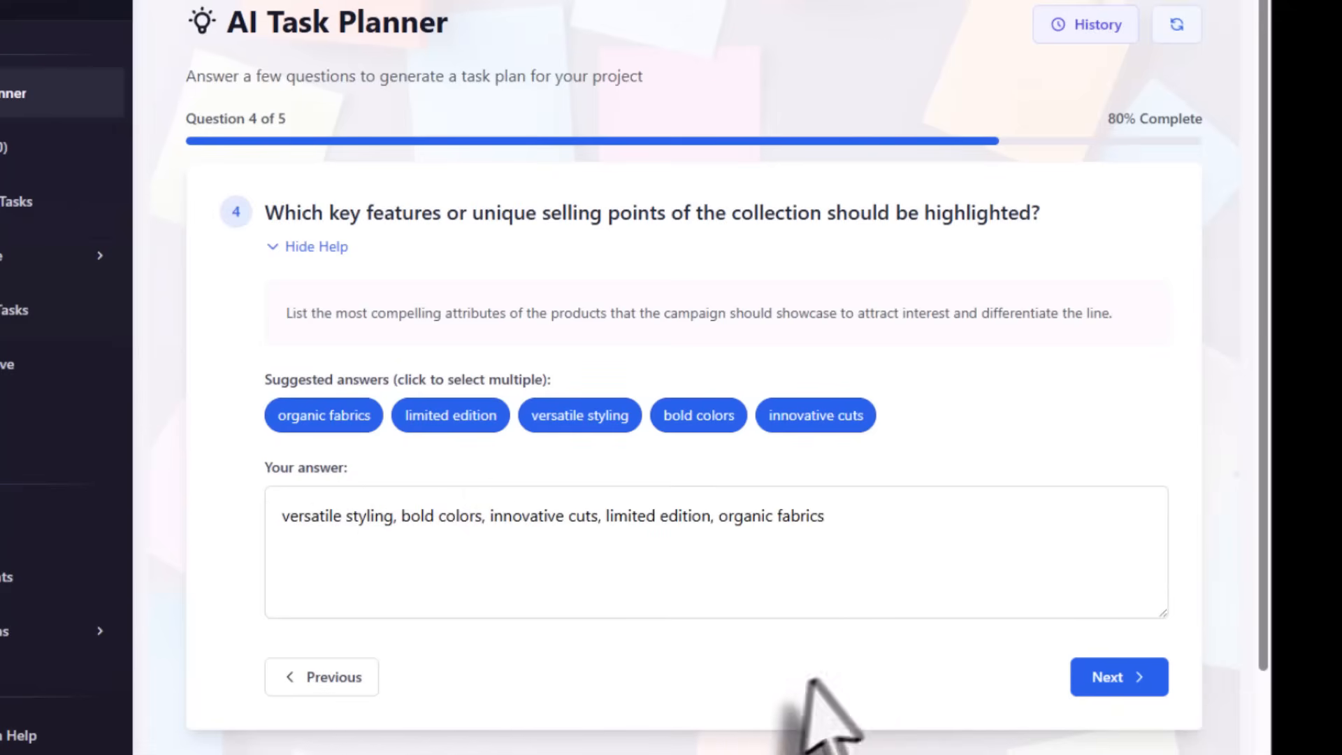
- Pick Instagram, Facebook, TikTok and Weekdays, then generate the plan
click(1118, 676)
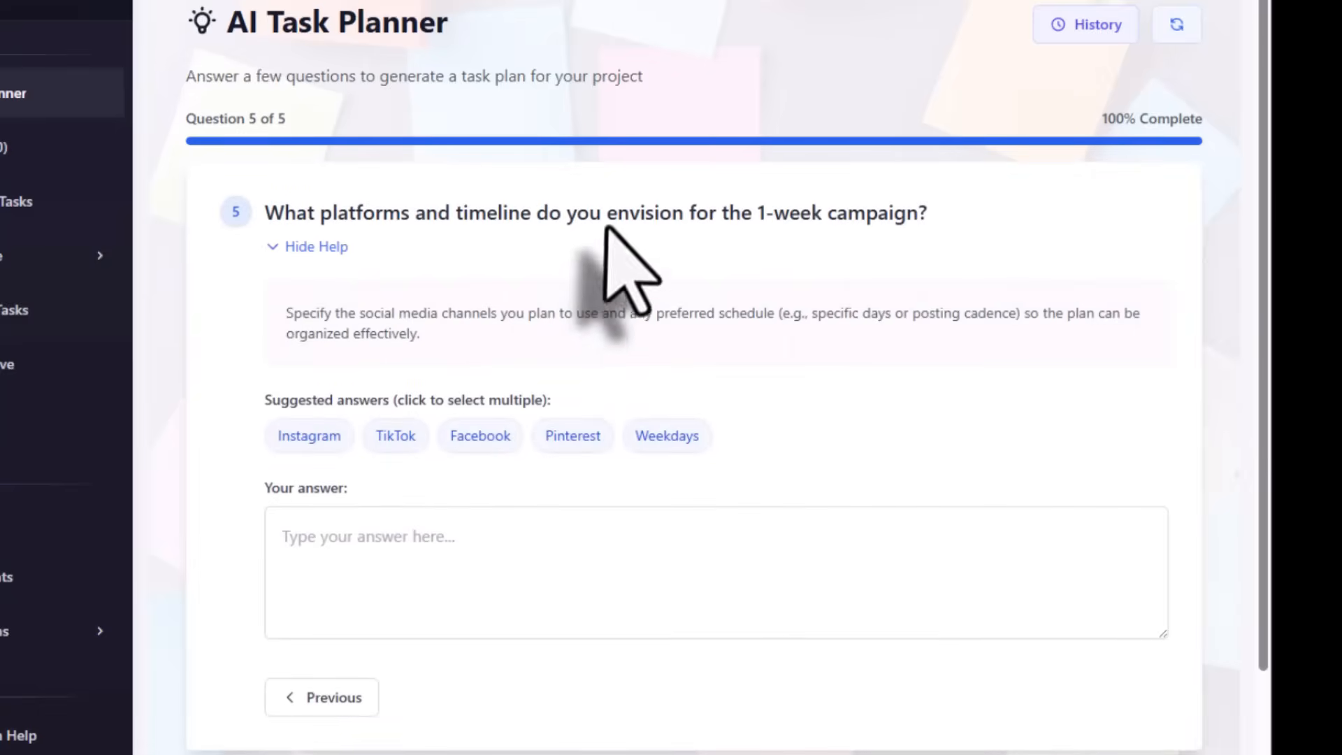
mouse_move(929, 432)
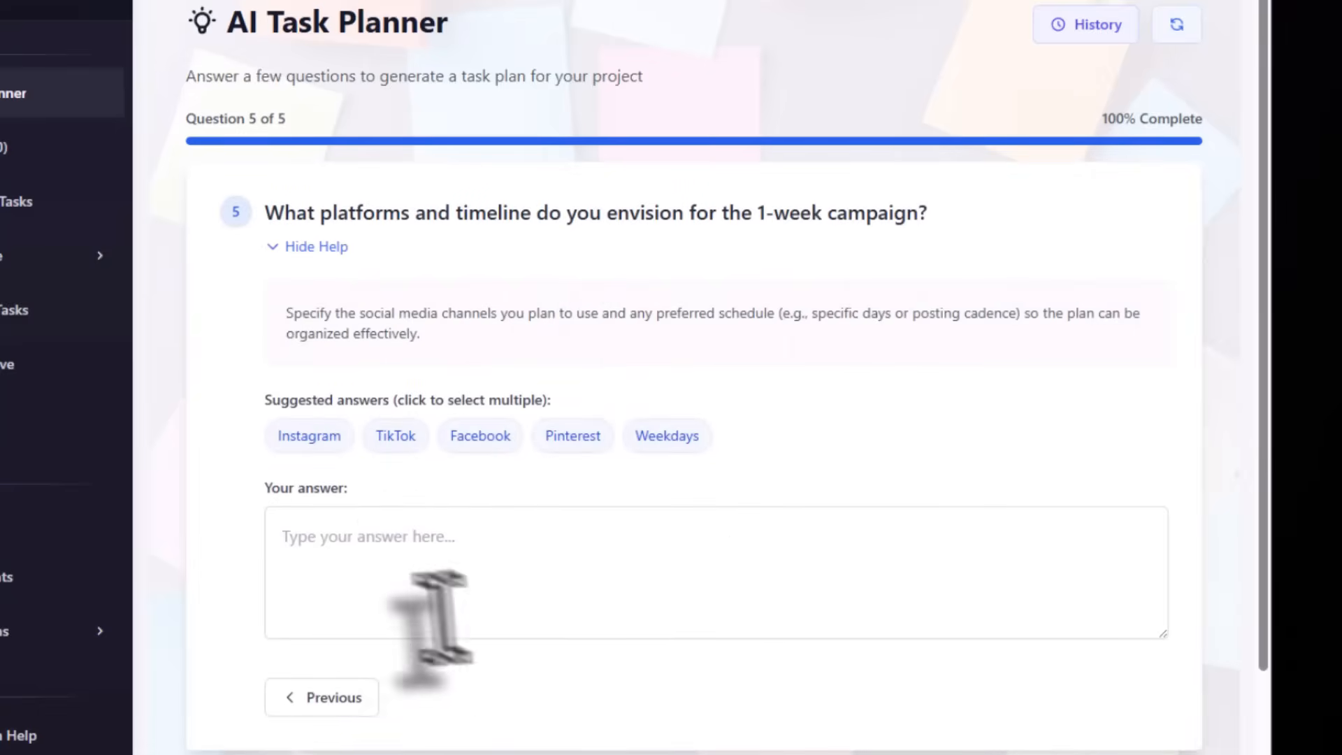
click(479, 434)
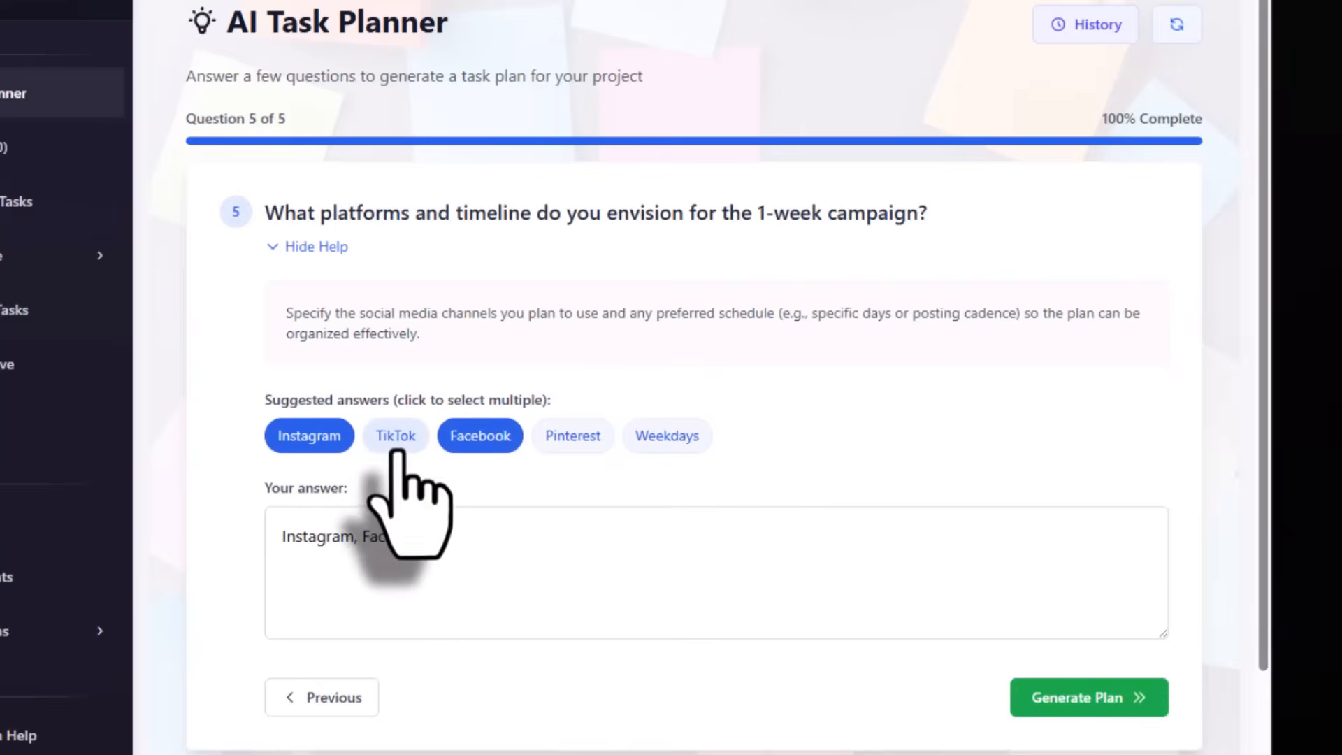
click(396, 435)
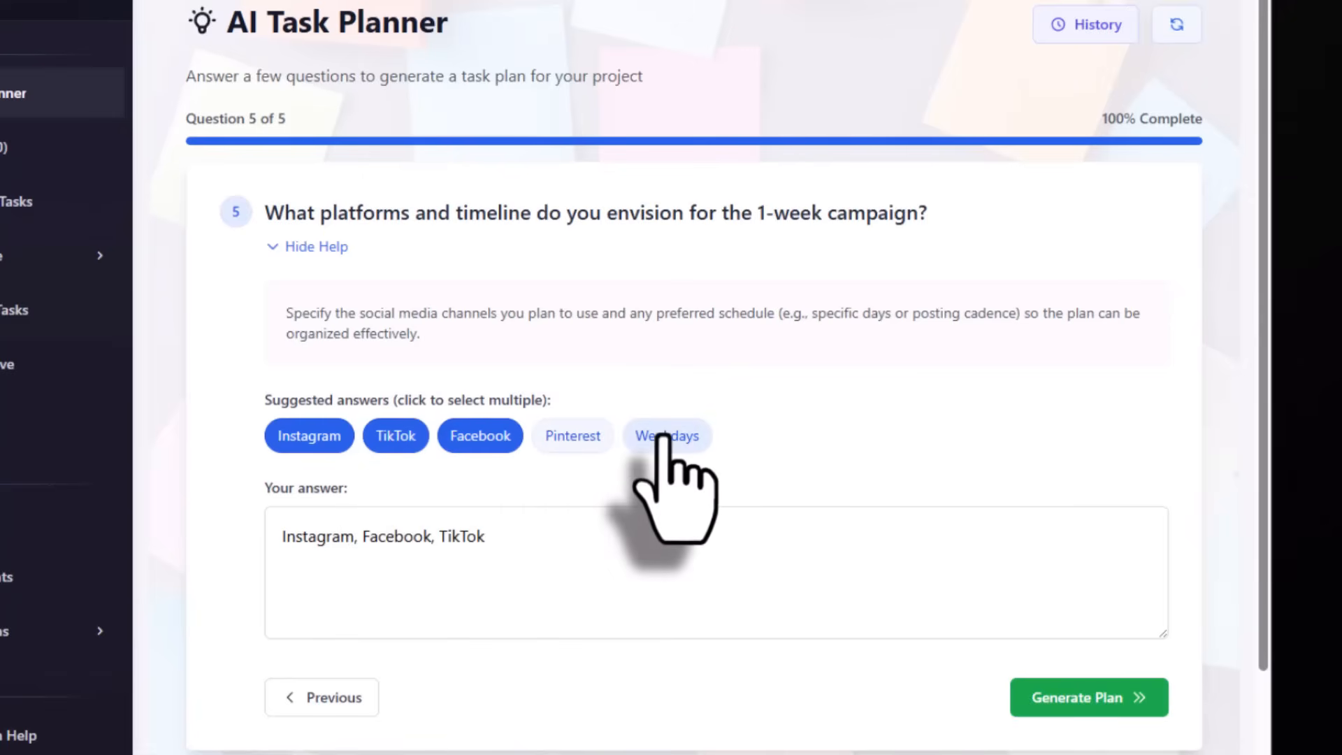
click(667, 435)
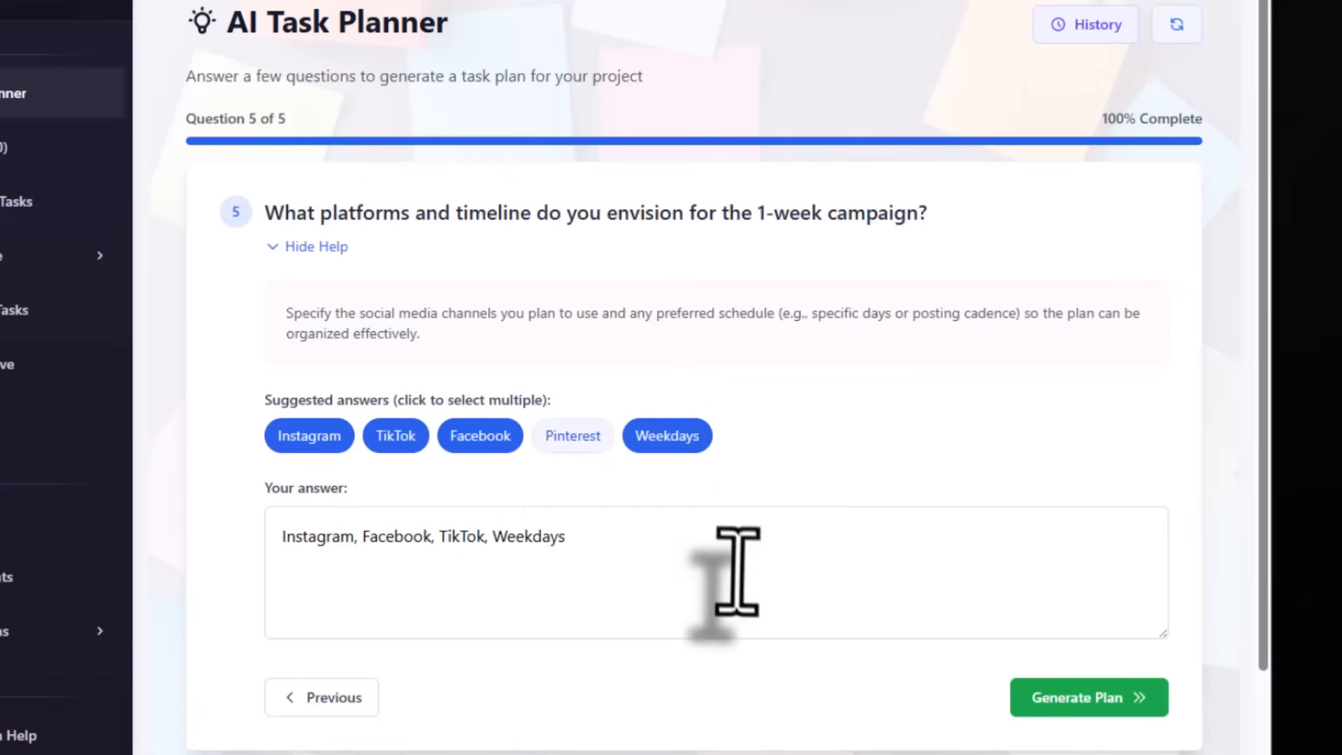
click(1087, 697)
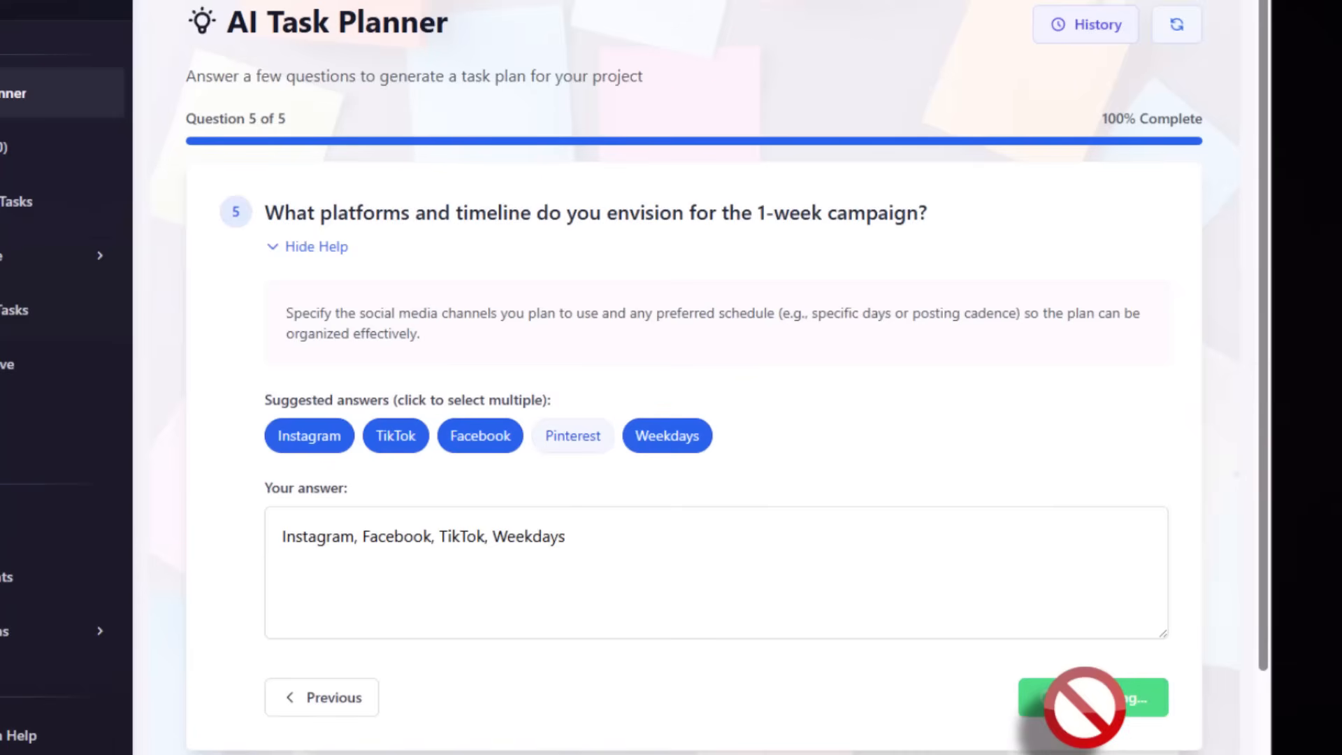
- Review the Bold Colors Versatile Cuts Campaign plan, expanding the planning and photoshoot task details
click(1093, 697)
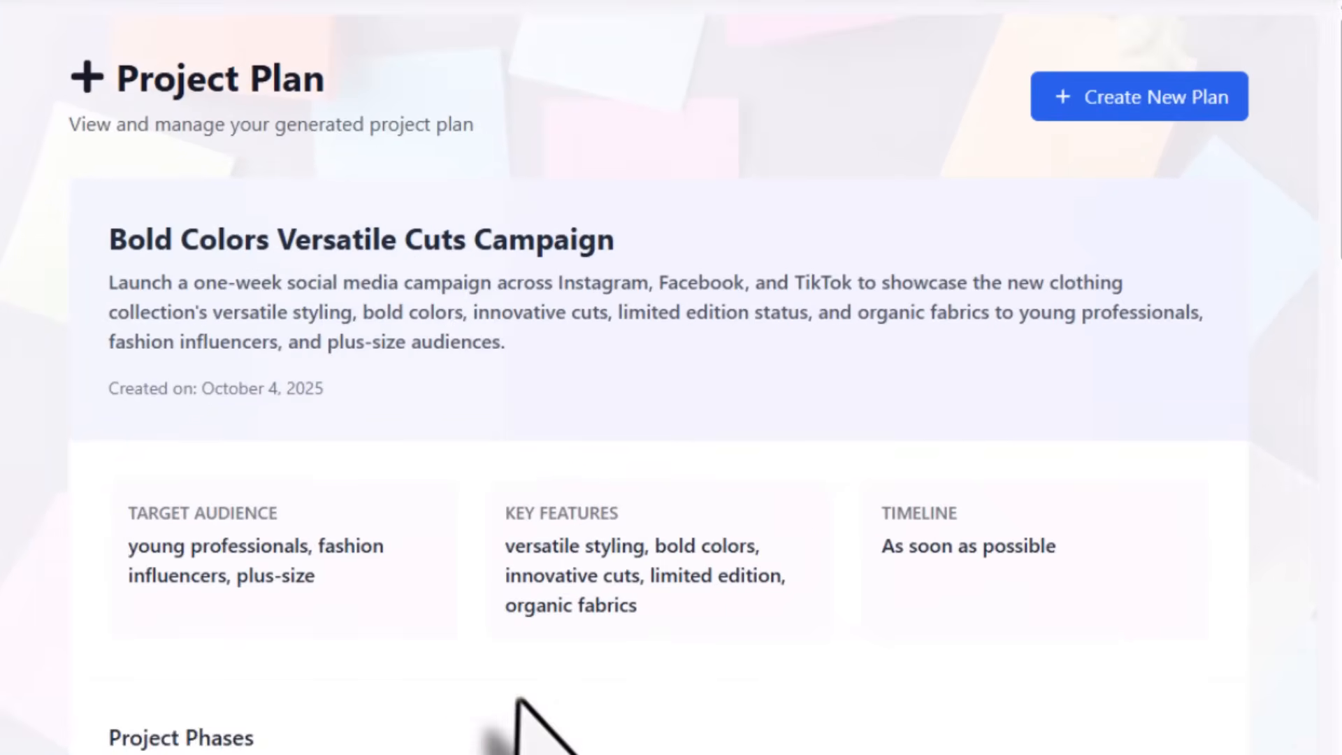
scroll(down, 3)
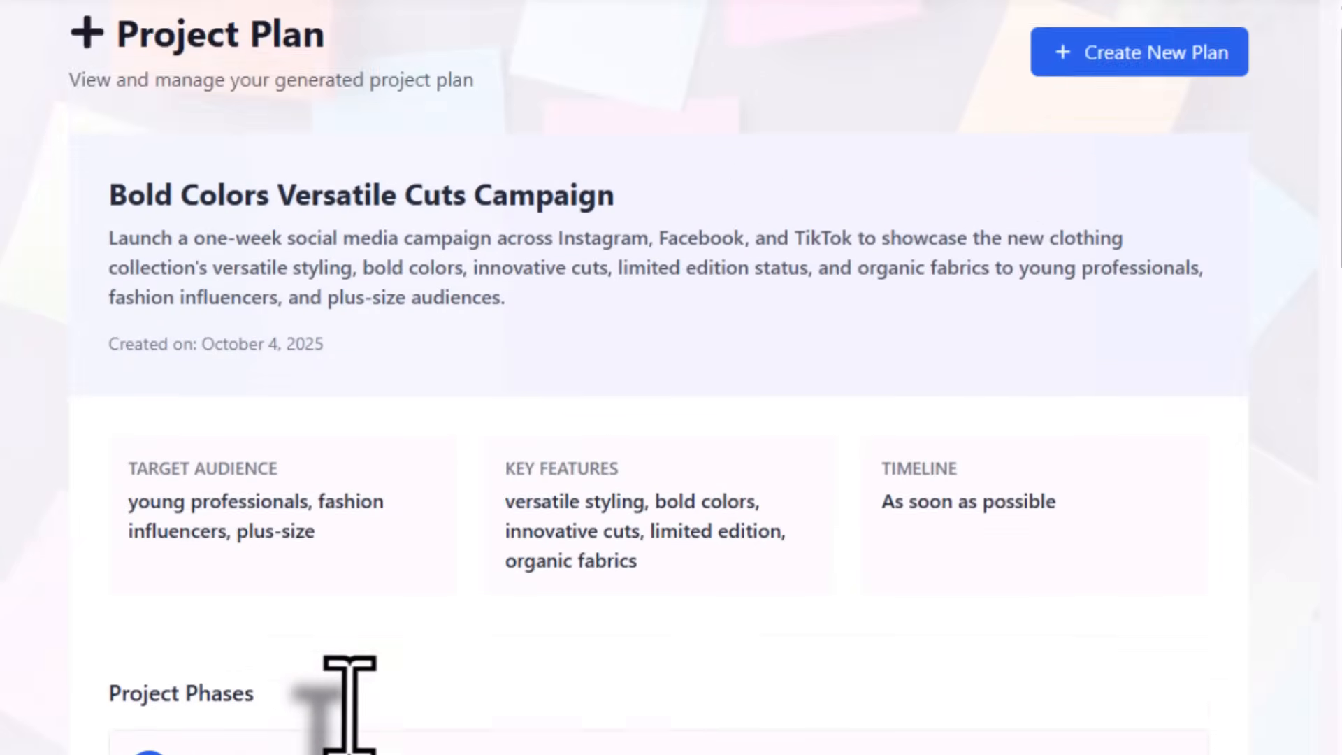
scroll(down, 3)
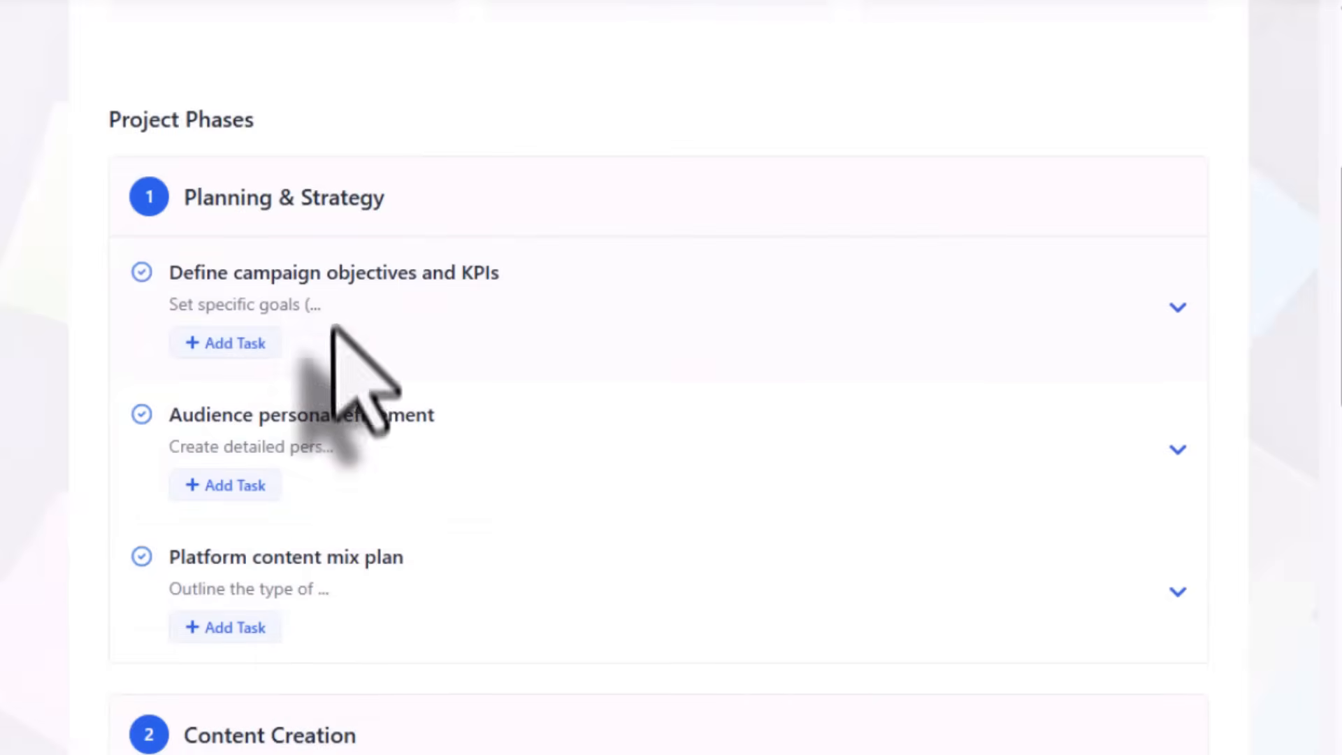
click(1177, 307)
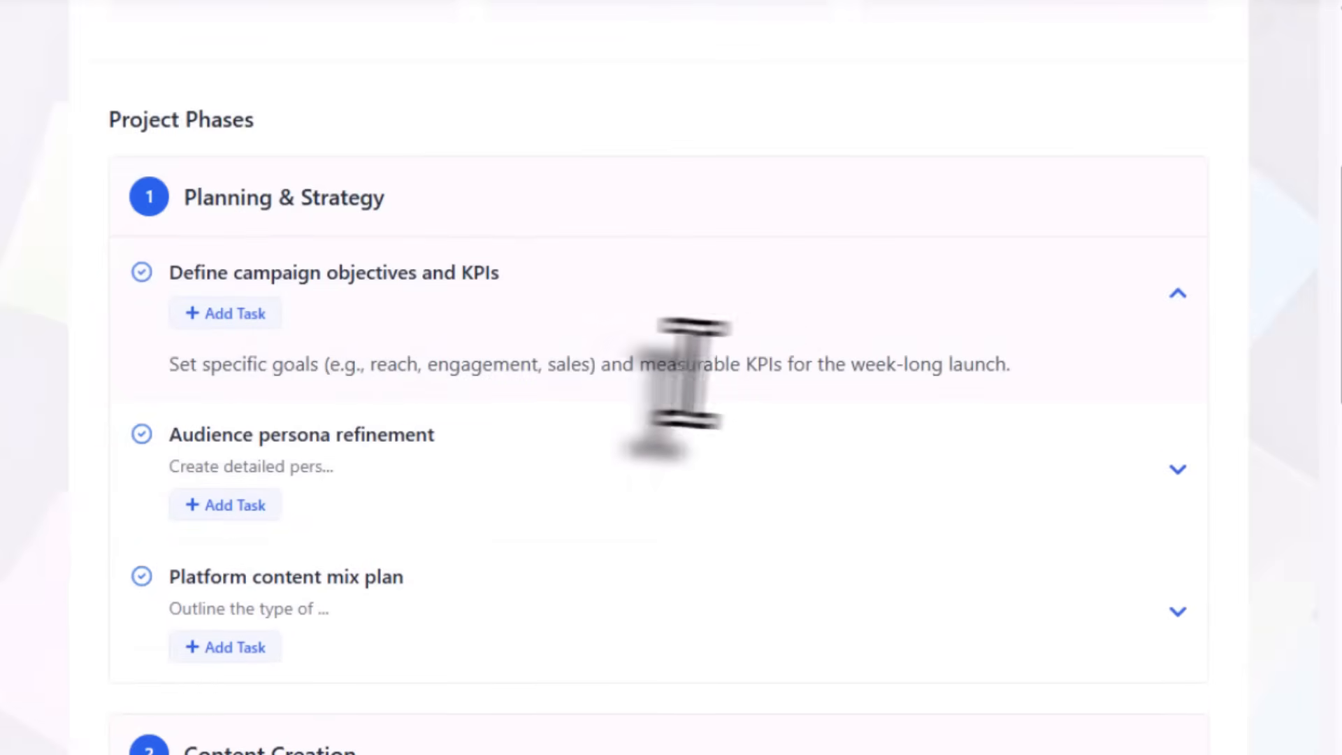
click(1177, 469)
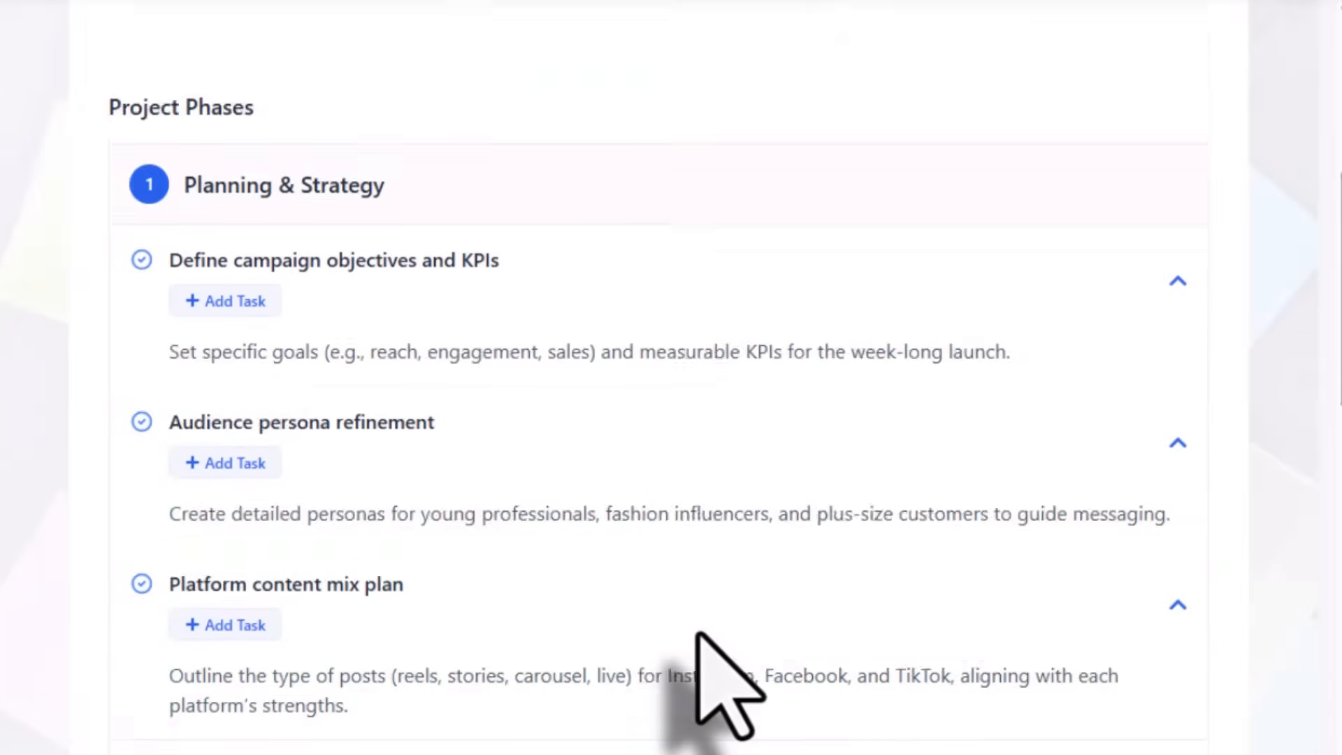
scroll(down, 3)
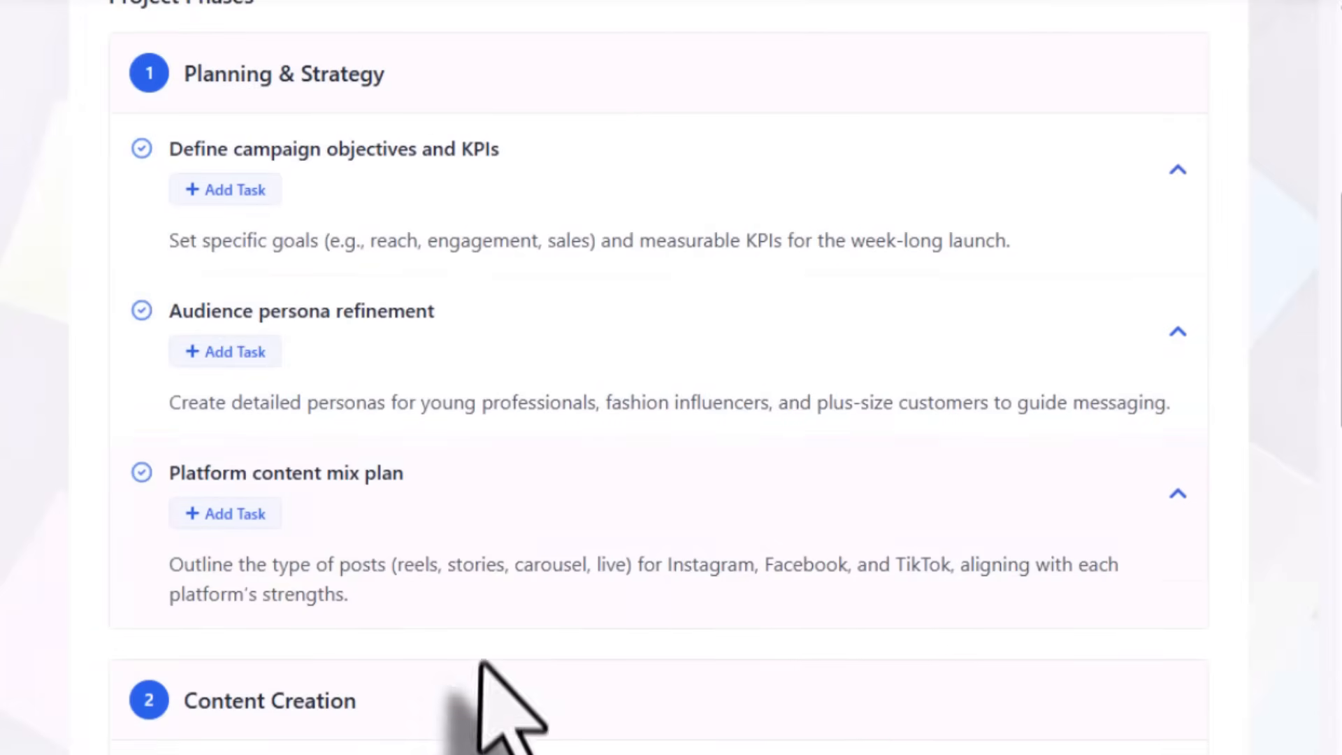
scroll(down, 3)
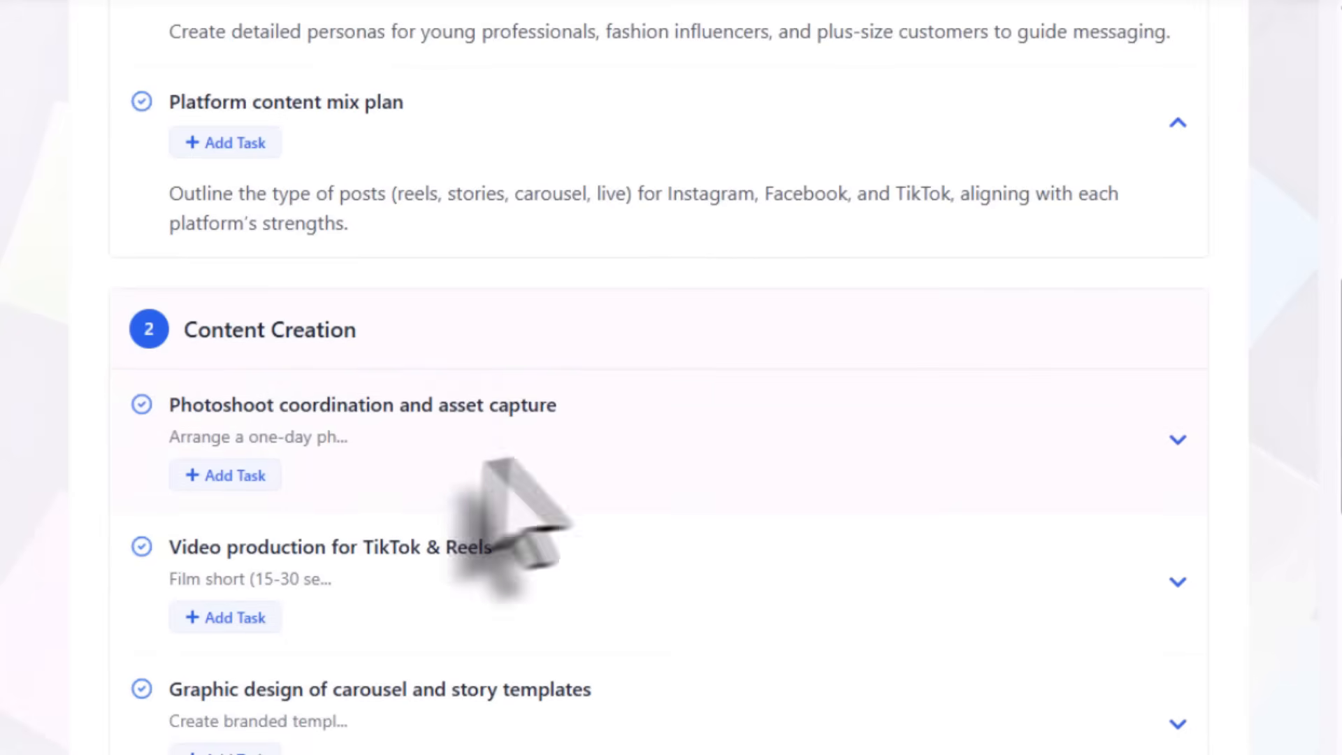
click(1177, 439)
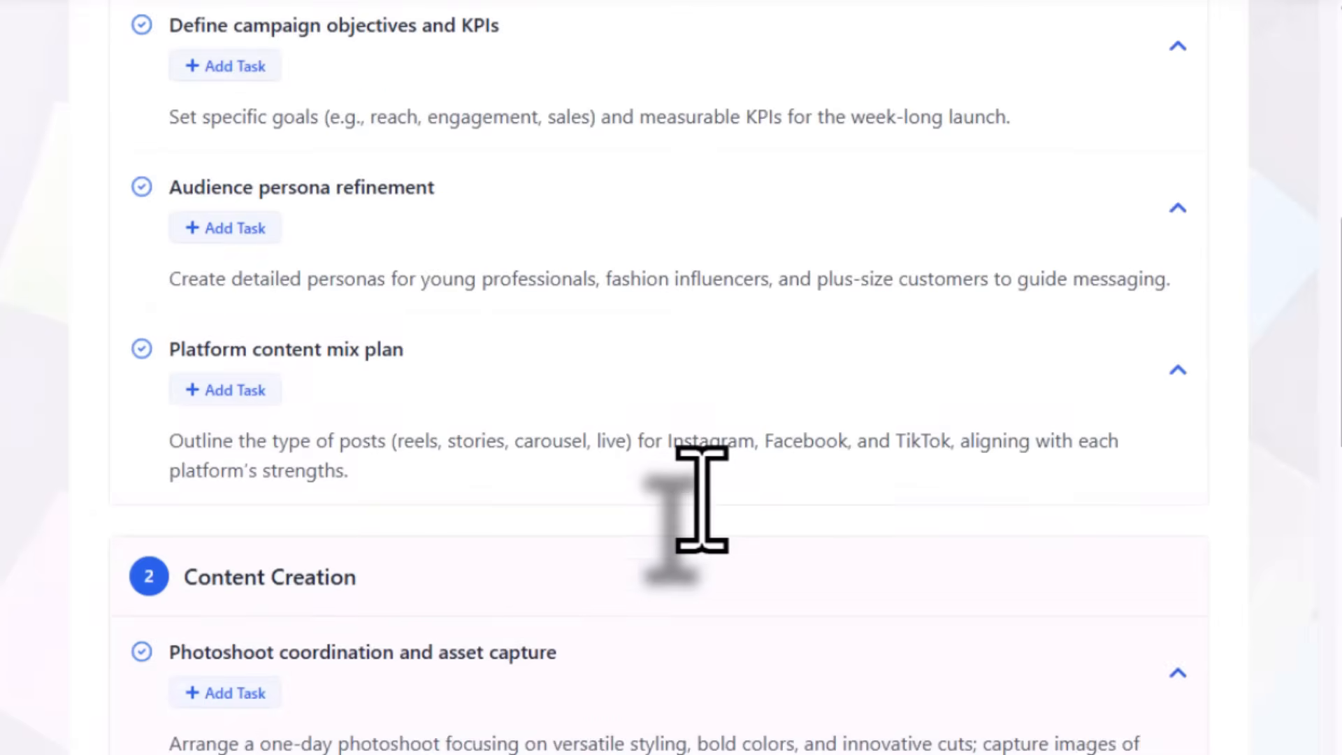
mouse_move(419, 710)
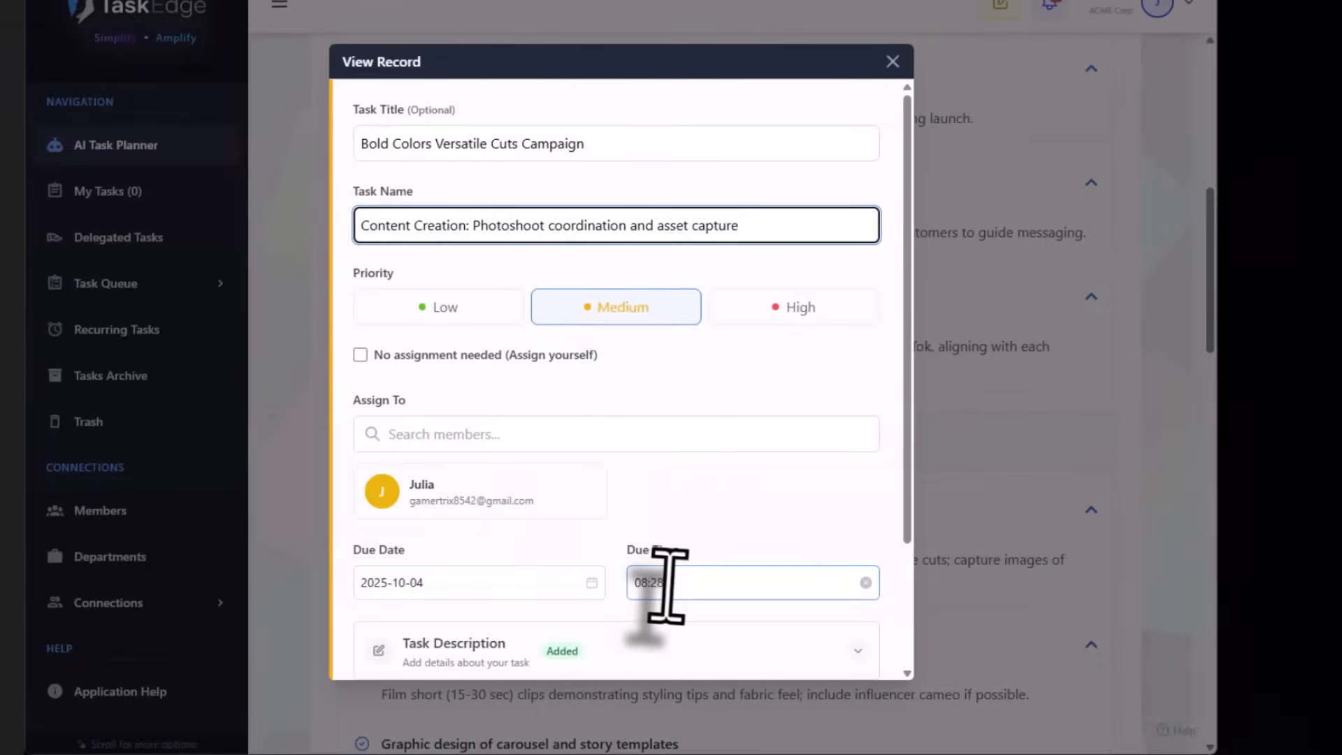
- Create the photoshoot coordination and asset capture task, assigned to Julia, due 2025-10-04
scroll(down, 3)
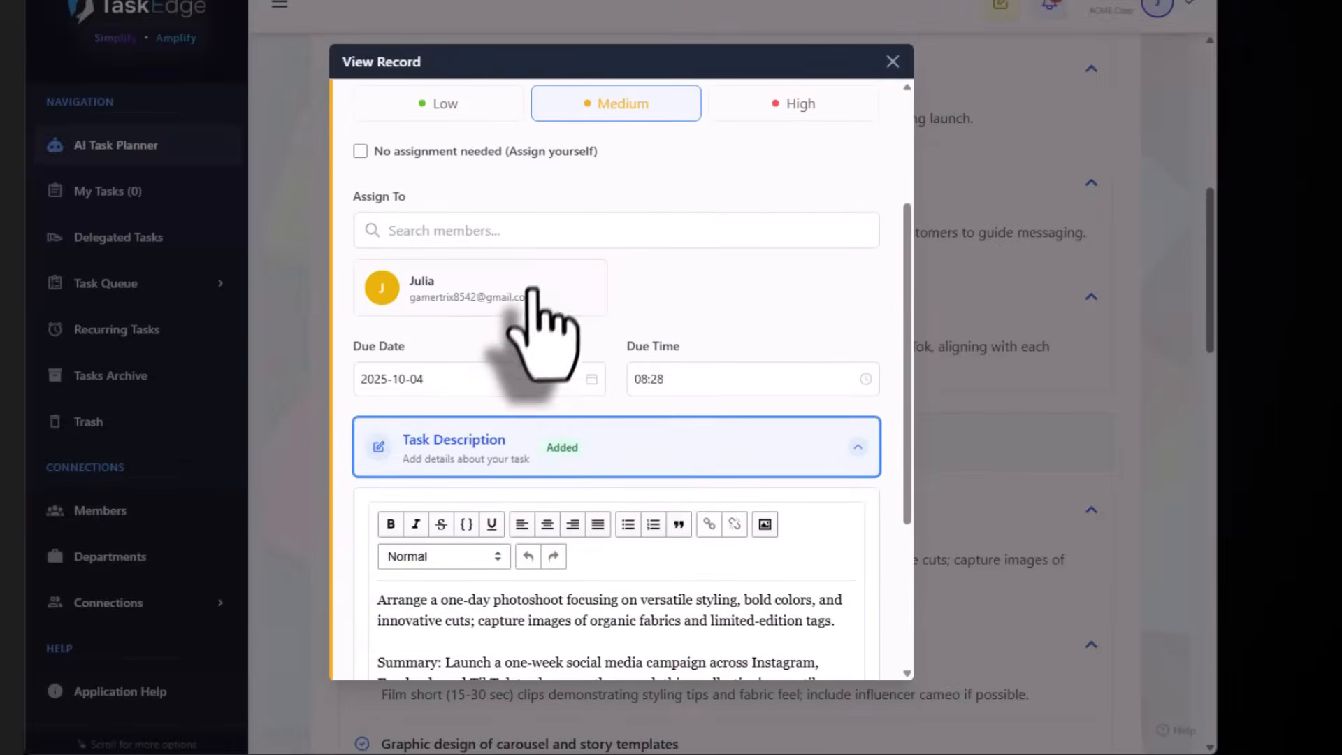
scroll(down, 3)
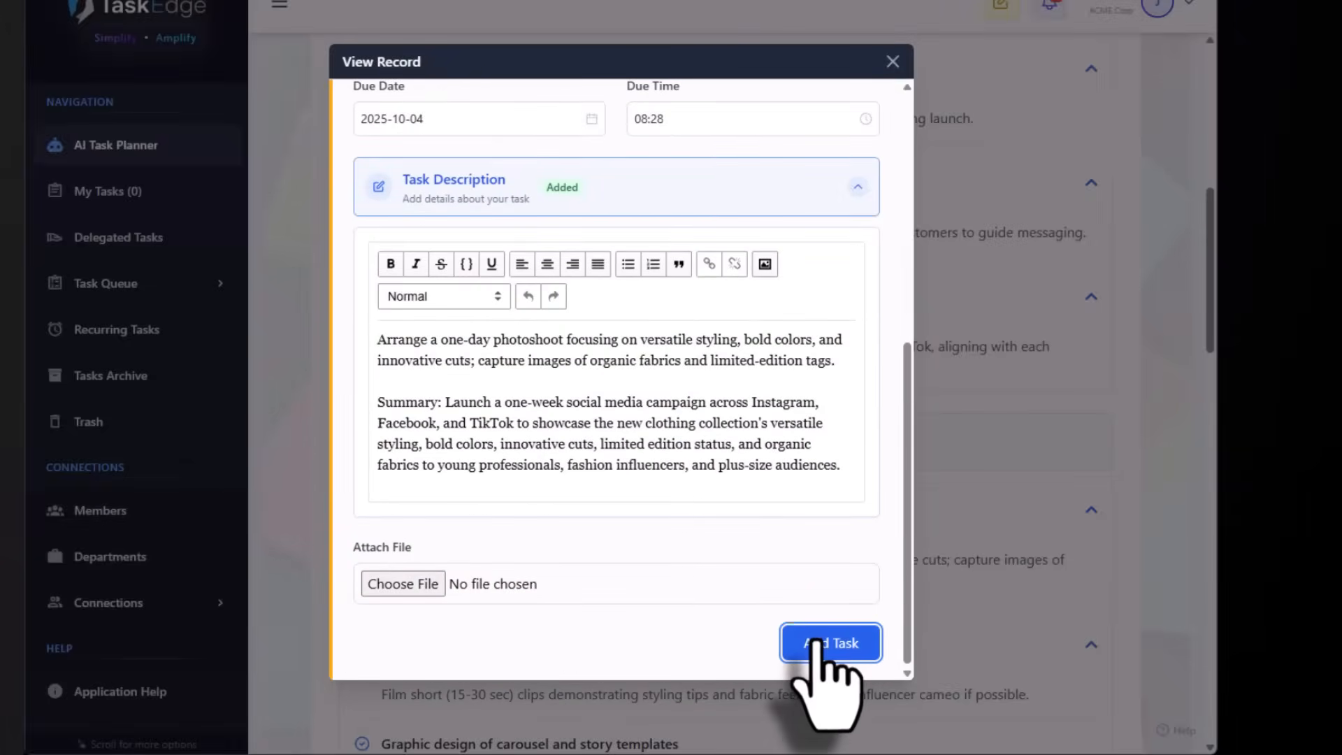
click(830, 643)
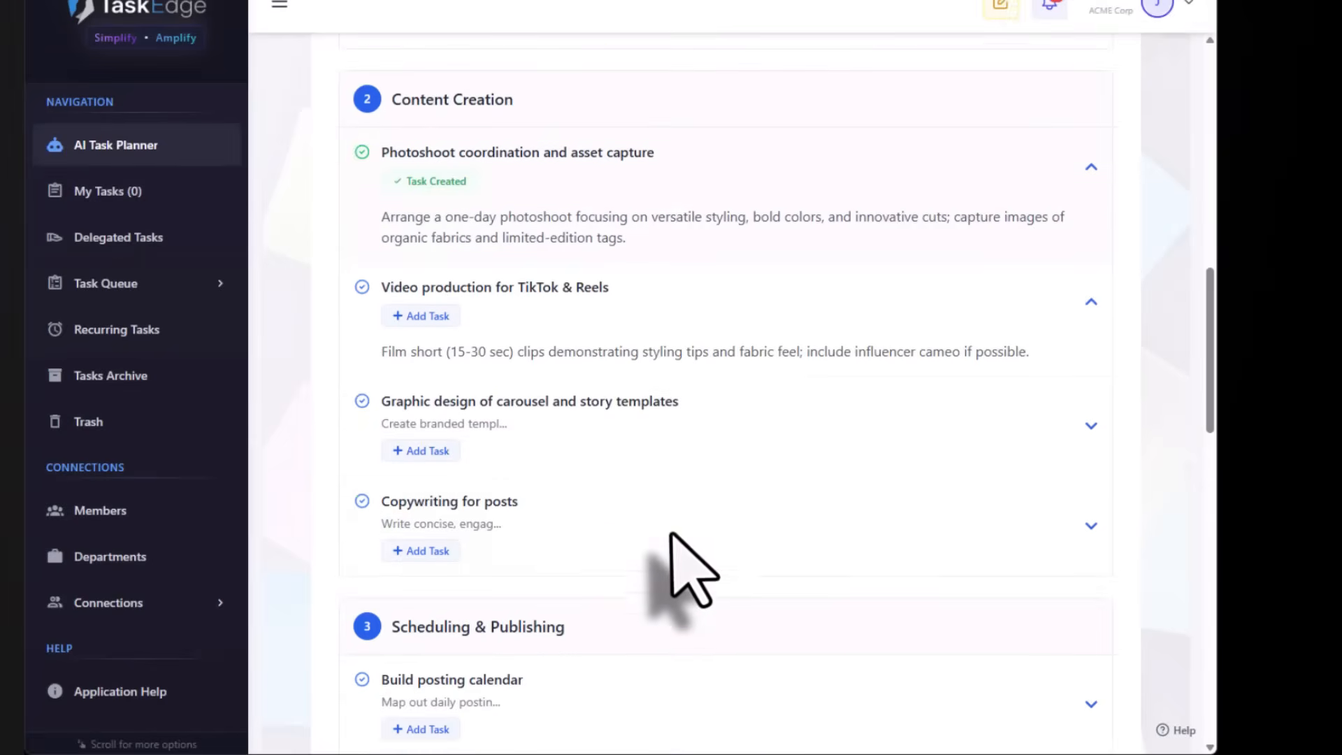
- Add the 'Define campaign objectives and KPIs' task, assigned to Julia, due 2025-10-04
scroll(up, 3)
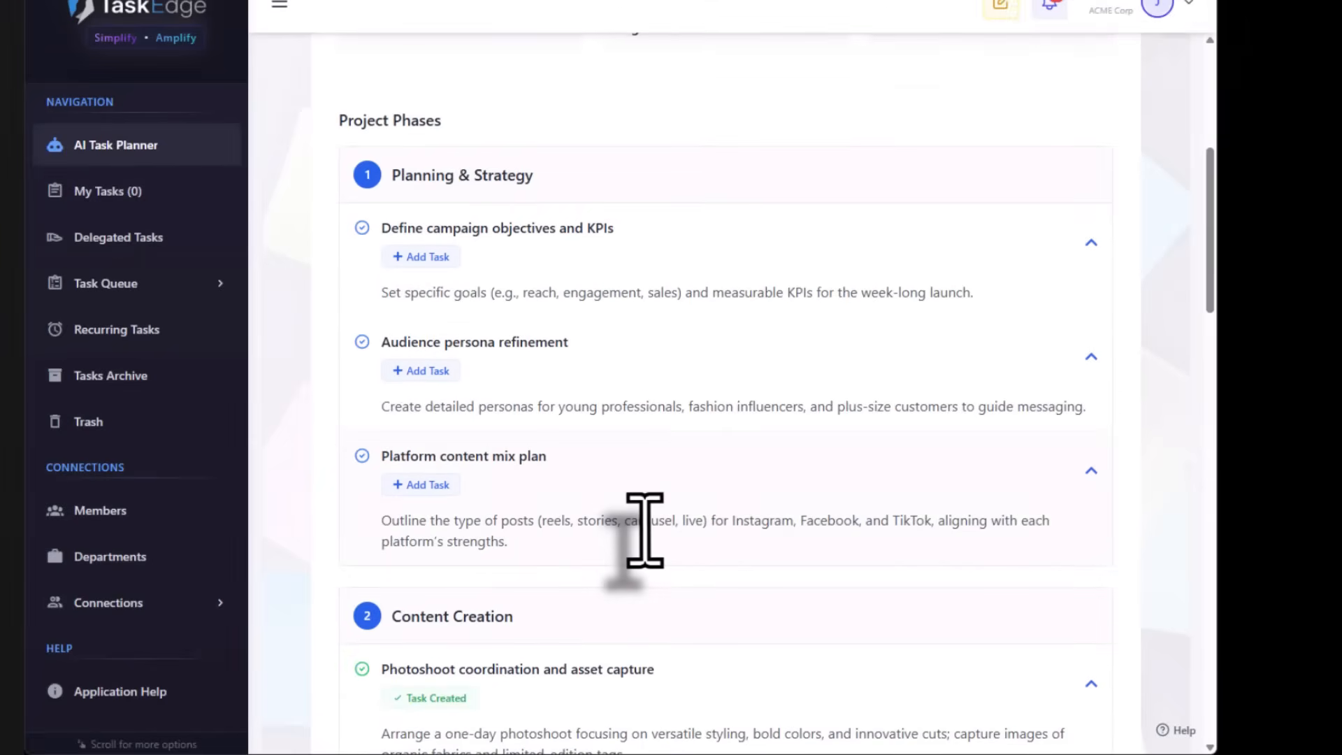
mouse_move(488, 514)
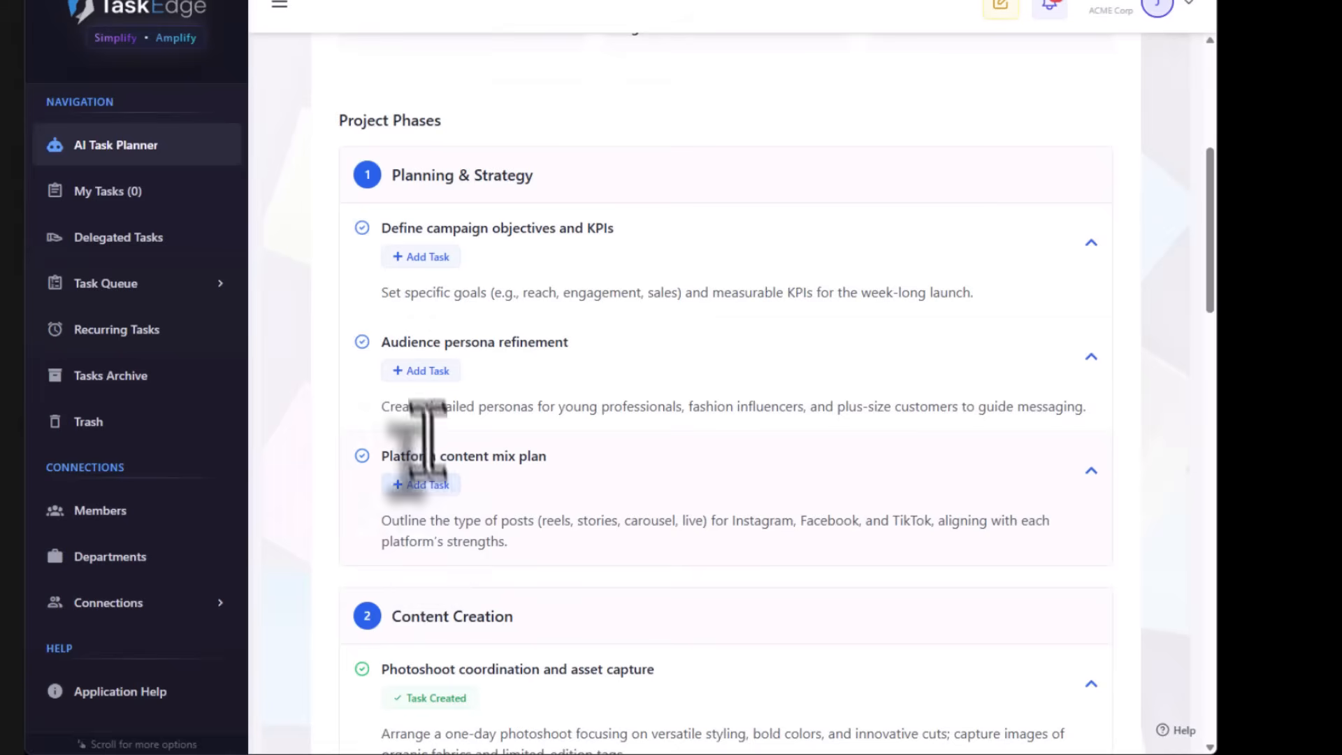
click(419, 256)
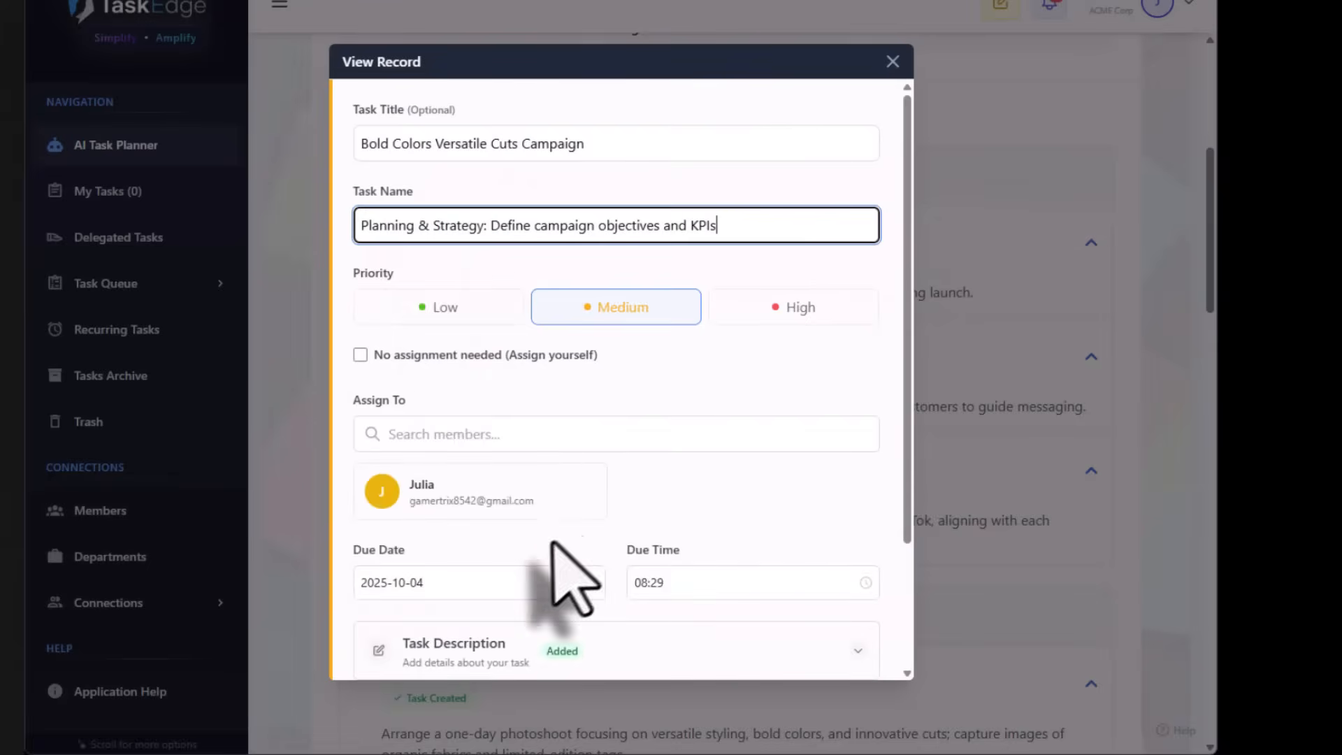
click(361, 354)
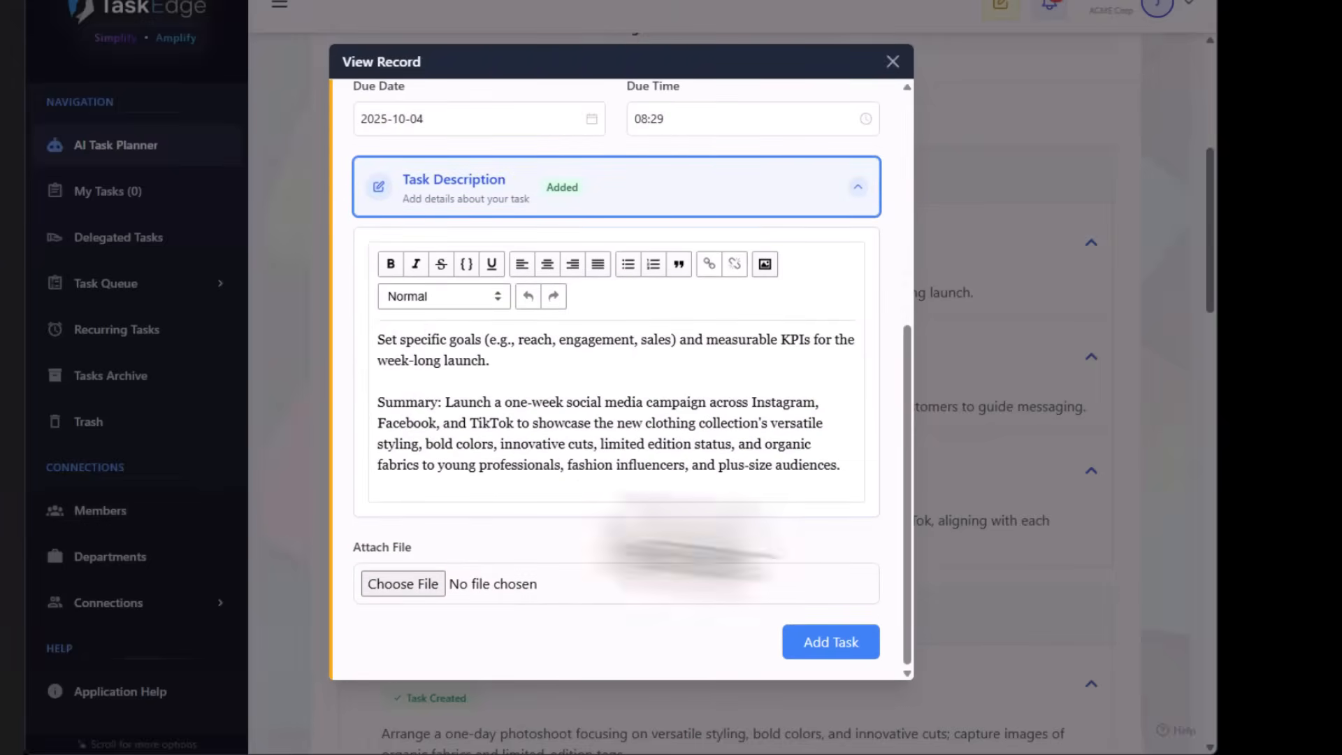
click(828, 641)
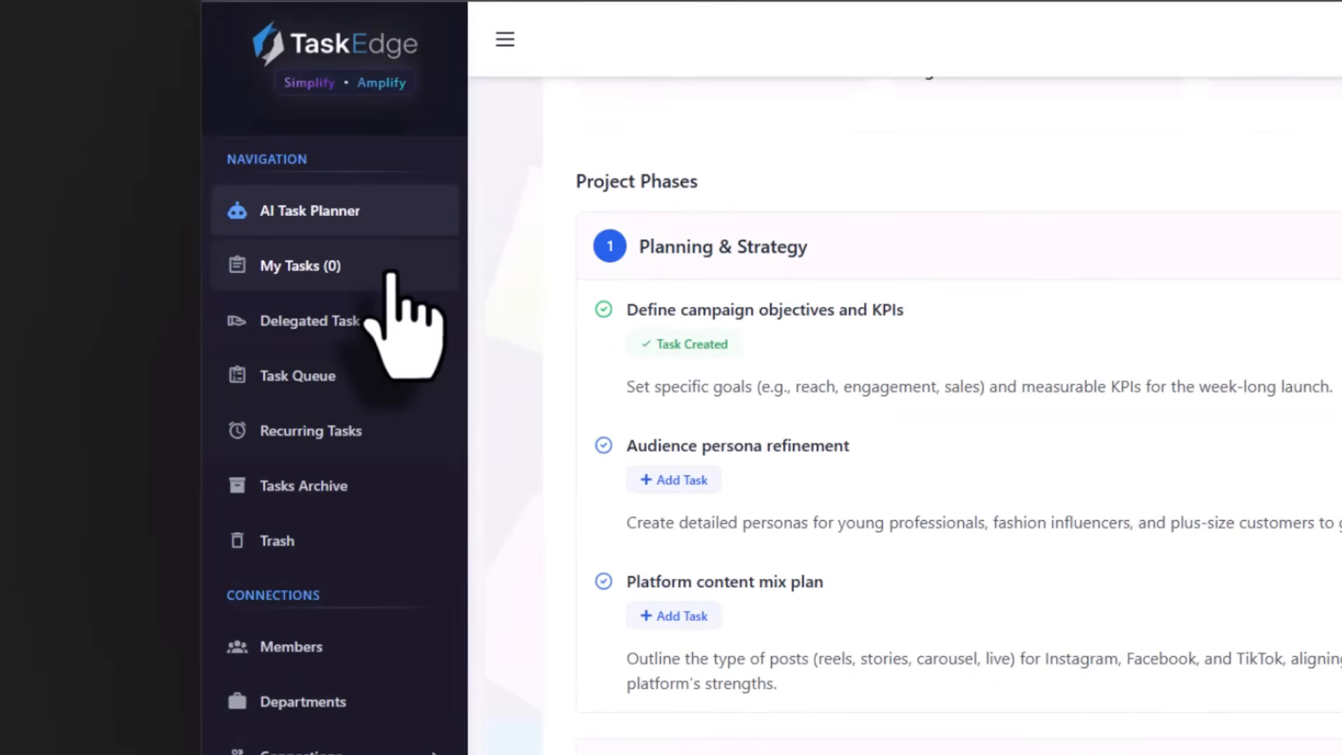
- Set the 'Define campaign objectives and KPIs' task to Ongoing at 10% progress
click(300, 265)
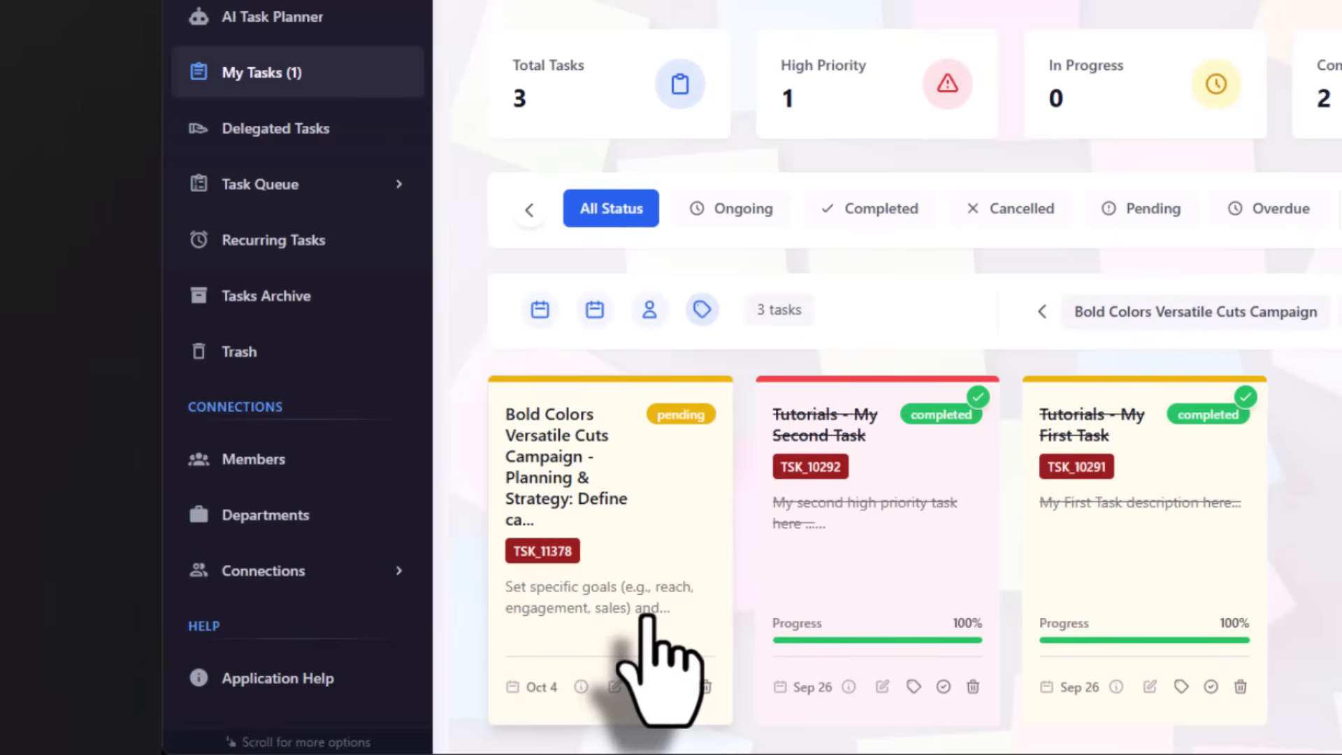
click(275, 127)
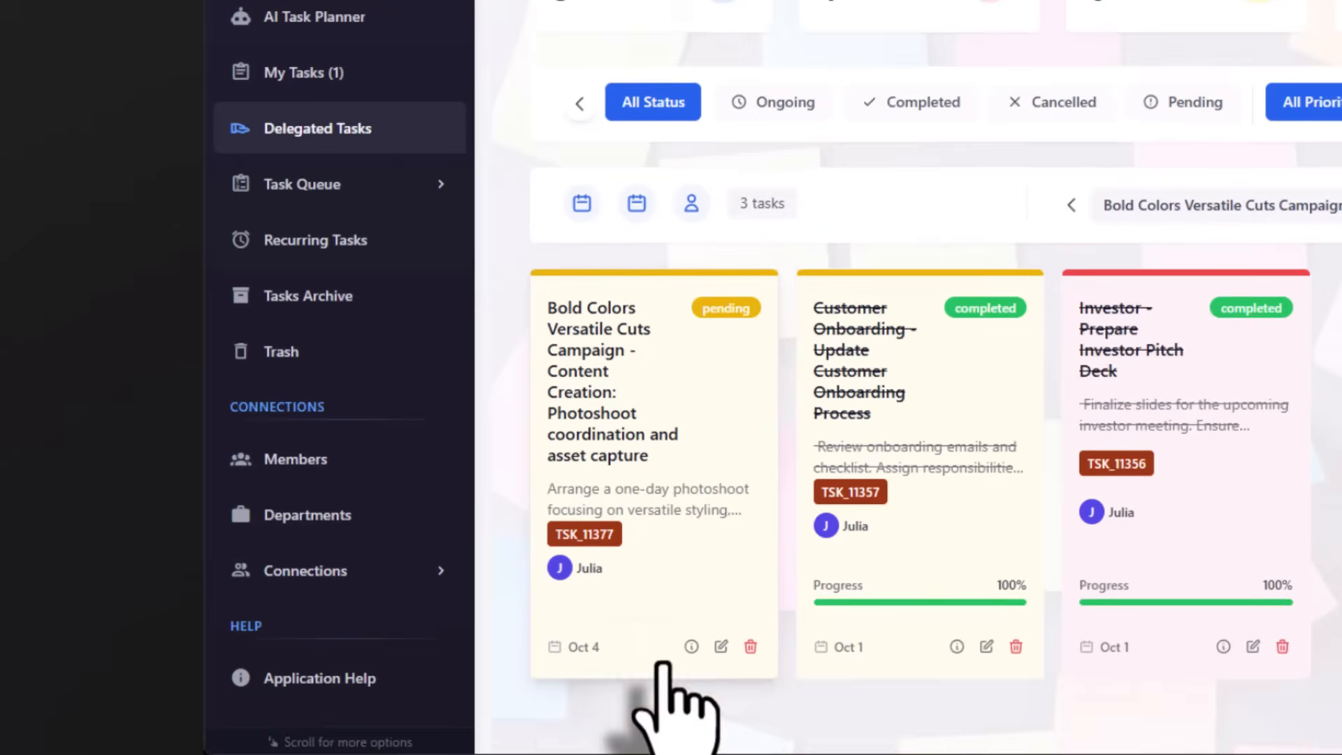
mouse_move(694, 591)
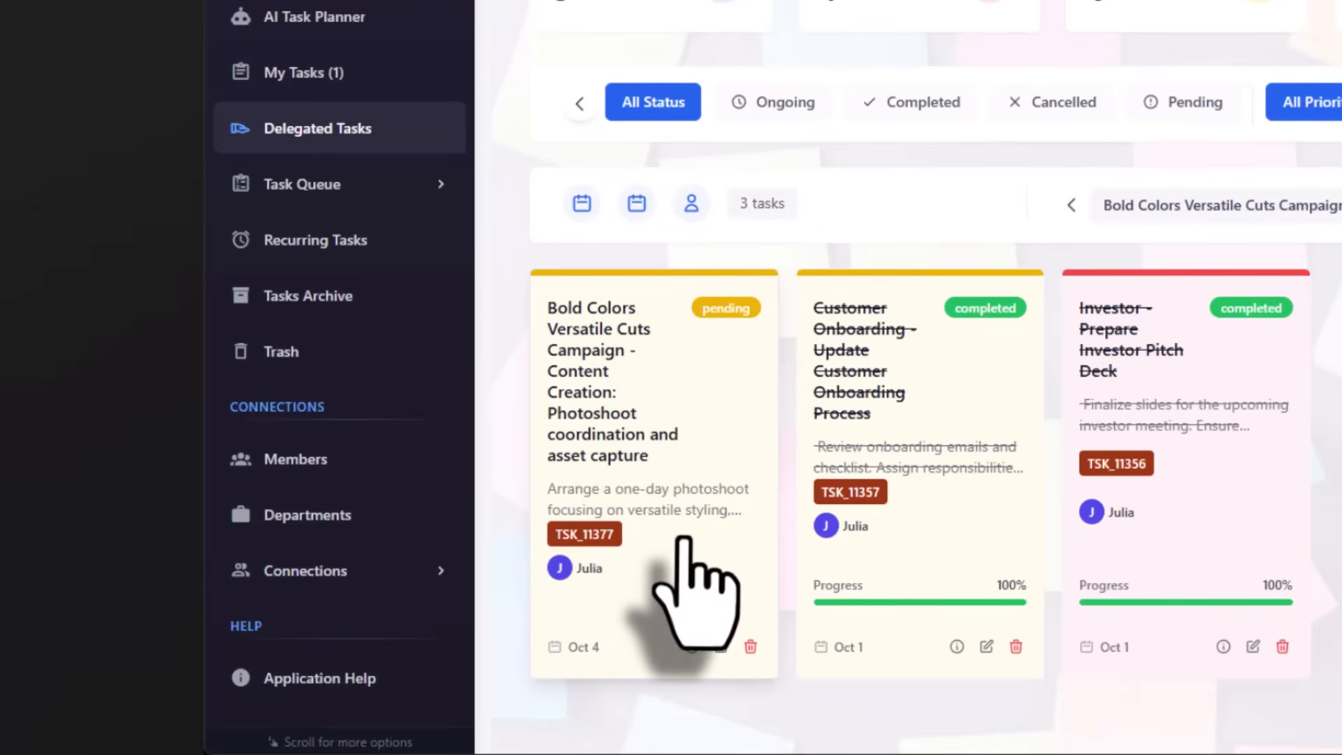
click(305, 72)
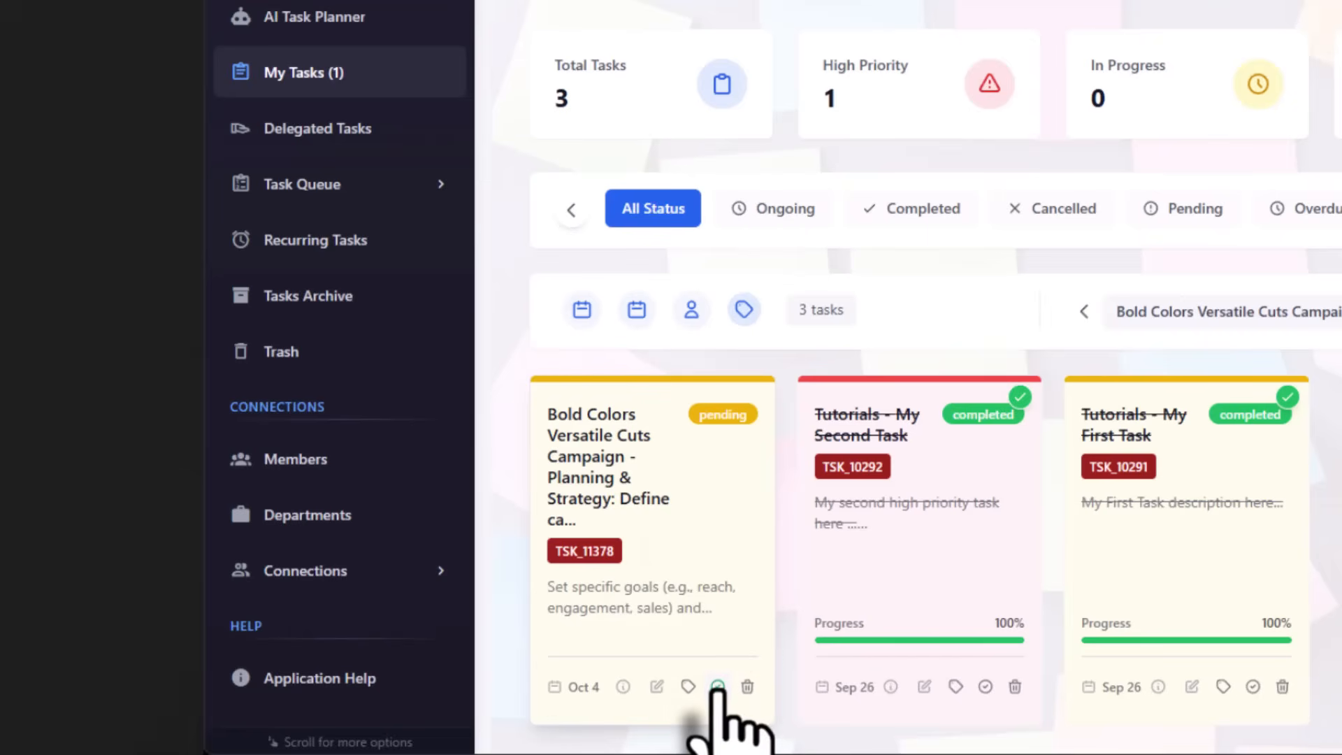
click(718, 686)
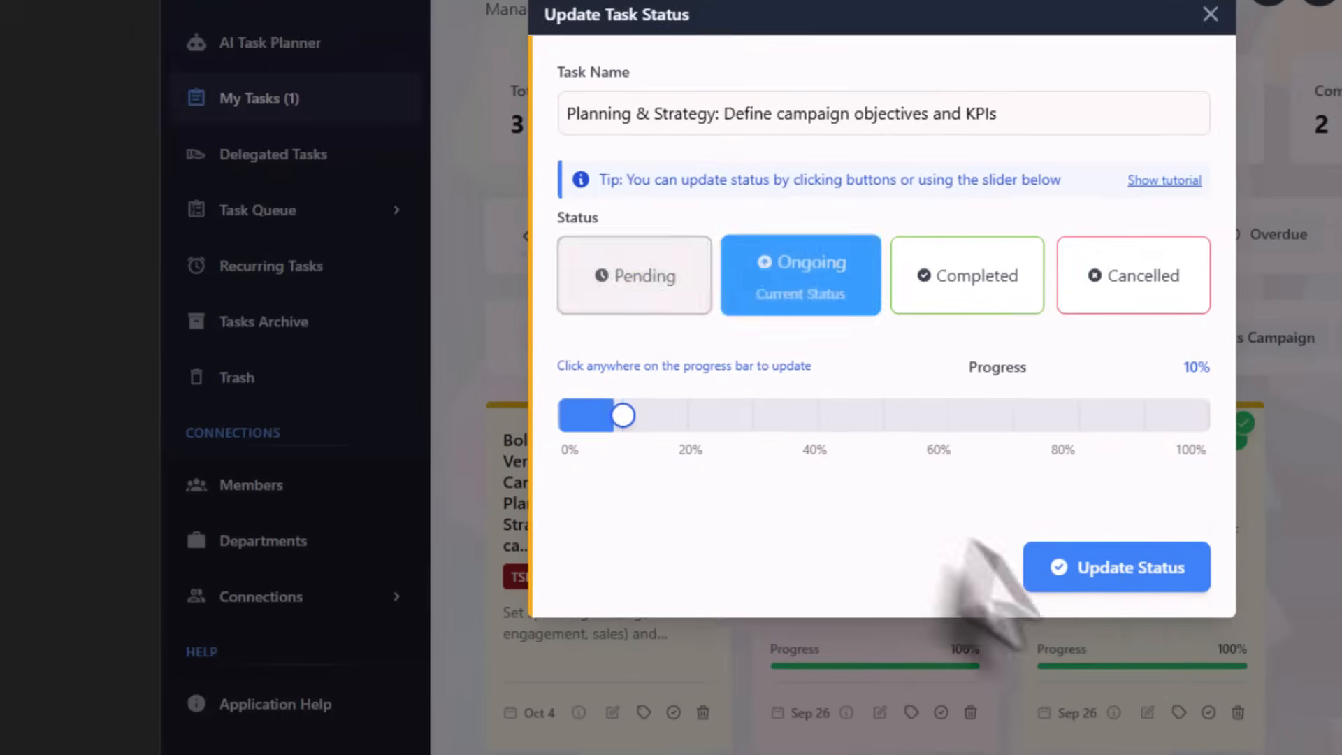
click(1114, 566)
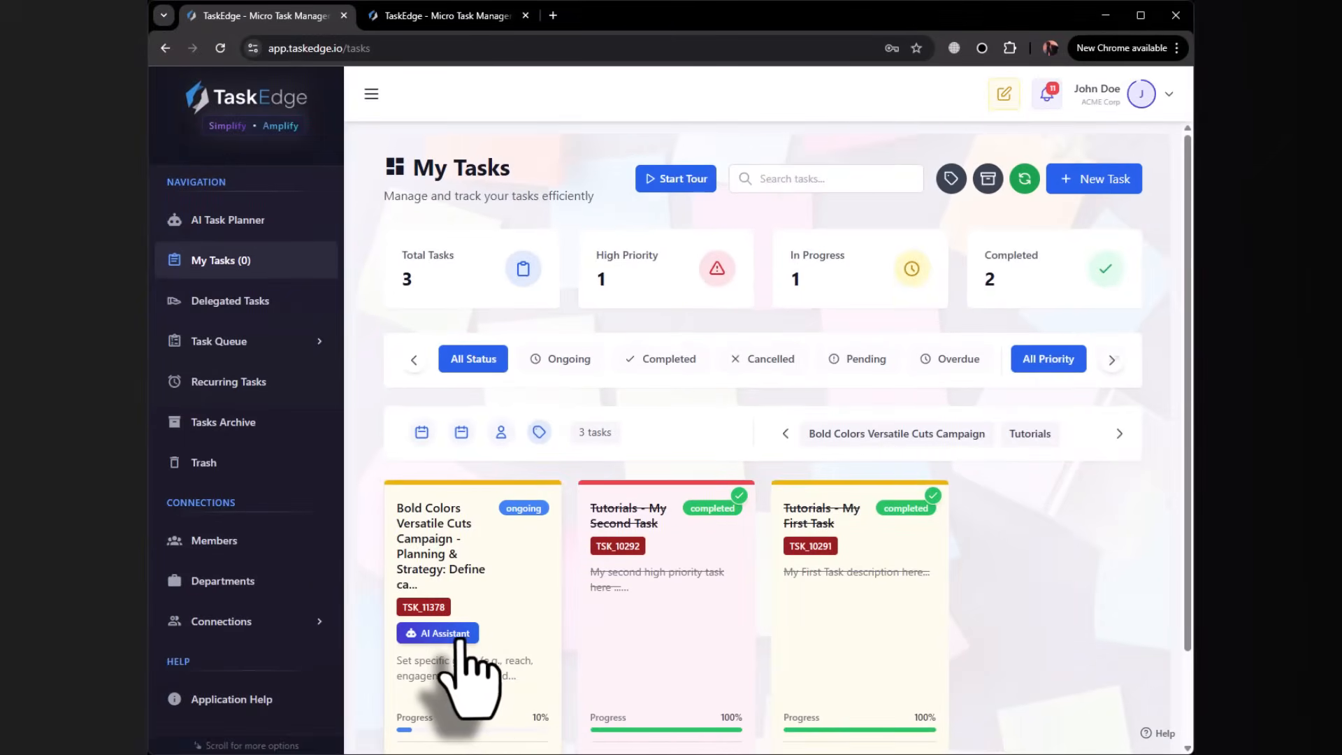
- Open the objectives and KPIs task's AI Assistant and browse its suggestions, links and videos
click(437, 633)
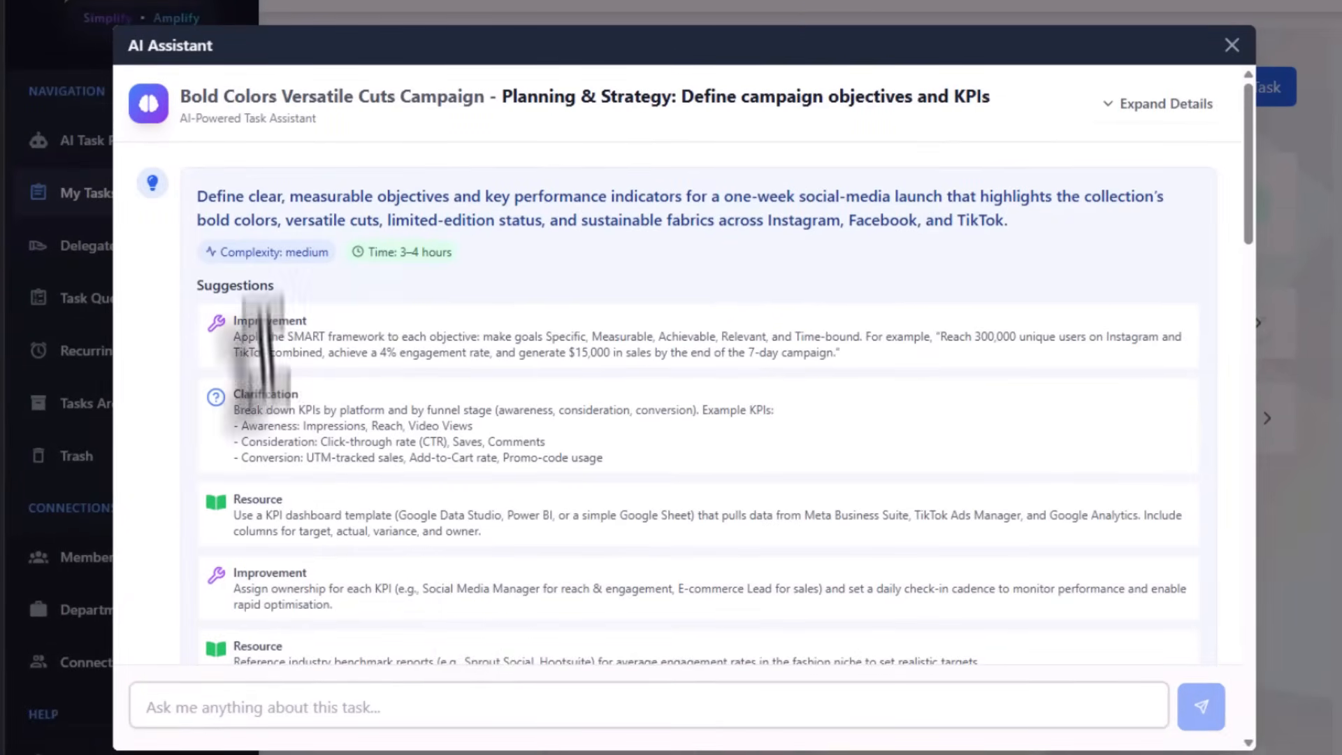
scroll(down, 3)
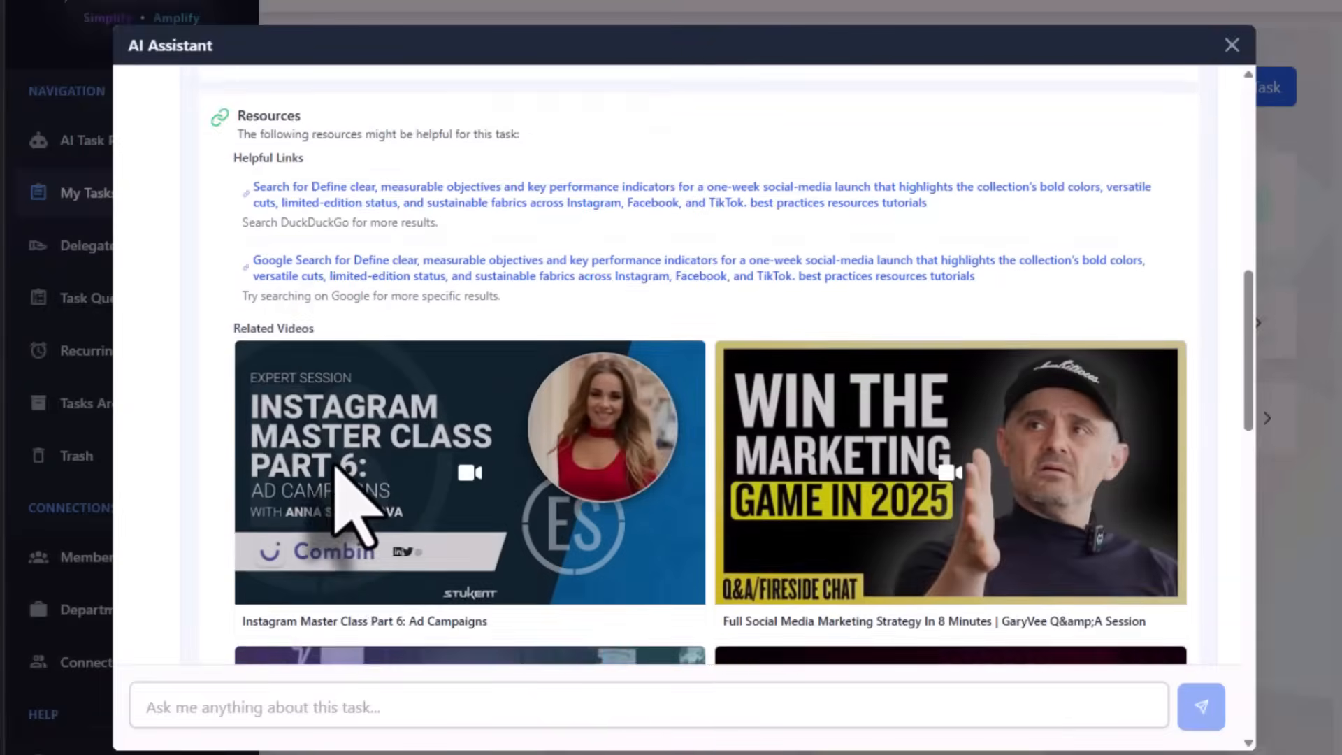
scroll(down, 3)
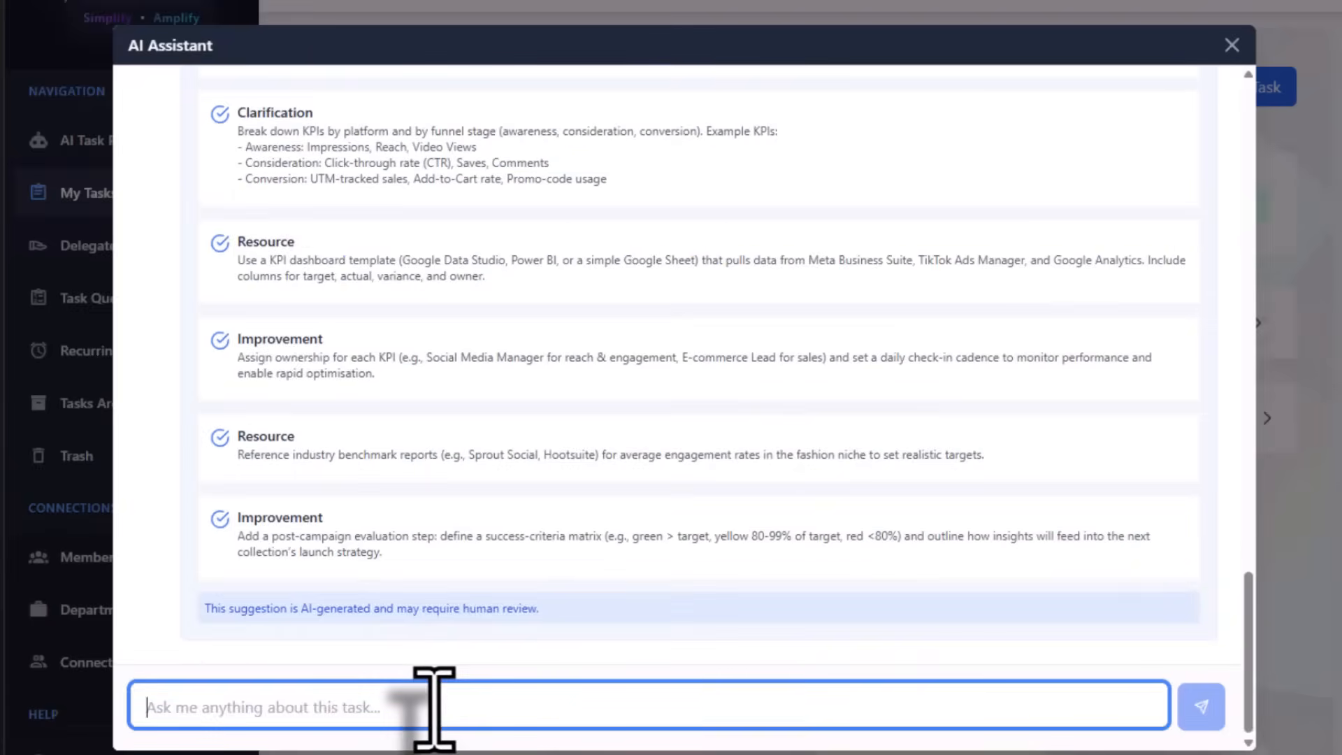
- Ask the AI Assistant for subtasks to achieve this, review the nine-step answer, then close
text(can)
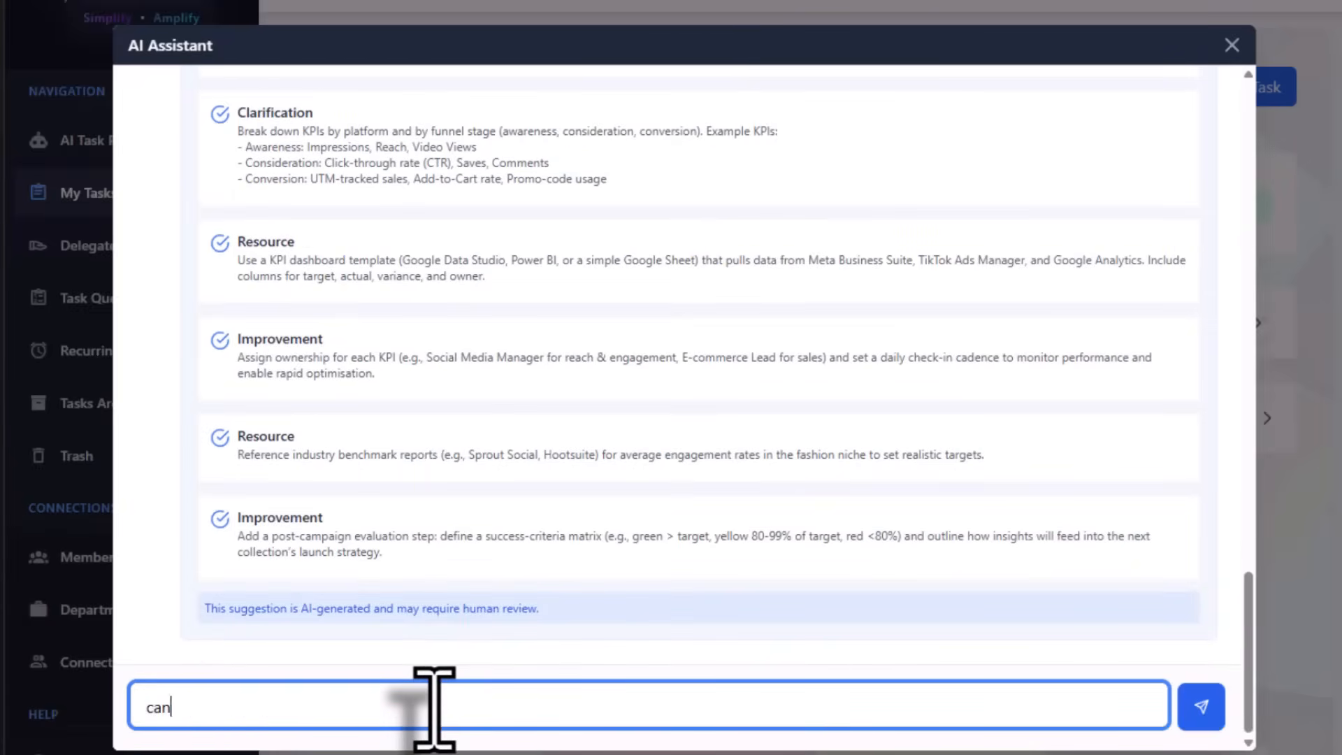
text(you give me)
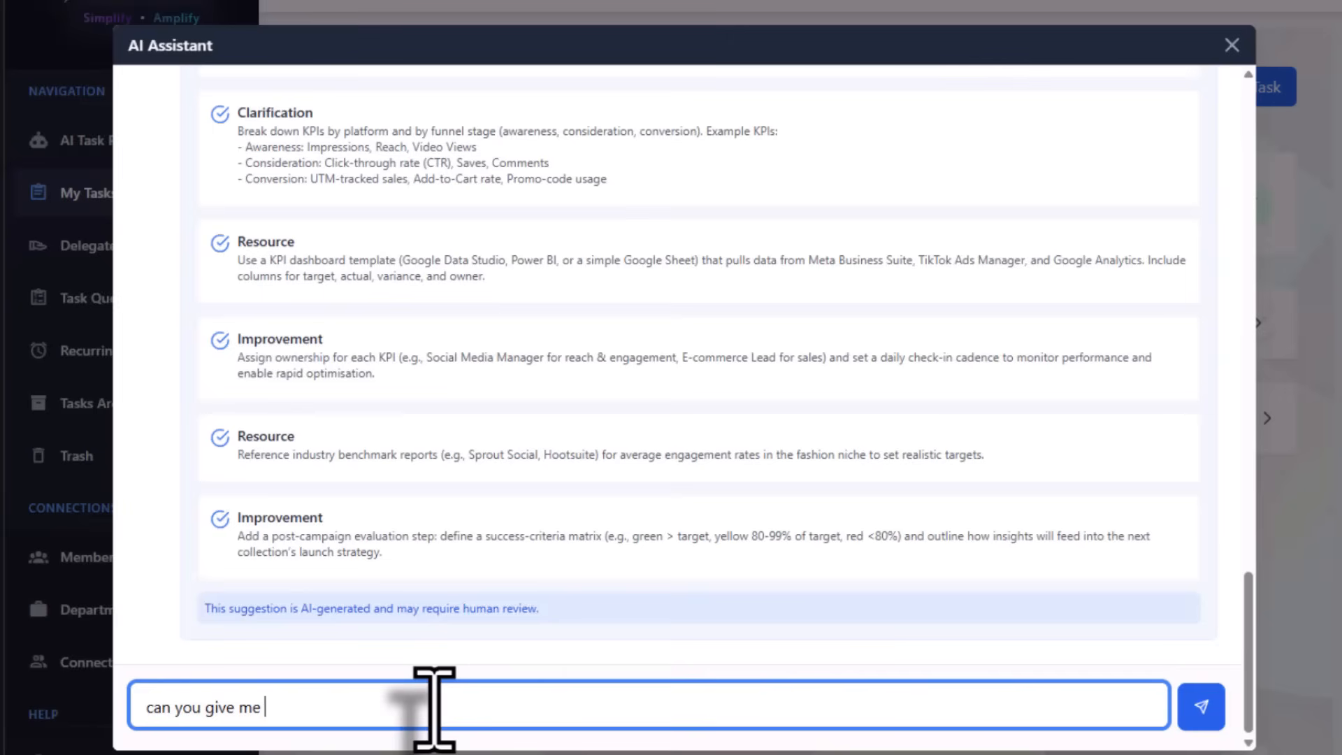
text(subrtasks)
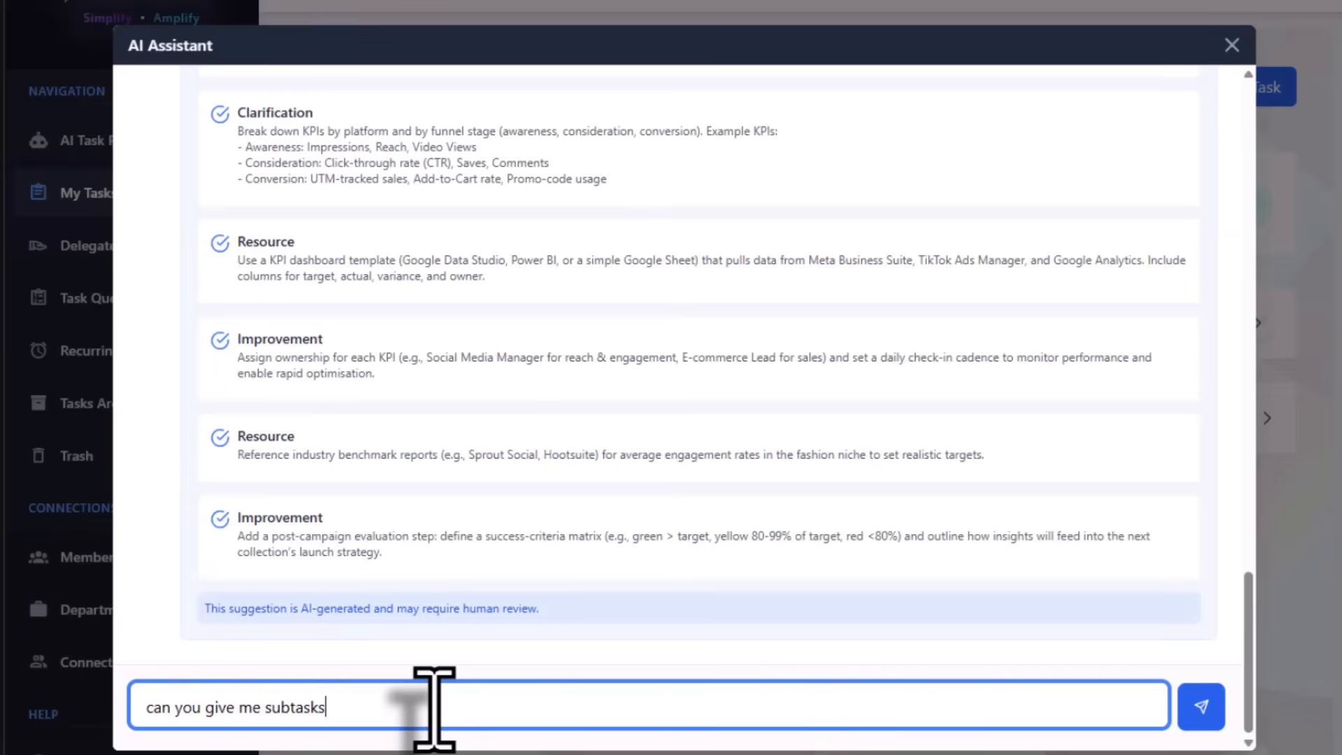
text(to achive th)
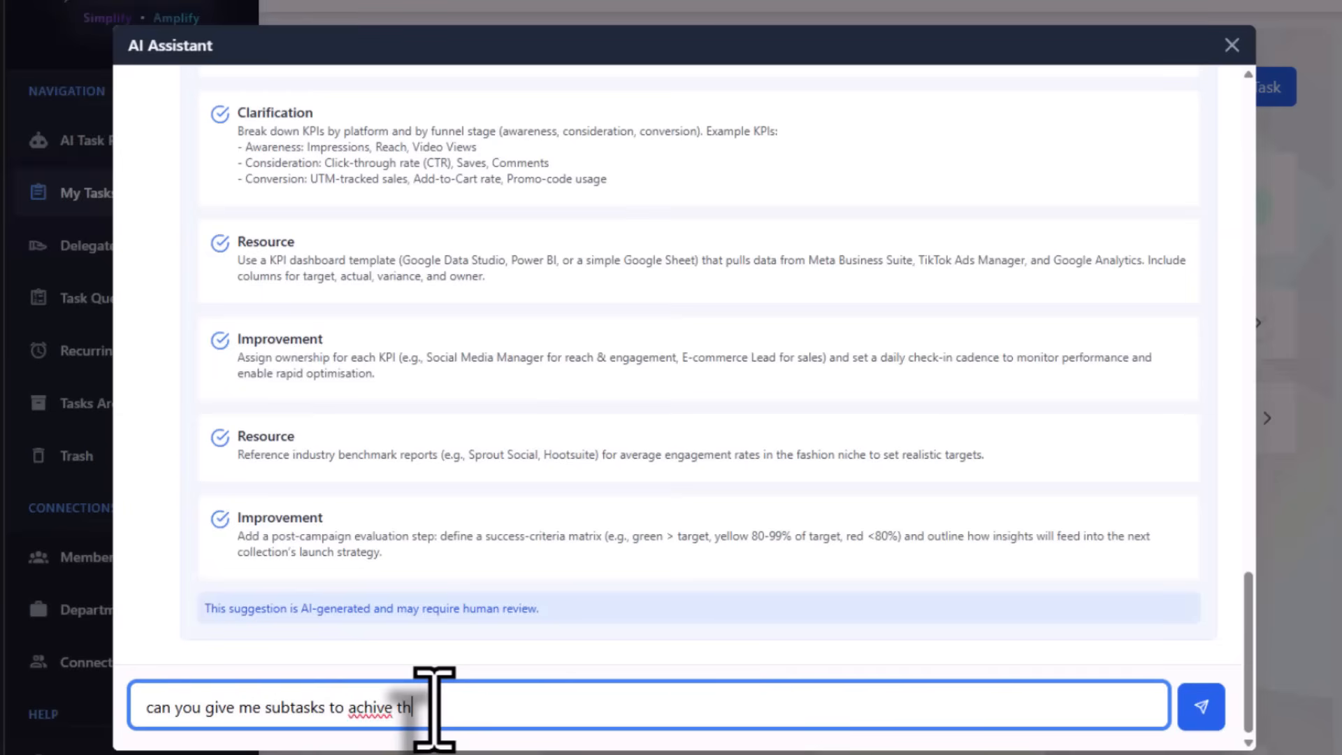
text(is)
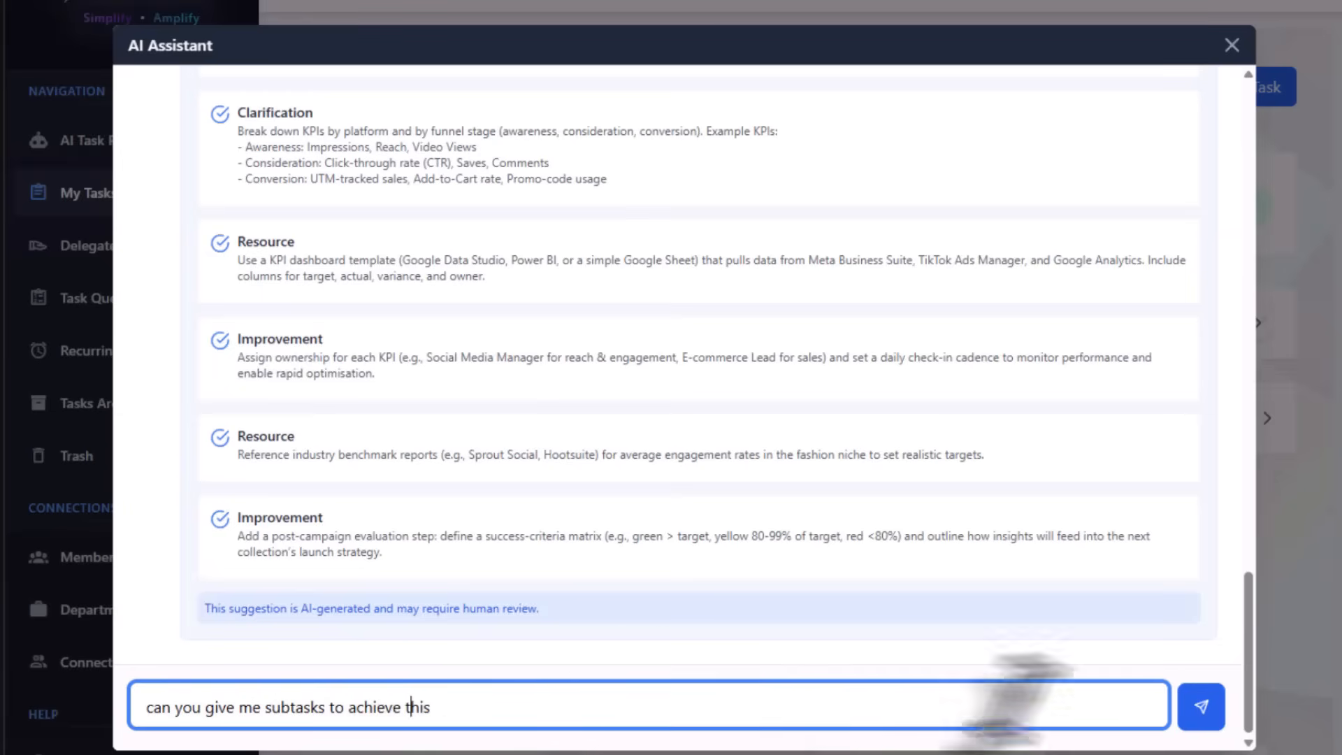
click(1200, 707)
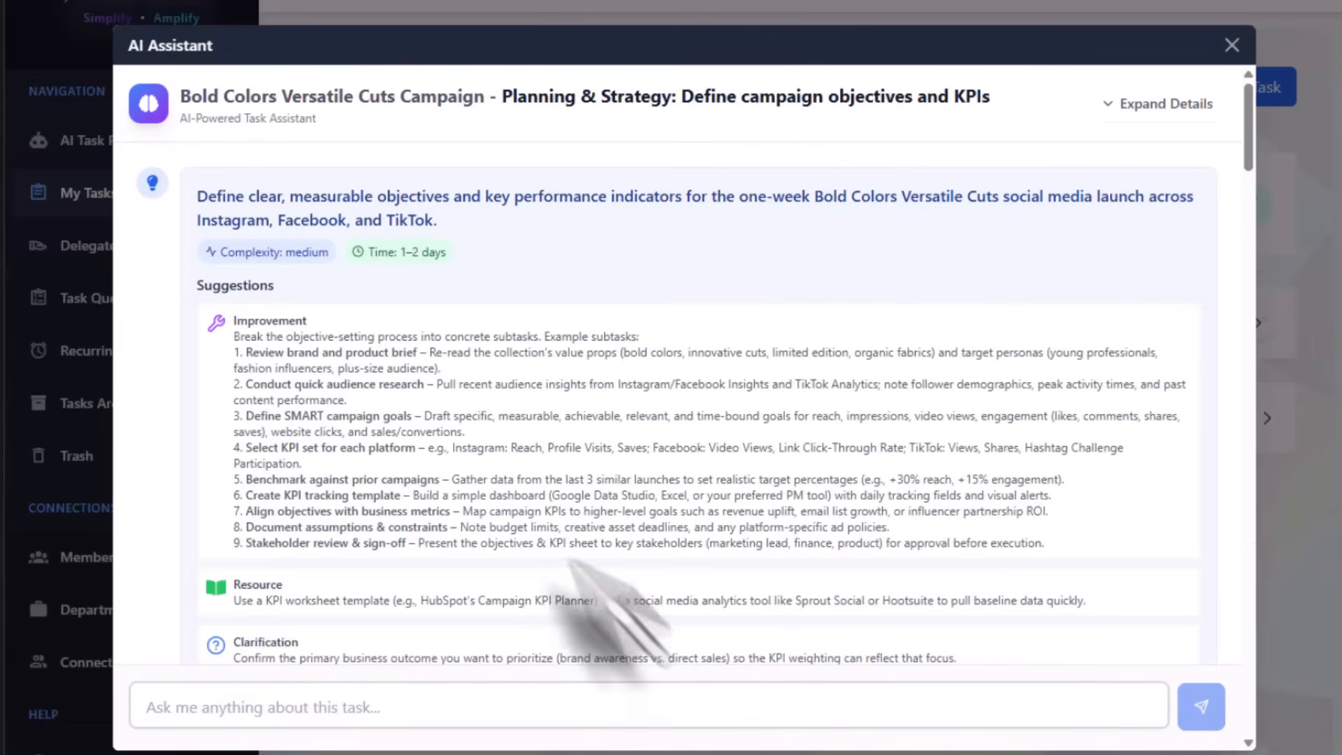
mouse_move(274, 411)
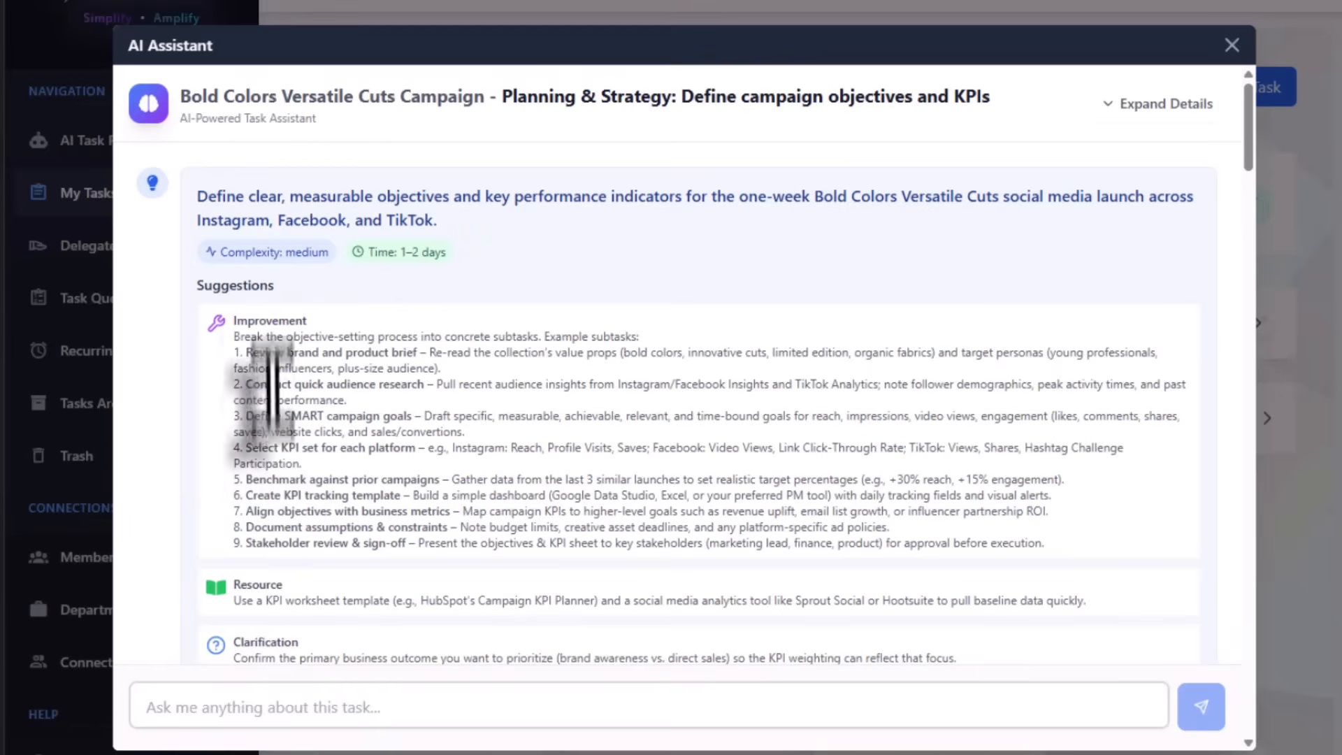
scroll(down, 3)
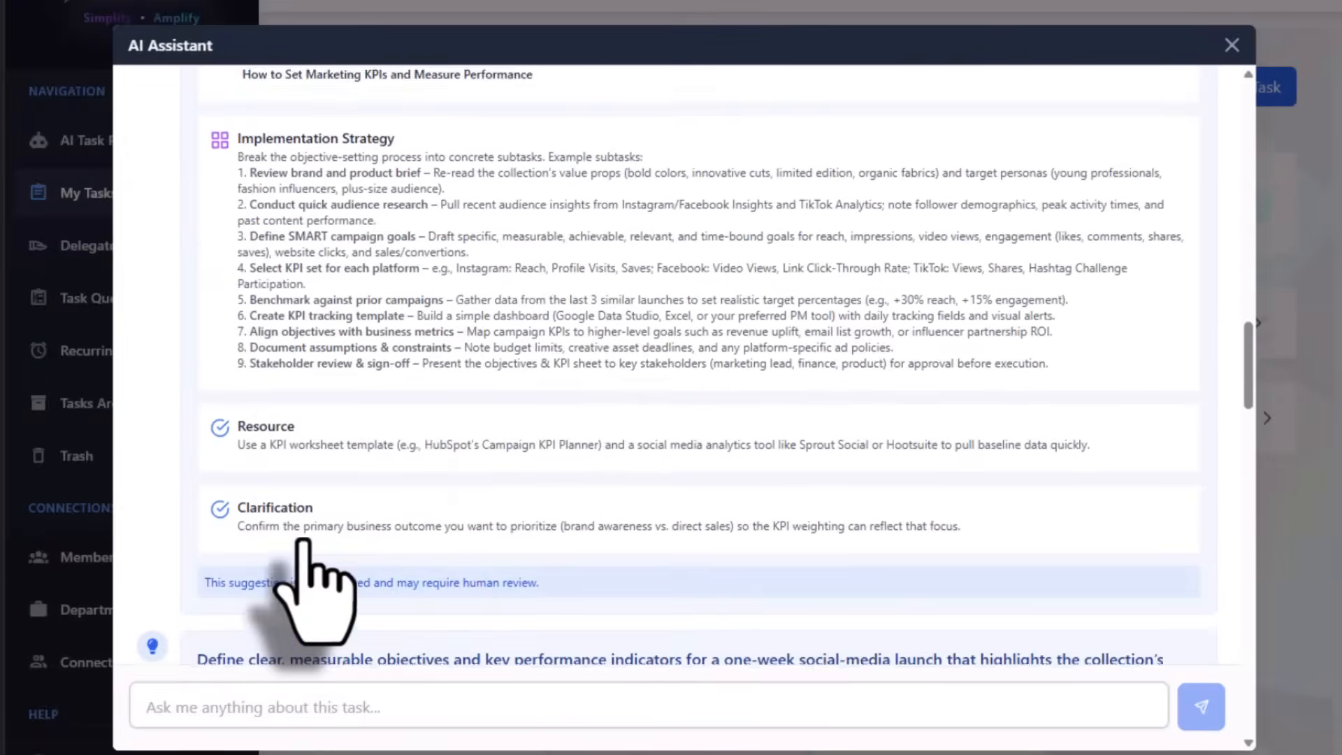
click(1231, 45)
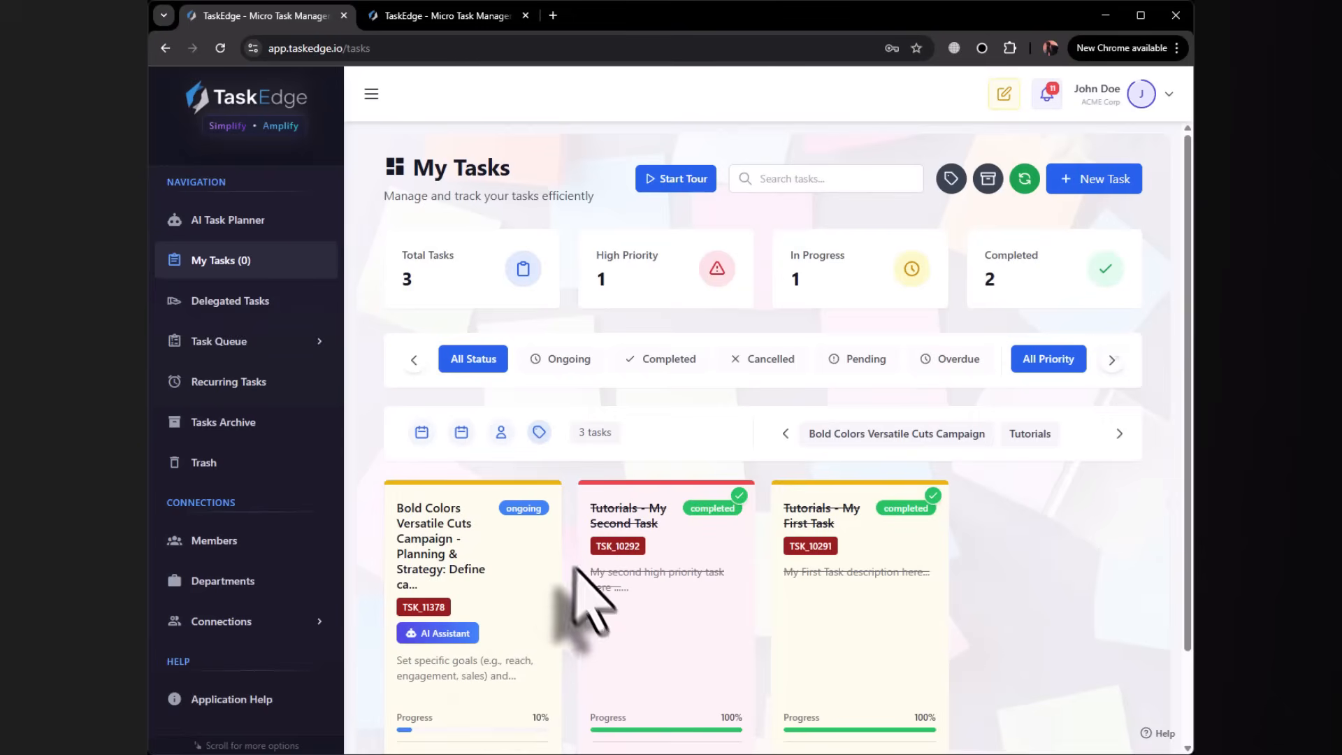
mouse_move(248, 220)
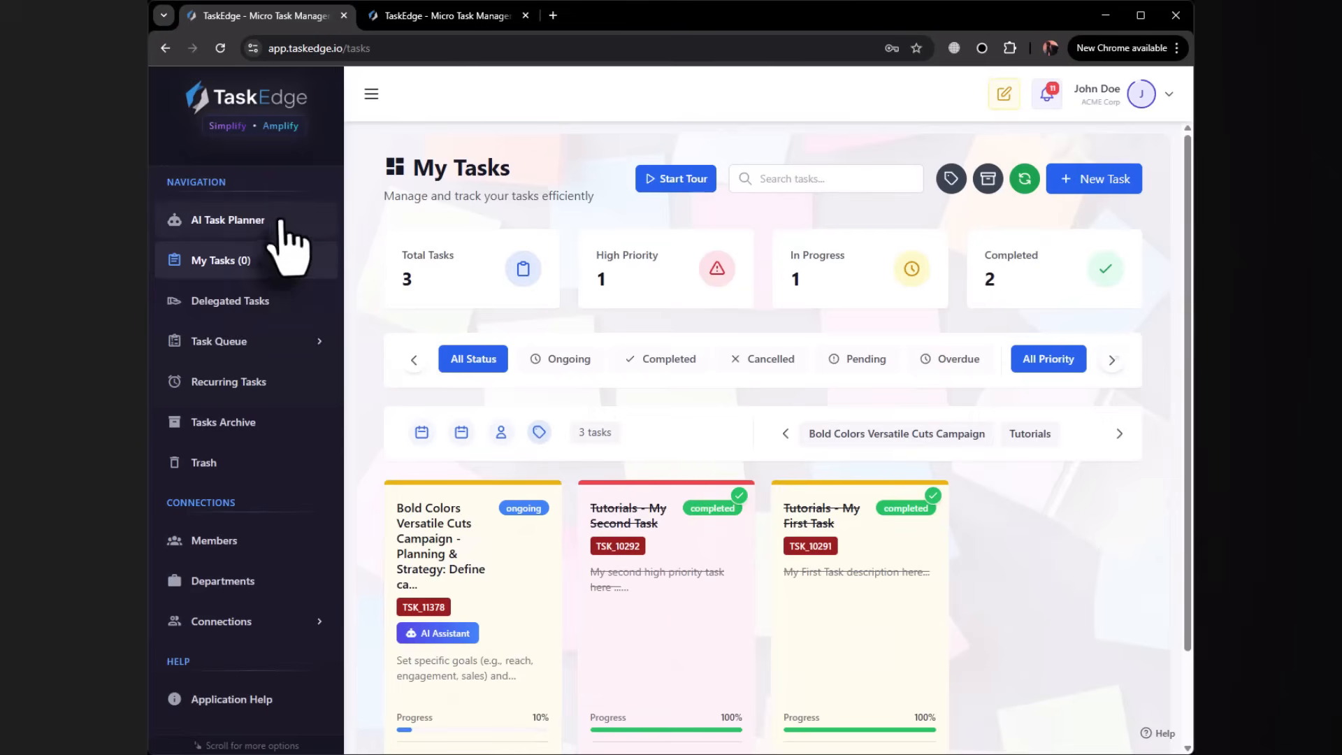
- Open the AI Task Planner's history of previously generated task plans
click(227, 220)
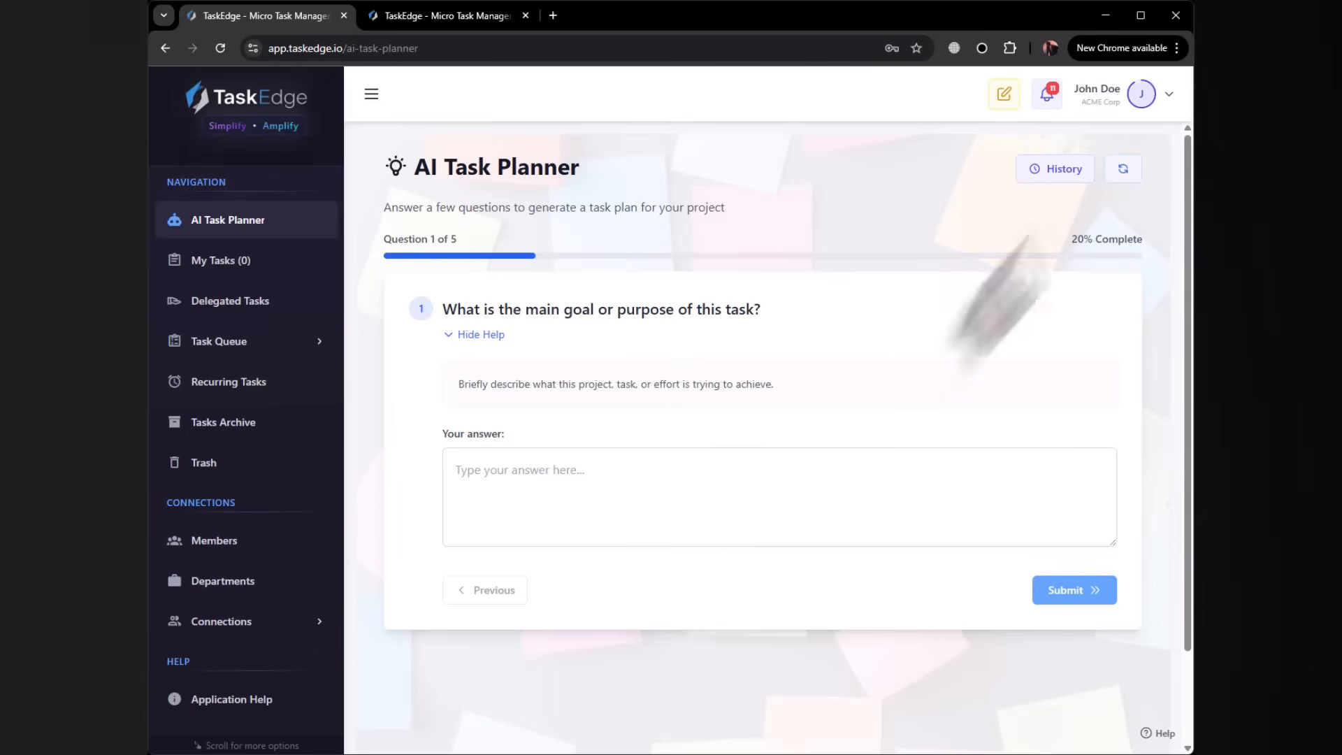
click(1055, 168)
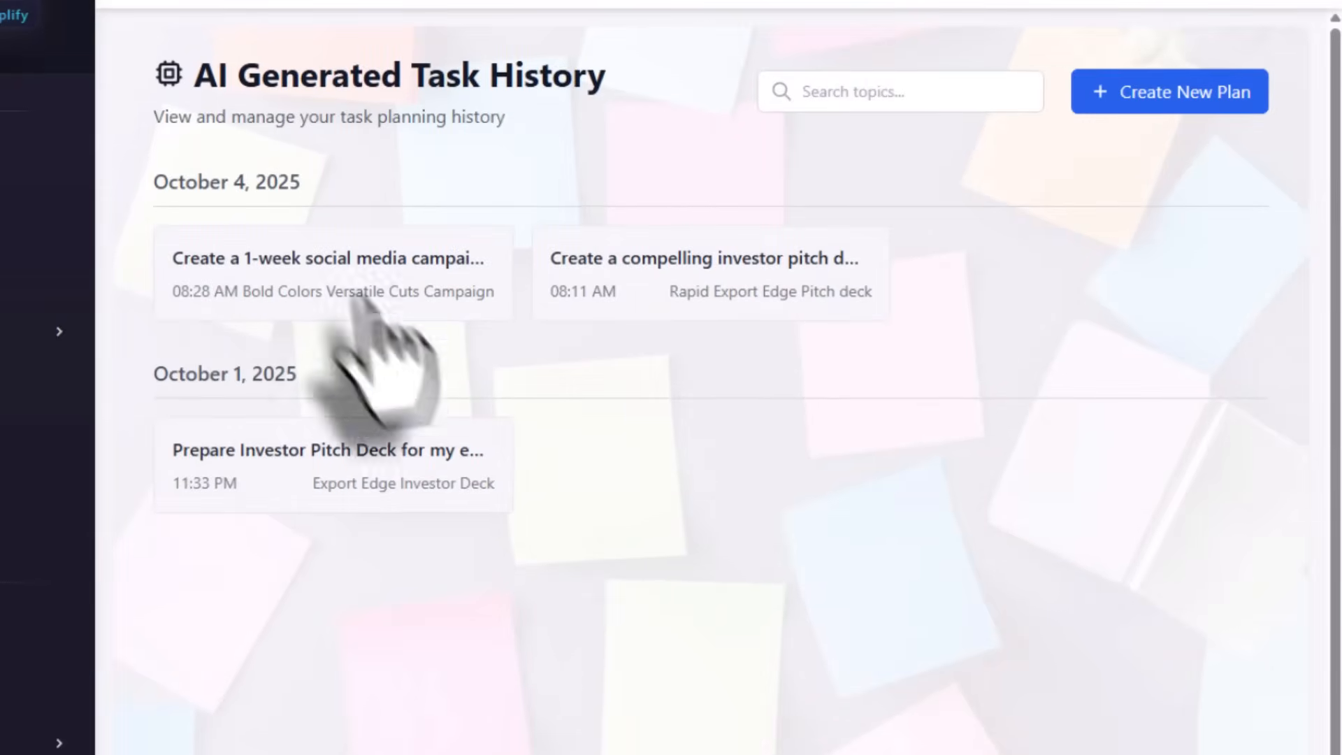
mouse_move(680, 360)
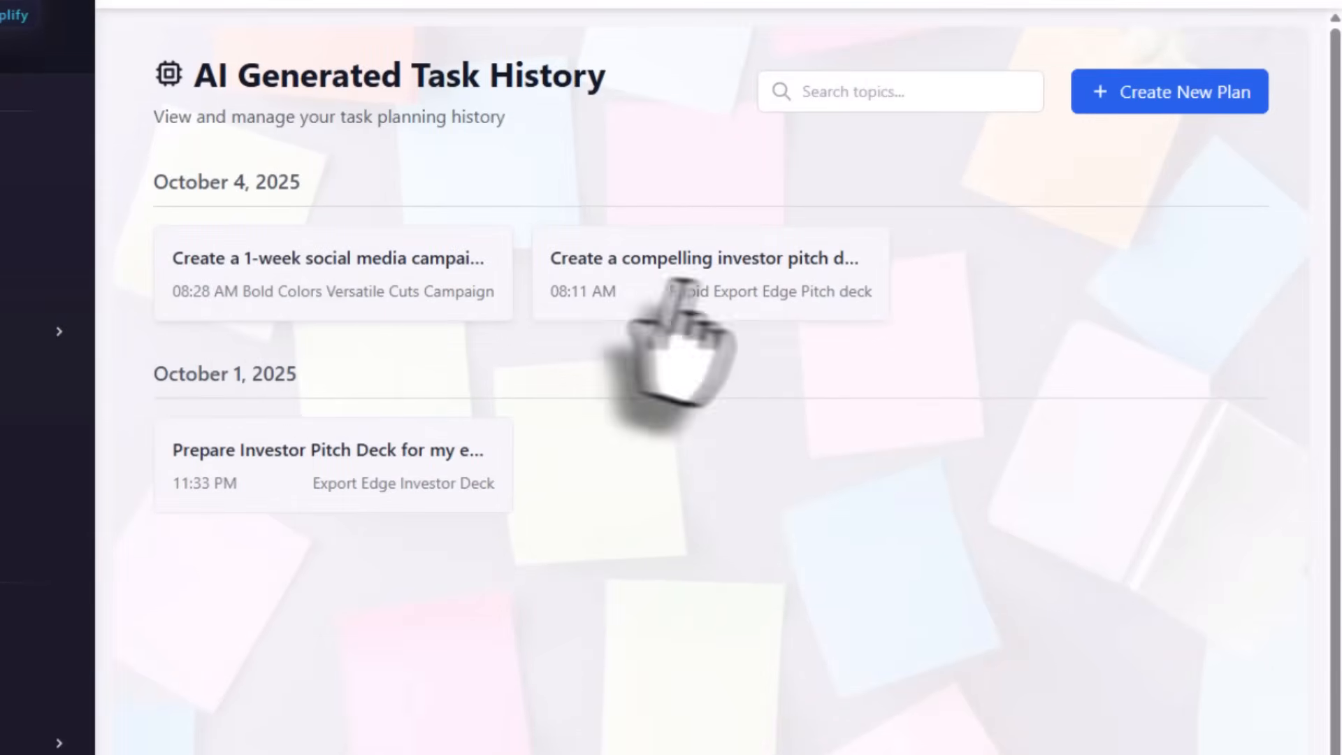
- Reopen the Bold Colors plan and rename it 'Bold Colors Versatile Cuts Campaign 1'
click(332, 274)
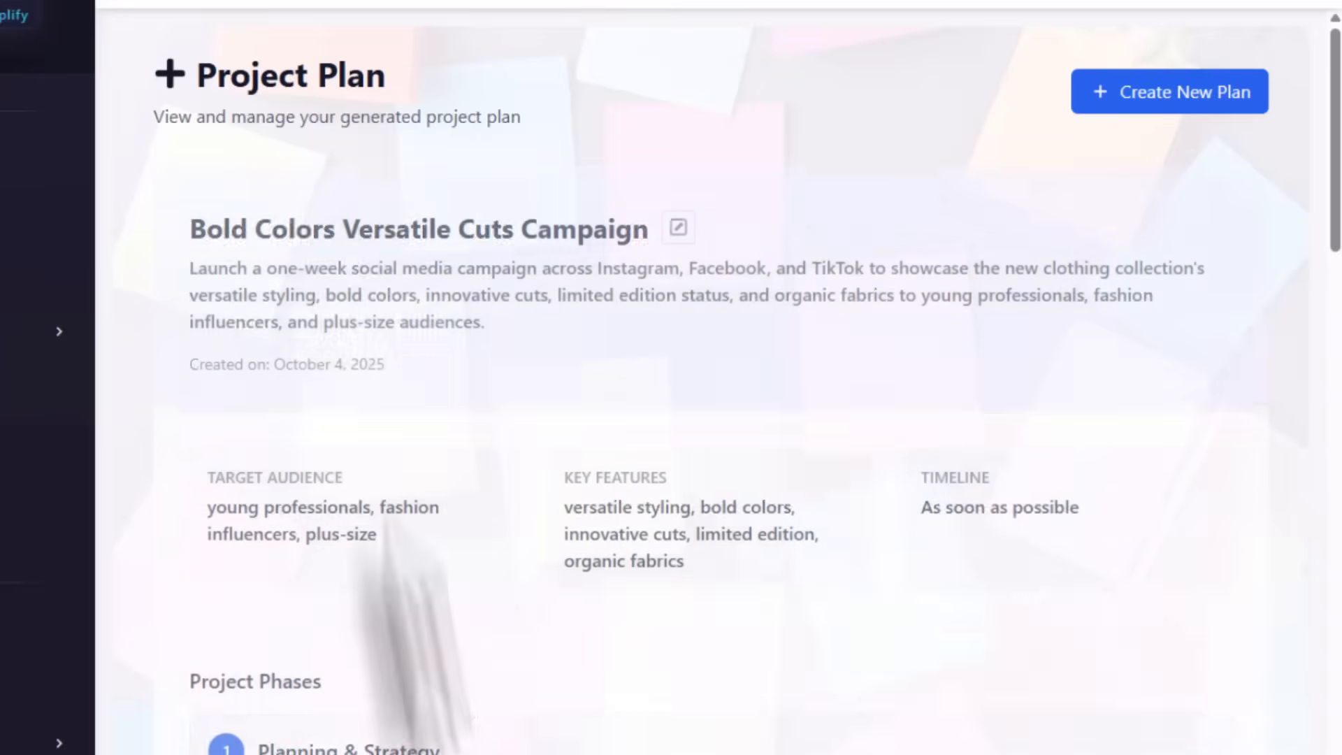
scroll(down, 3)
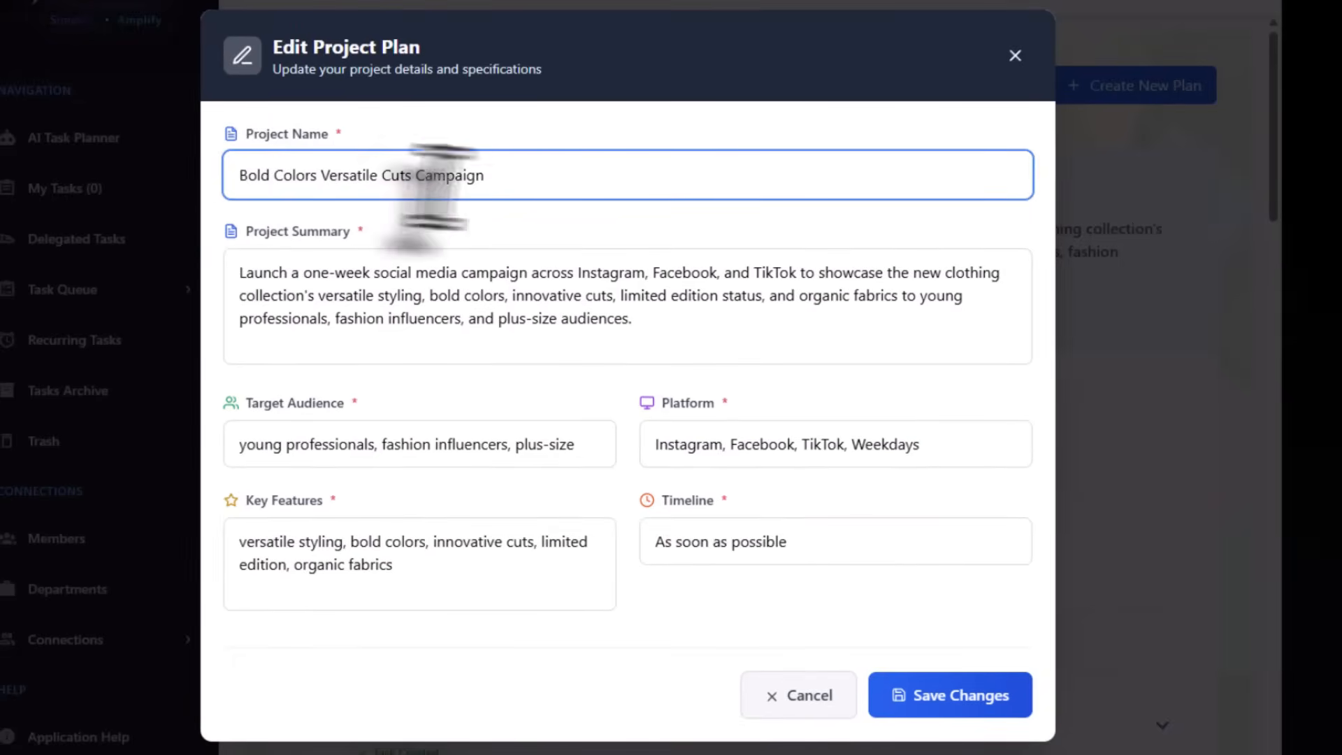
text(1)
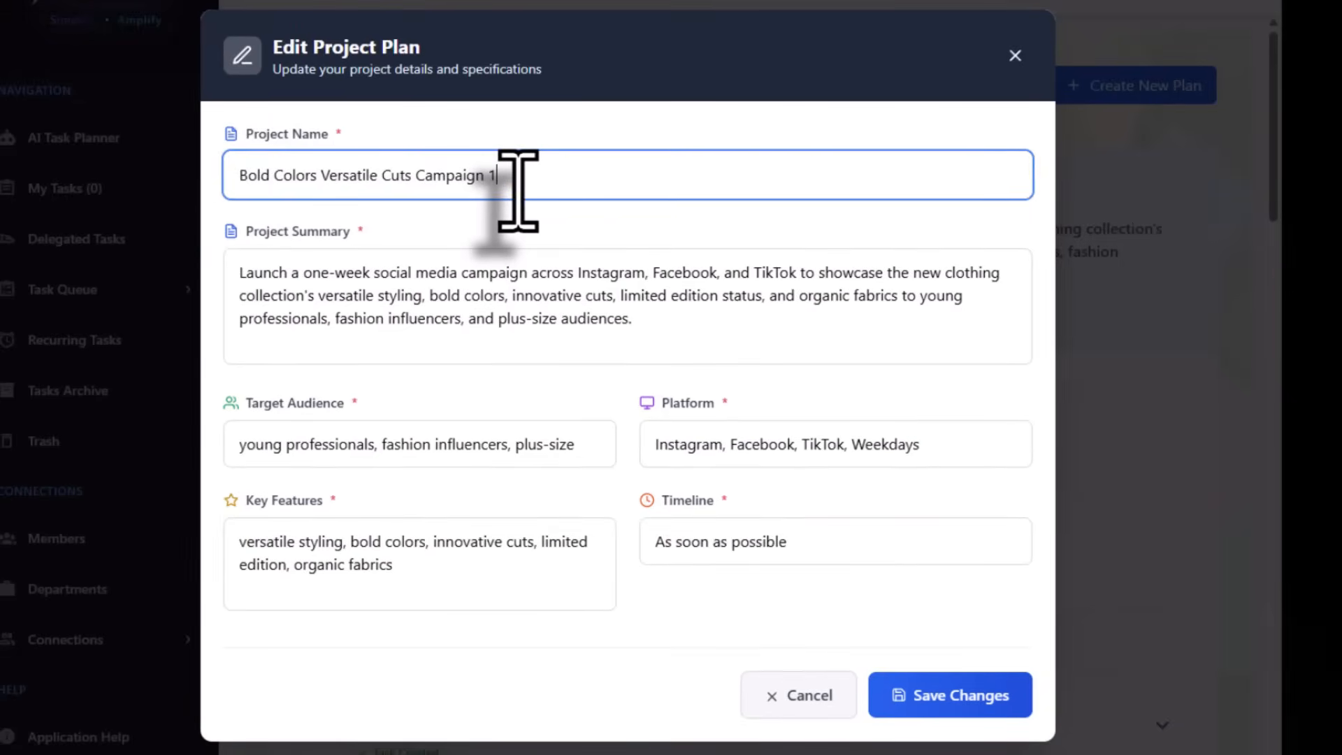
click(949, 694)
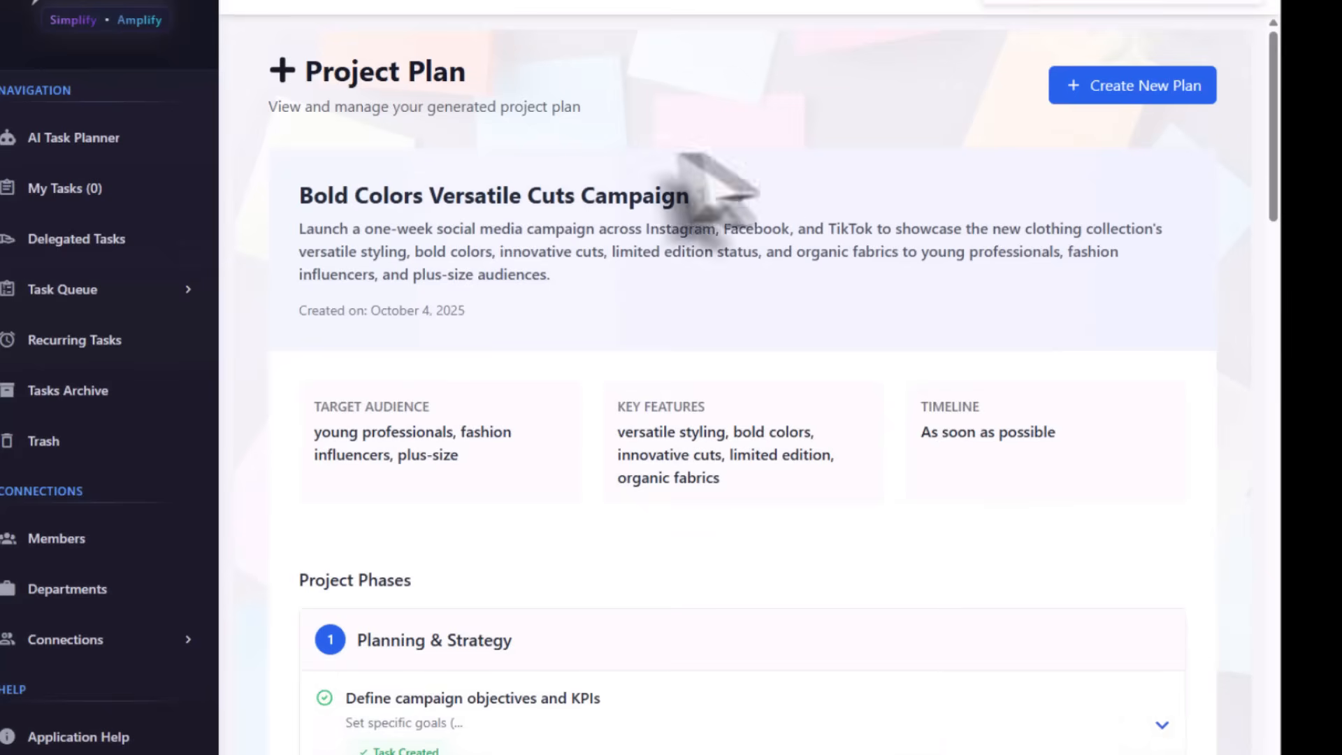
scroll(down, 3)
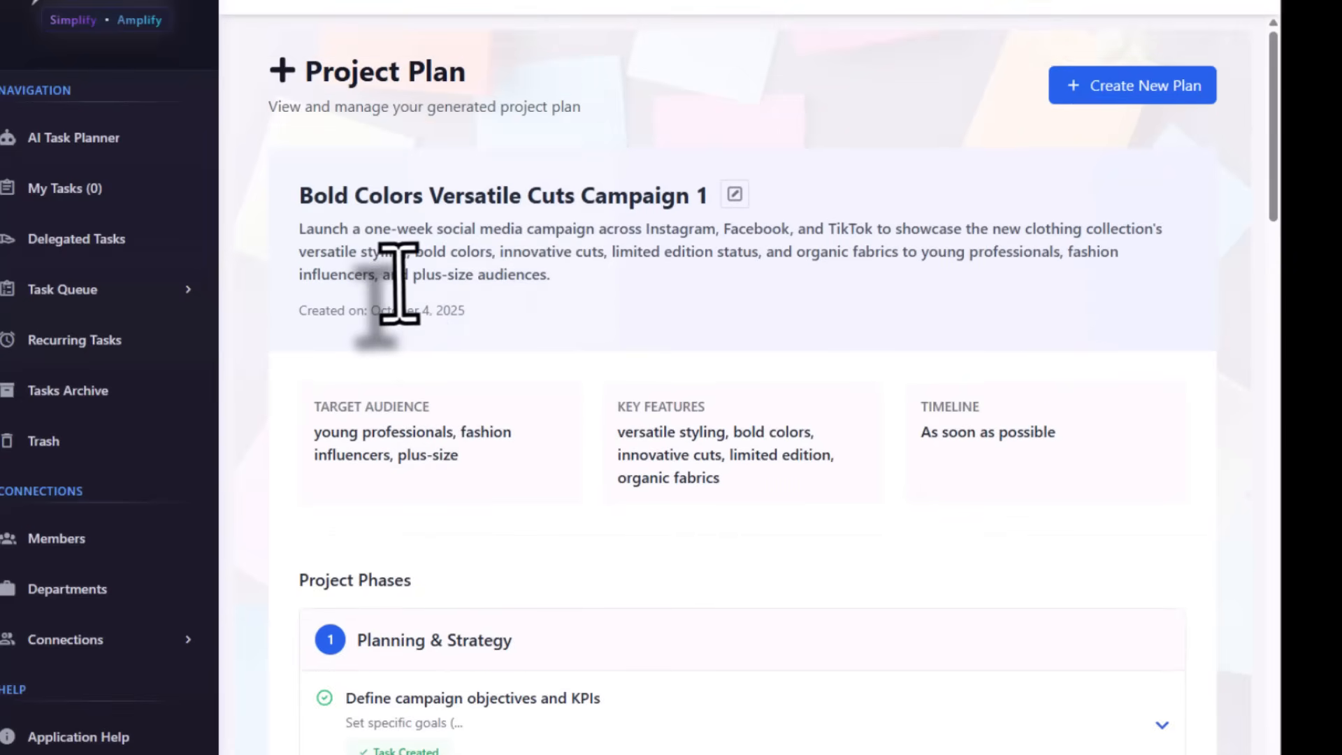
mouse_move(539, 591)
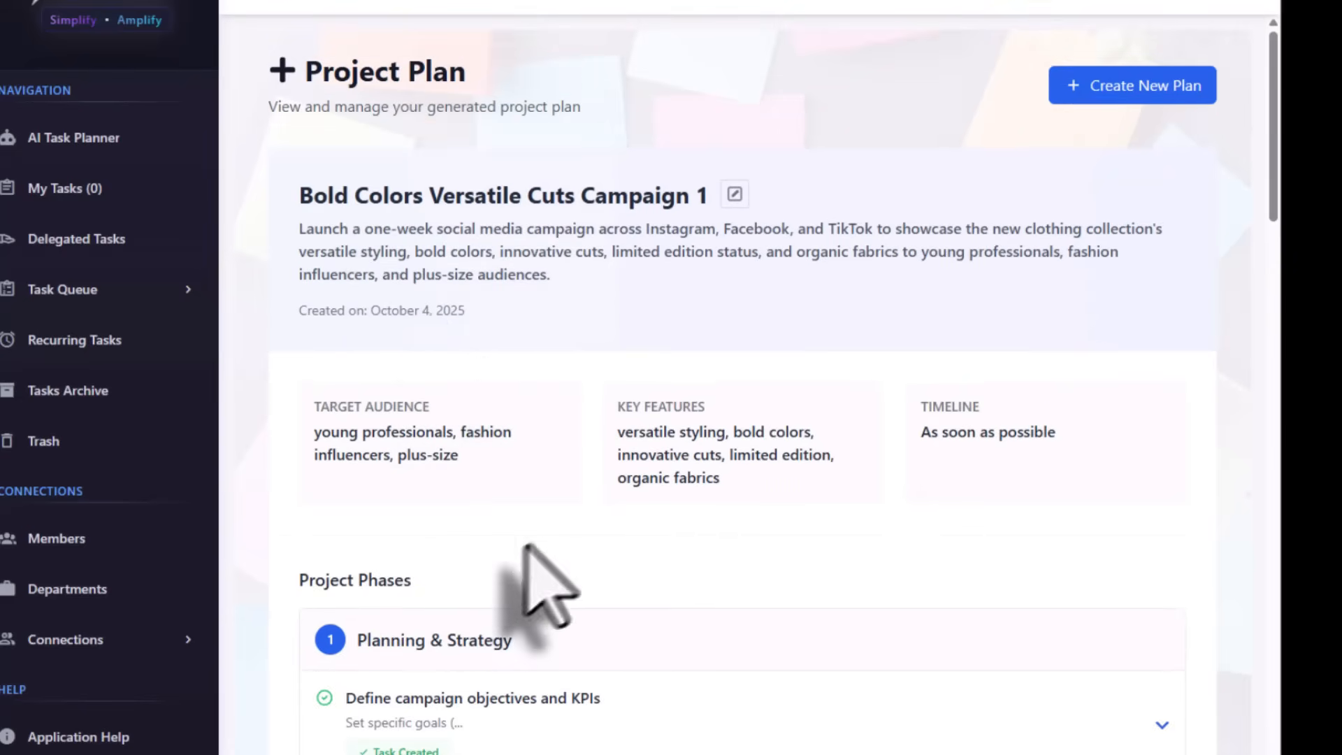